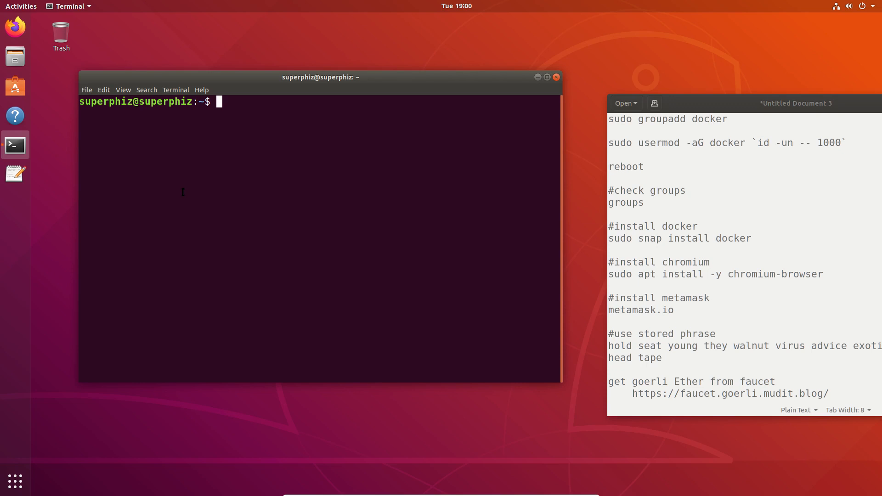
Step: Run cat /etc/issue to show the release, reported as Ubuntu 18.04.4 LTS
{"action": "type", "text": "ca"}
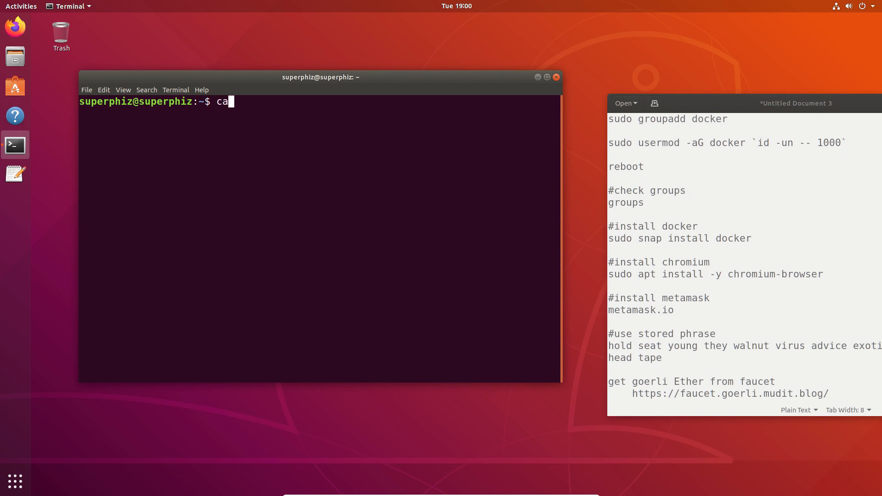
{"action": "type", "text": "t"}
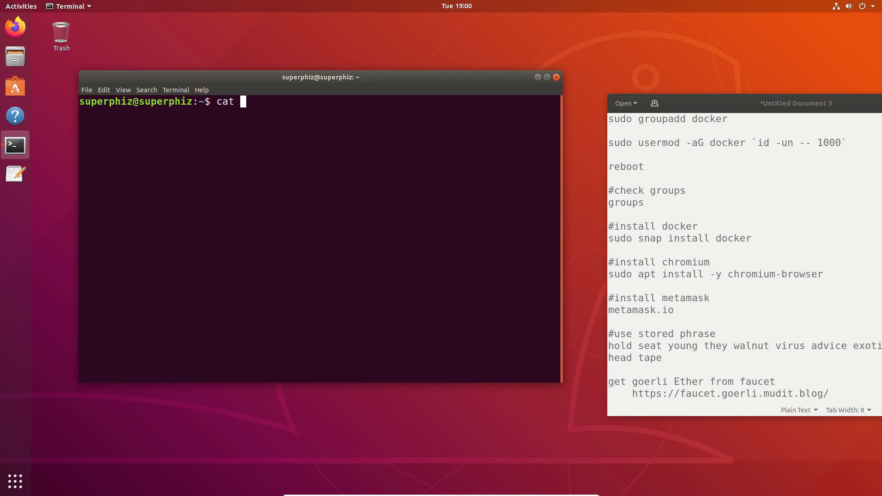
{"action": "type", "text": "/"}
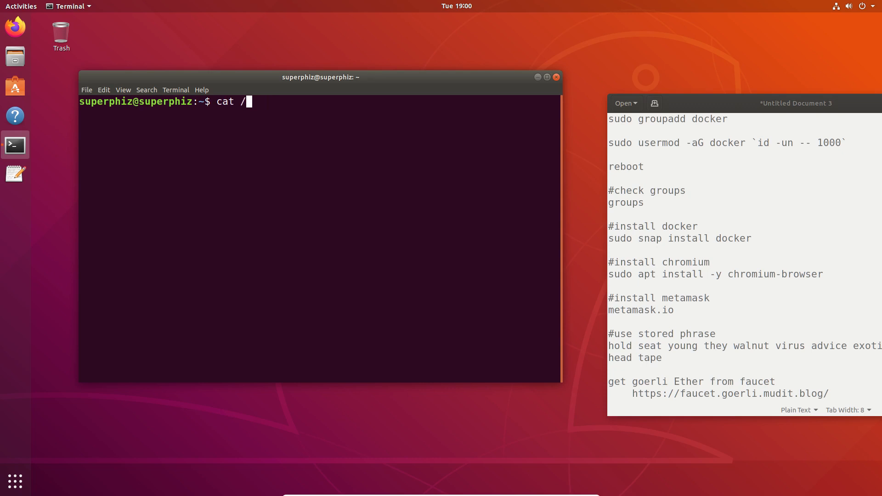
{"action": "type", "text": "etc/"}
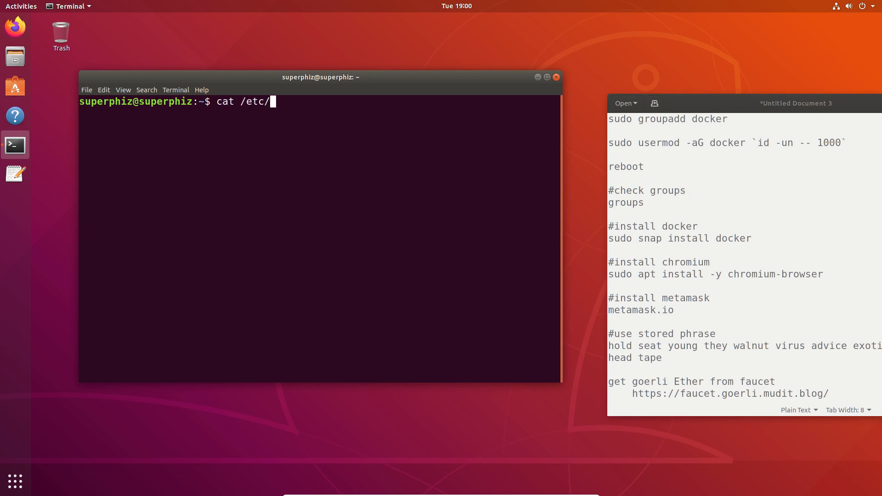
{"action": "type", "text": "is"}
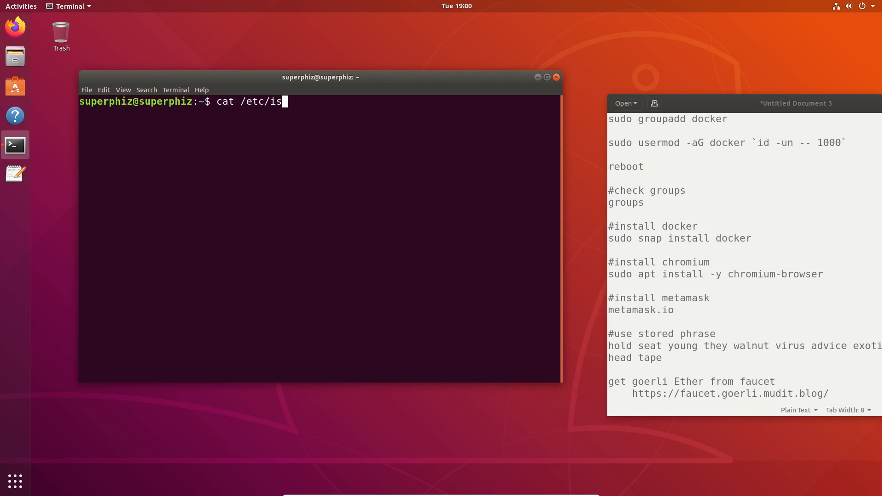
{"action": "key", "text": "Return"}
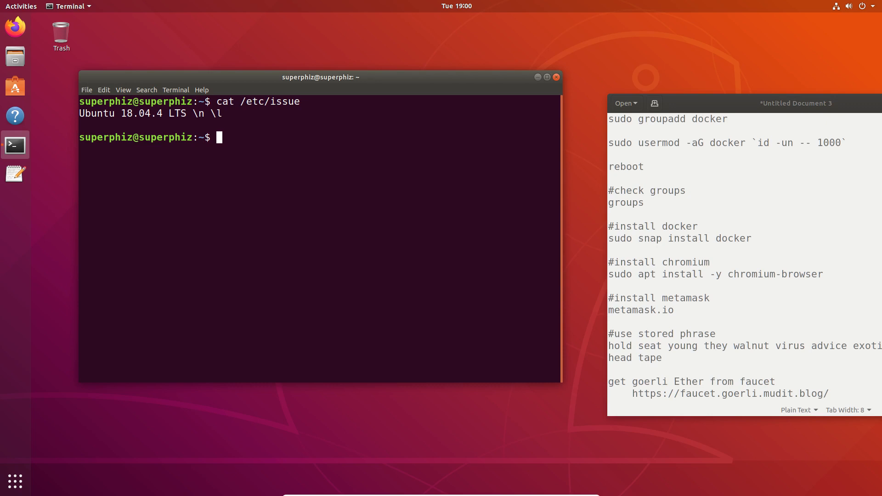
Step: Create the docker group with sudo groupadd docker, supplying the password
{"action": "type", "text": "sudo"}
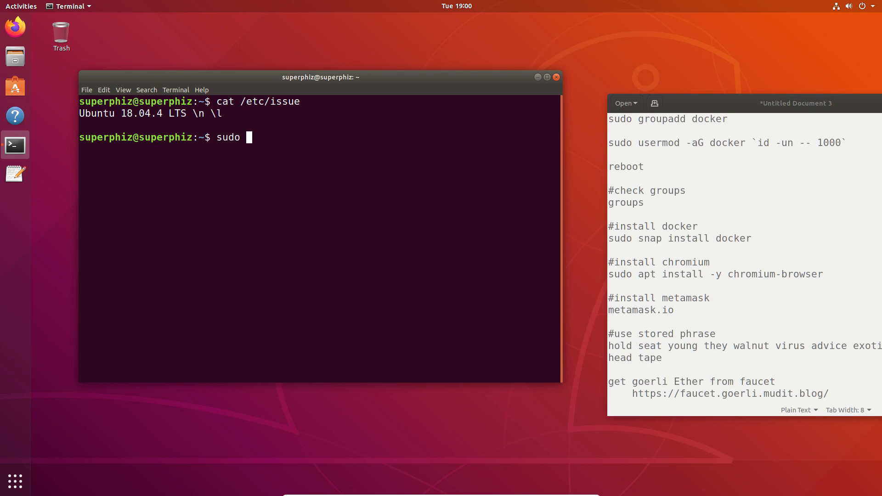
{"action": "type", "text": "grou"}
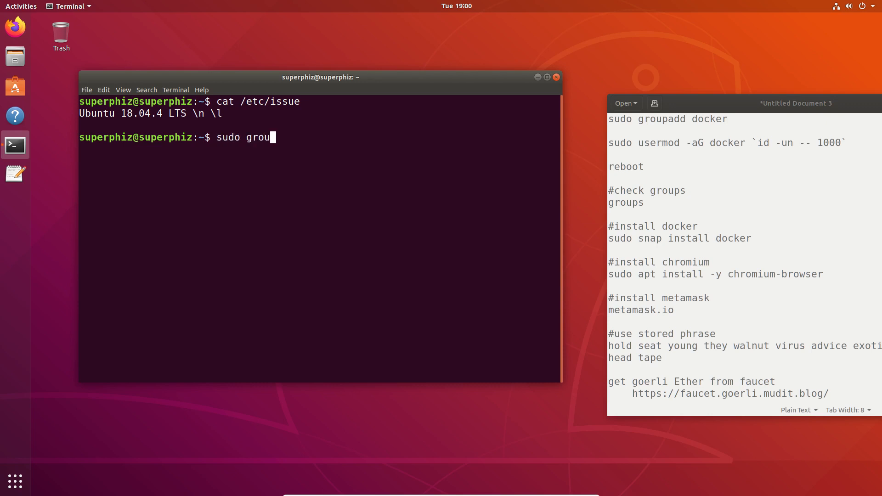
{"action": "type", "text": "padd docke"}
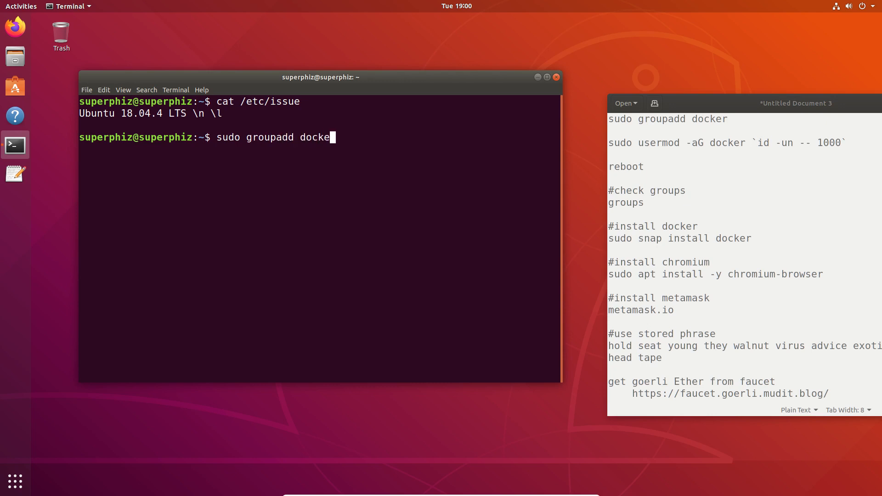
{"action": "key", "text": "Return"}
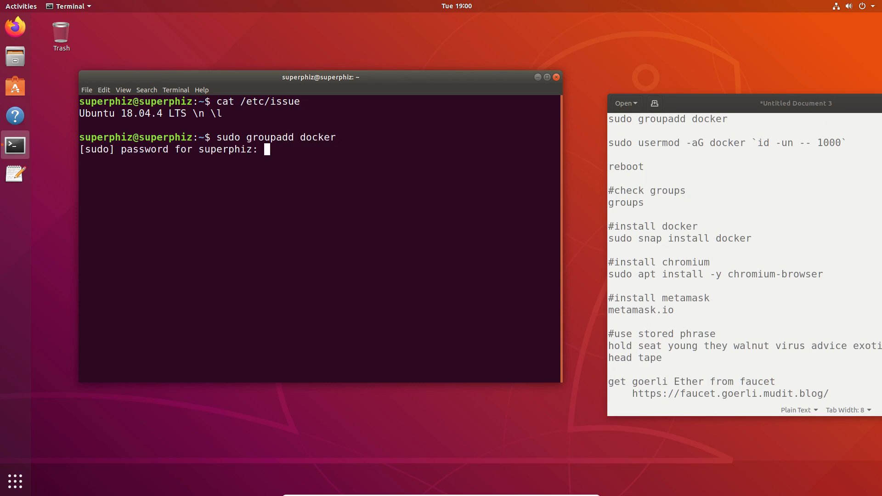
{"action": "key", "text": "Return"}
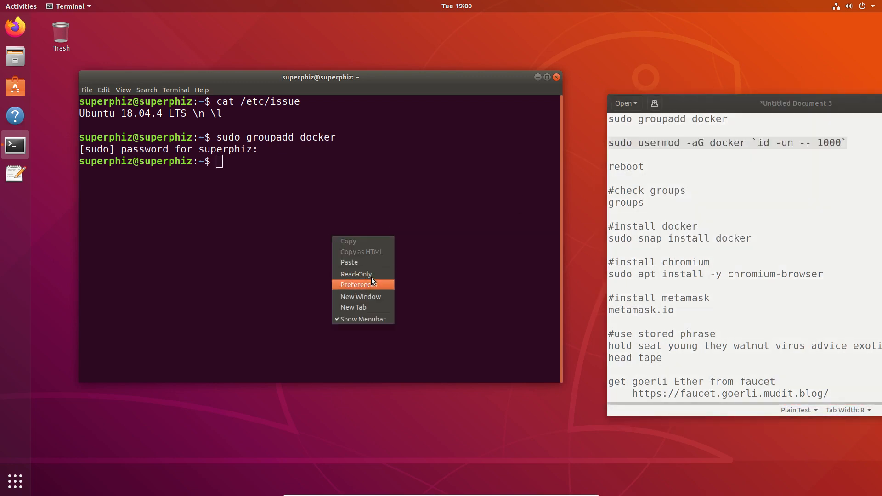
Step: Add user ID 1000 to the docker group via sudo usermod -aG docker, then begin a reboot command
{"action": "left_click", "coordinate": [349, 262]}
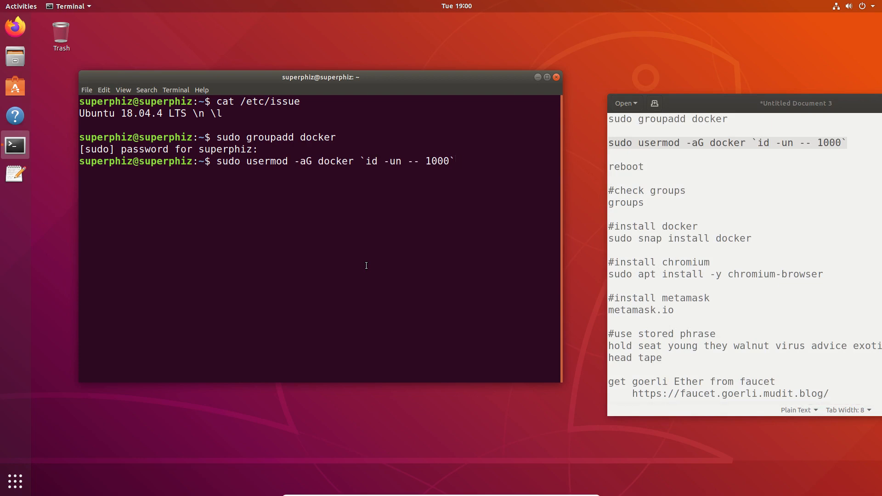
{"action": "key", "text": "Return"}
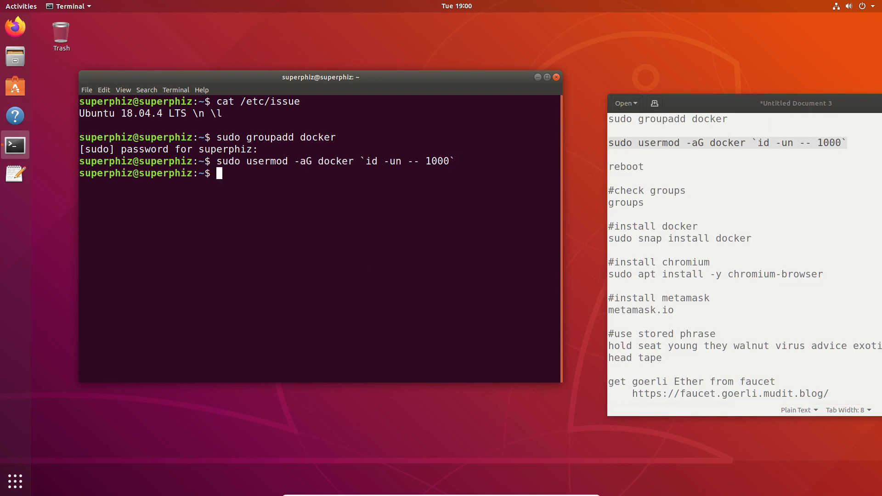
{"action": "mouse_move", "coordinate": [269, 191]}
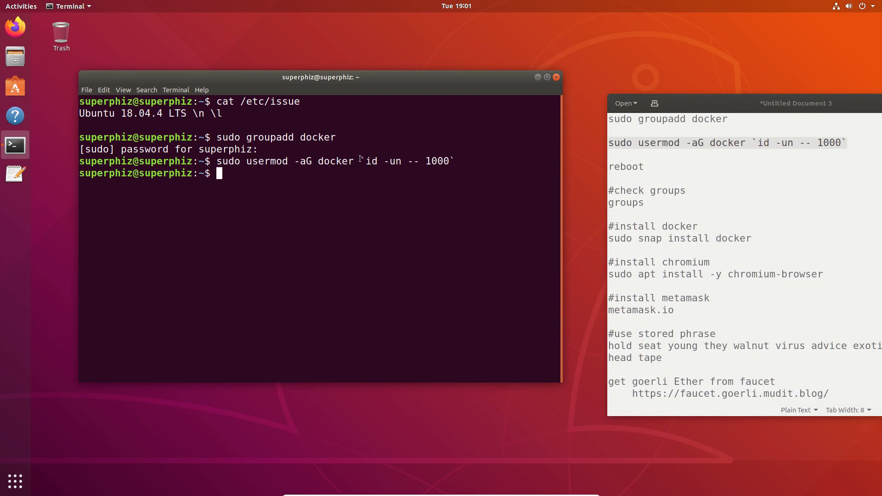
{"action": "mouse_move", "coordinate": [336, 186]}
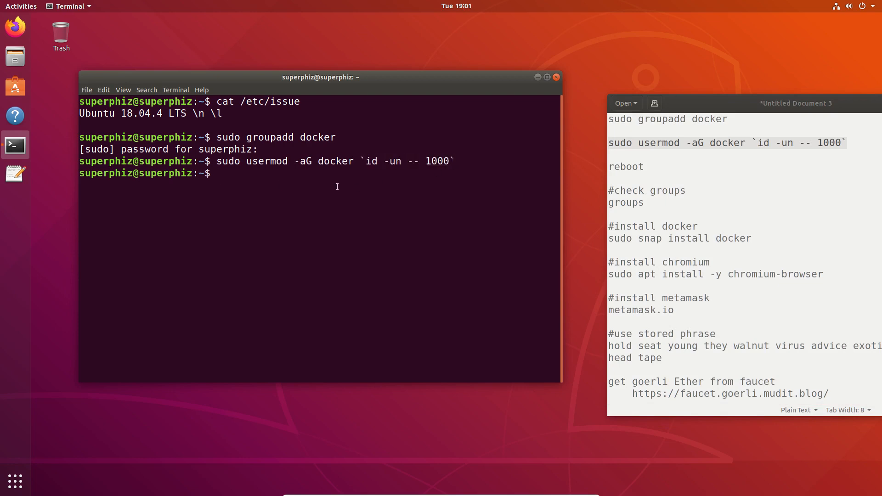
{"action": "mouse_move", "coordinate": [523, 168]}
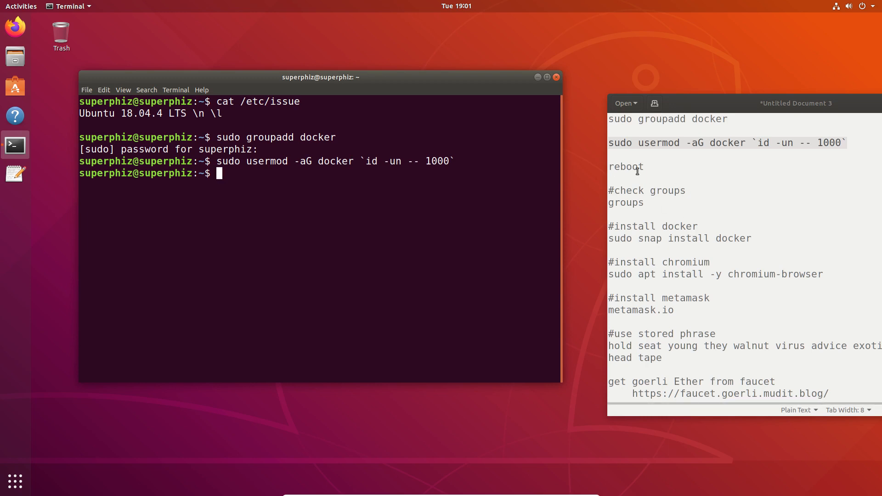
{"action": "mouse_move", "coordinate": [461, 231]}
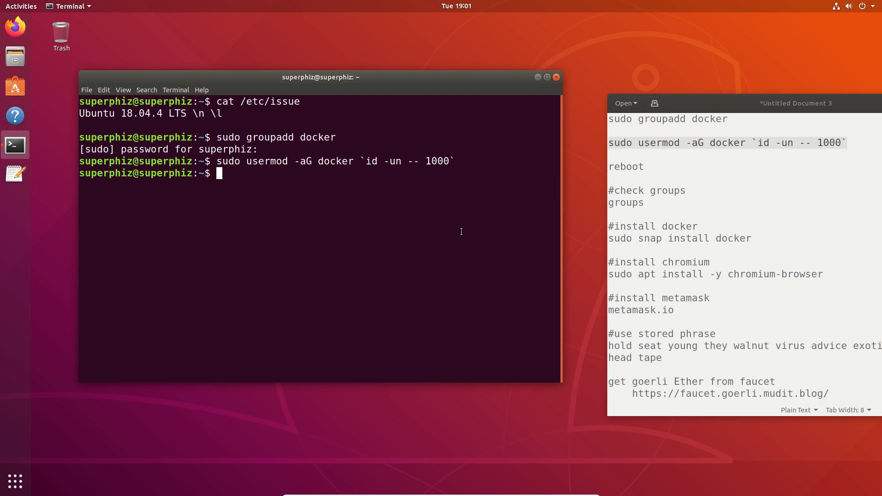
{"action": "type", "text": "sudo r"}
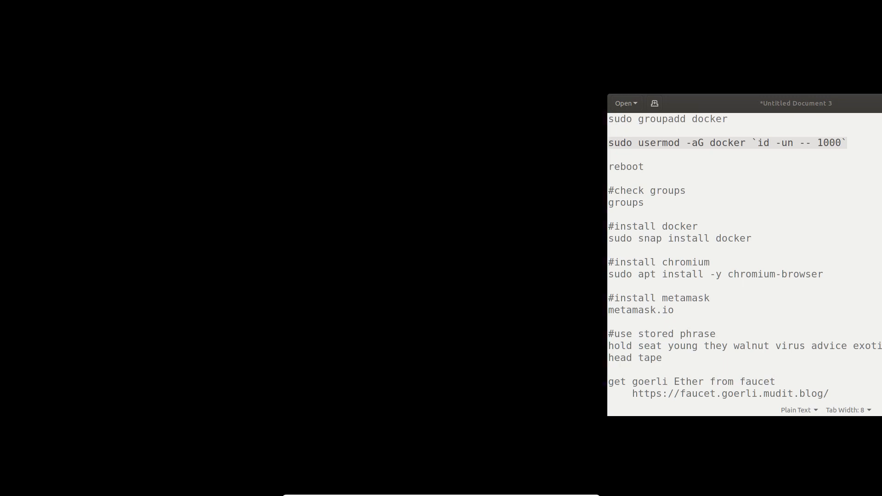
{"action": "mouse_move", "coordinate": [445, 242]}
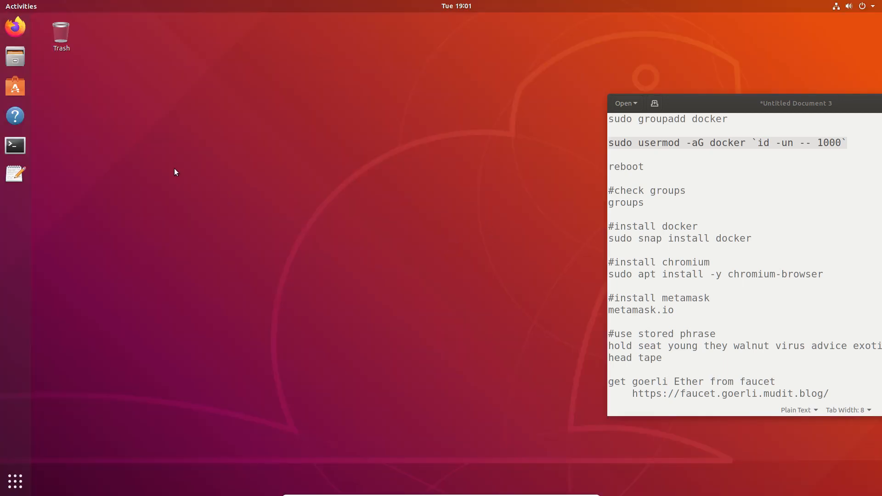
Step: Launch a fresh terminal from the dock after the reboot
{"action": "left_click", "coordinate": [14, 146]}
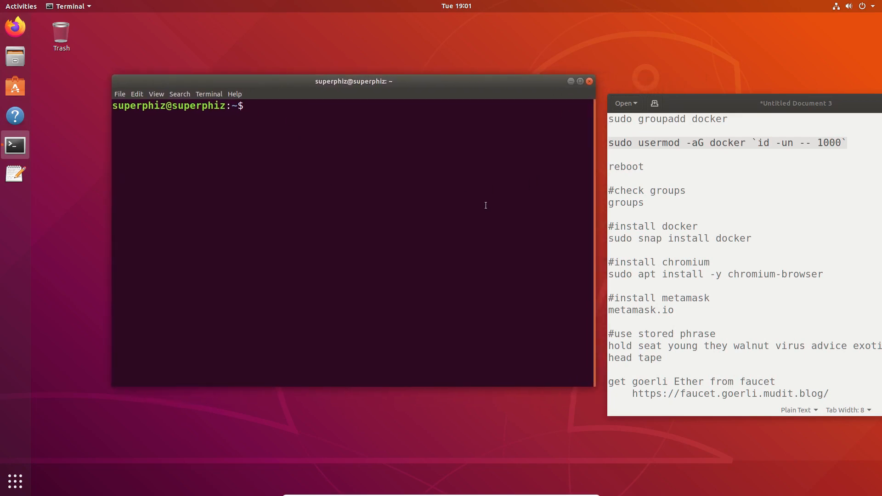
Step: List the user's groups to confirm docker membership
{"action": "type", "text": "groups"}
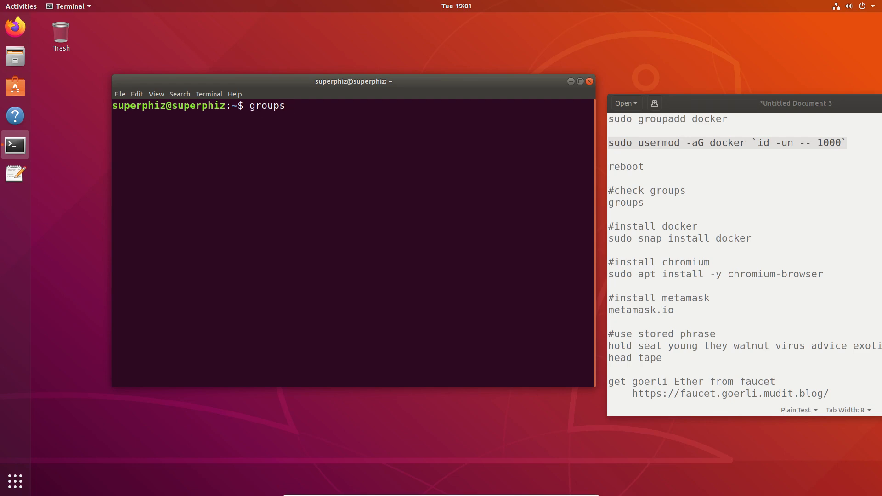
{"action": "key", "text": "Return"}
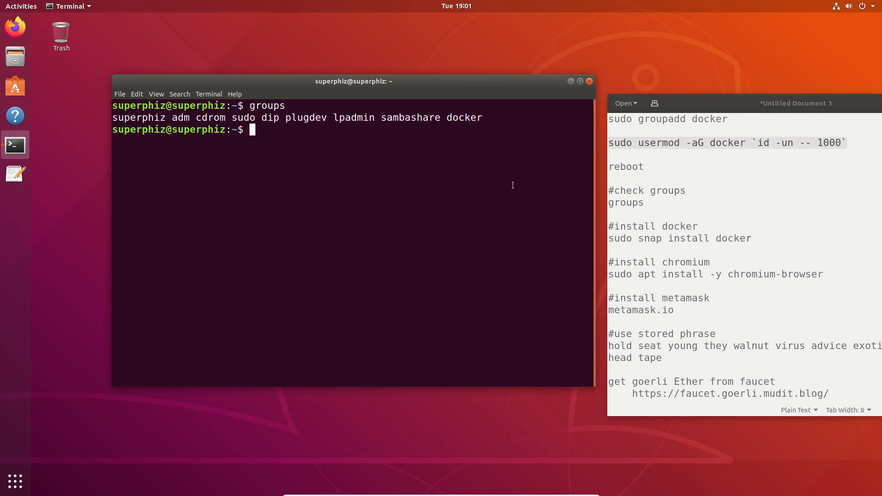
{"action": "mouse_move", "coordinate": [561, 231]}
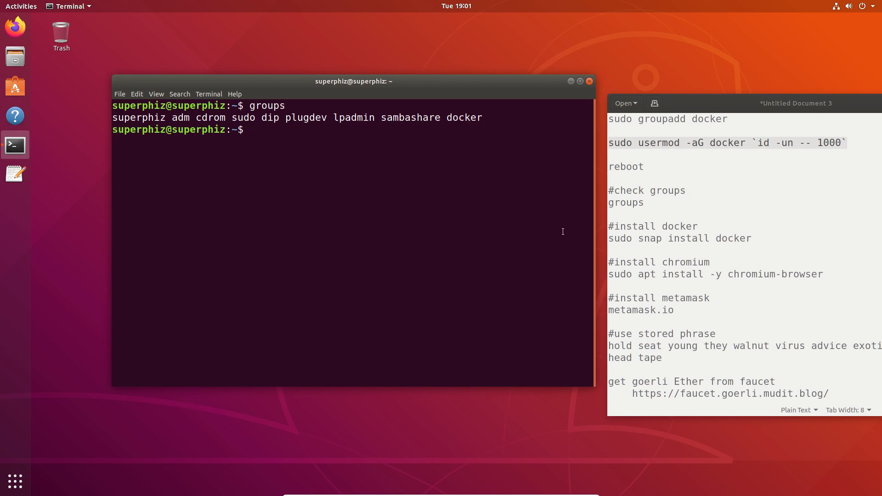
Step: Install Docker 18.09.9 with sudo snap install docker, supplying the password
{"action": "left_click", "coordinate": [610, 238]}
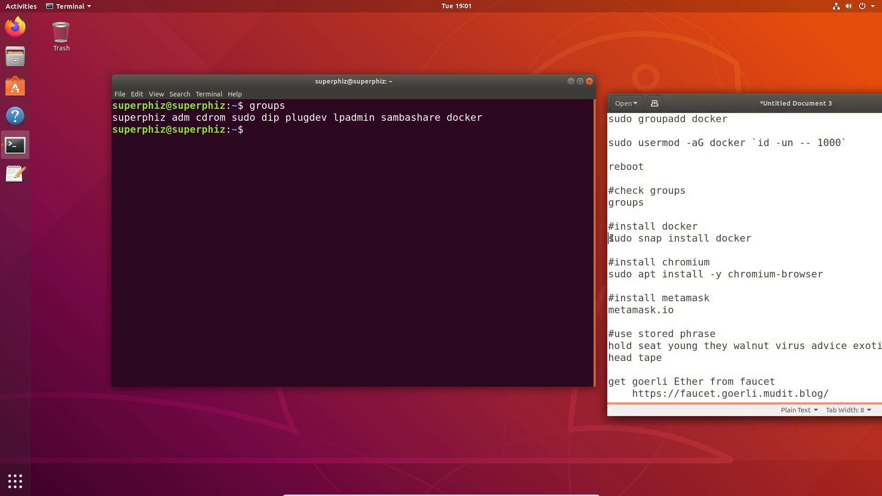
{"action": "right_click", "coordinate": [679, 238]}
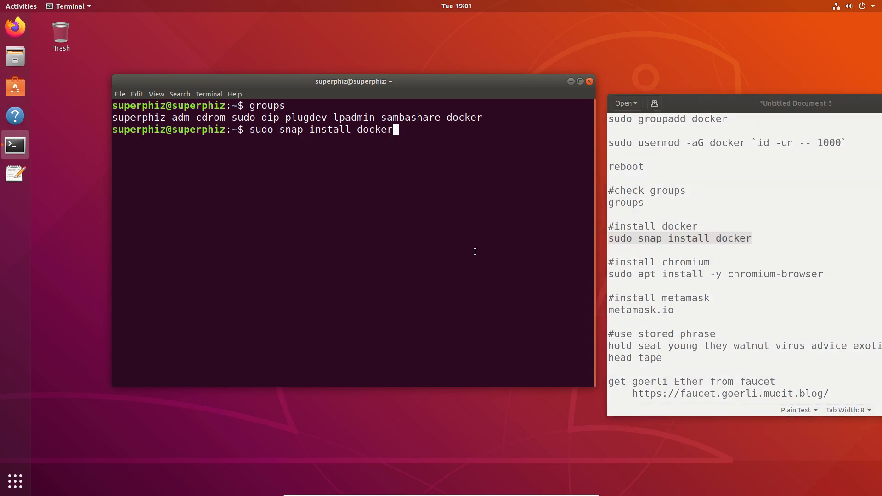
{"action": "key", "text": "Return"}
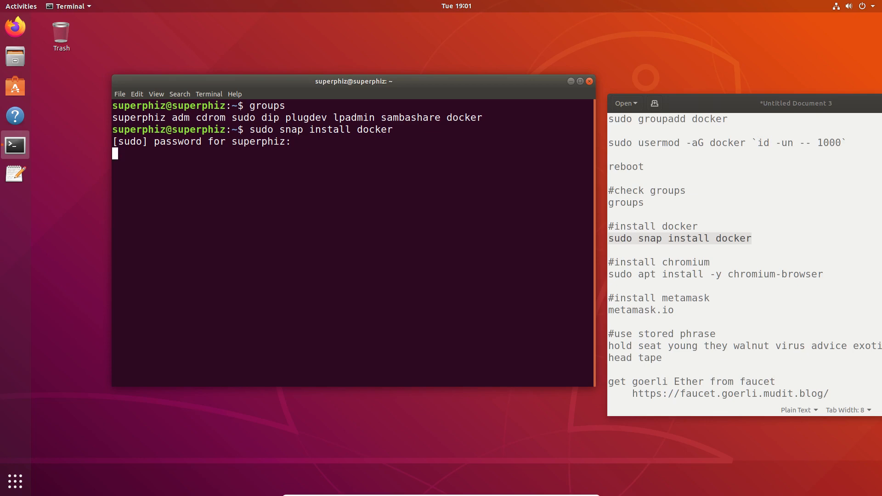
{"action": "key", "text": "Return"}
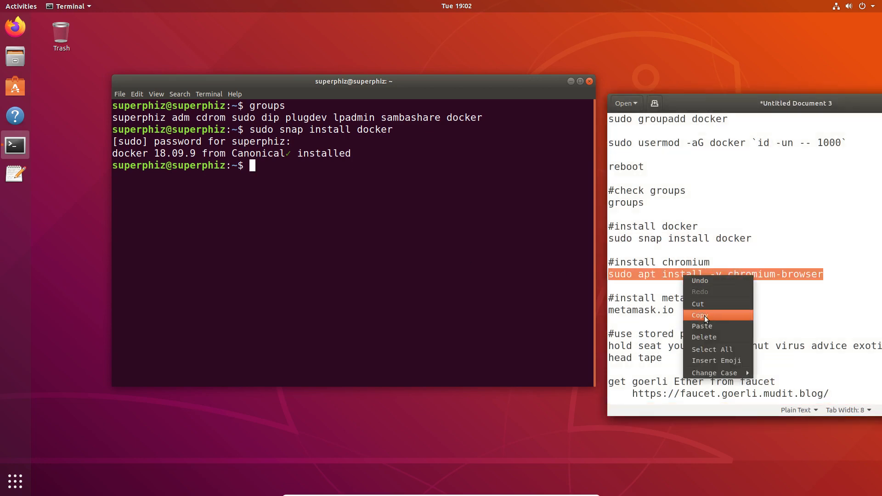
Step: Install chromium-browser with sudo apt install -y chromium-browser from the notes
{"action": "left_click", "coordinate": [699, 315]}
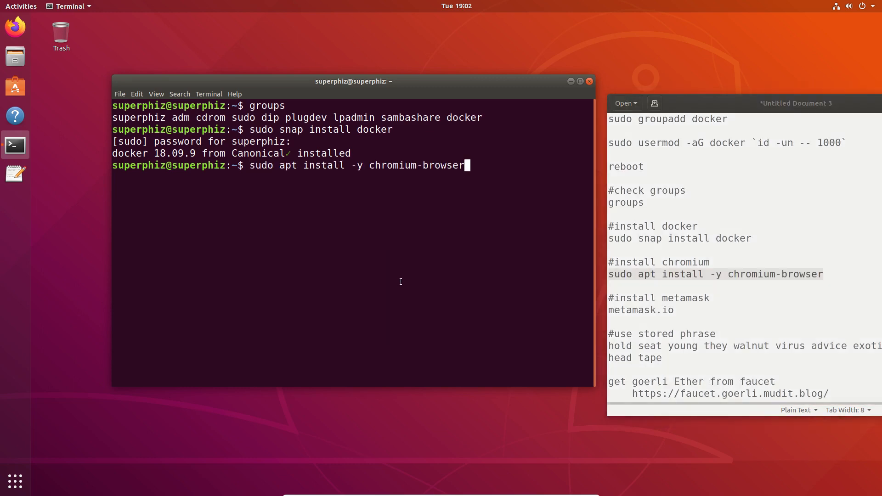
{"action": "key", "text": "Return"}
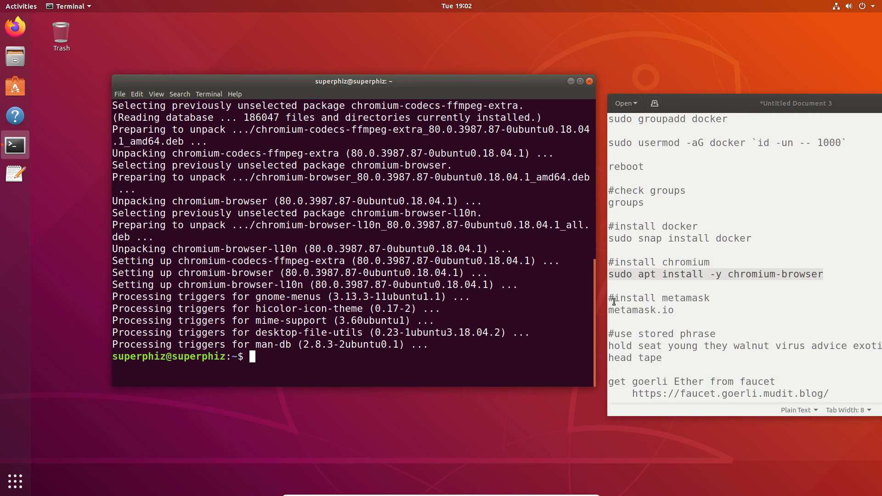
{"action": "mouse_move", "coordinate": [73, 214]}
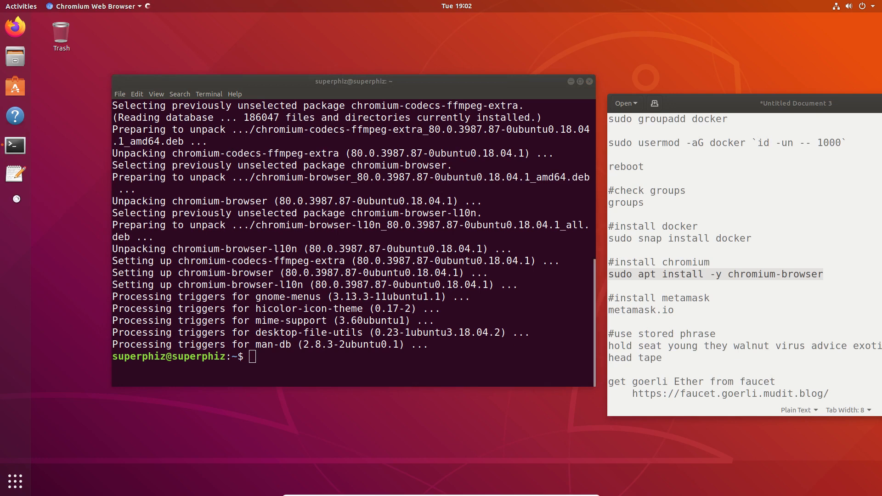
Step: Launch Chromium, dismiss the update prompt and go to metamask.io
{"action": "right_click", "coordinate": [15, 203]}
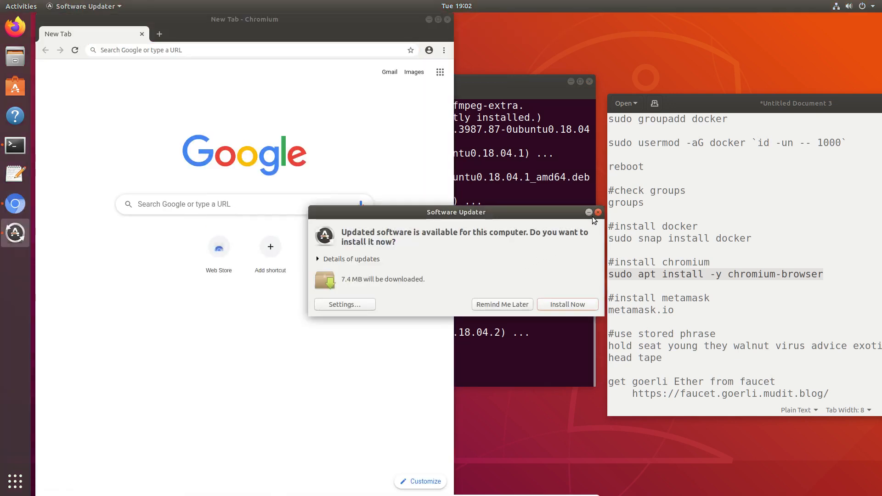
{"action": "left_click", "coordinate": [598, 213]}
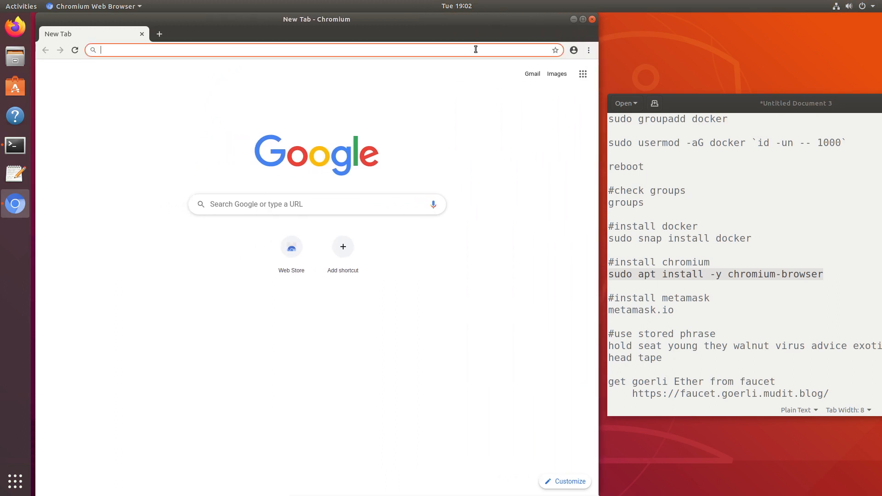
{"action": "type", "text": "m"}
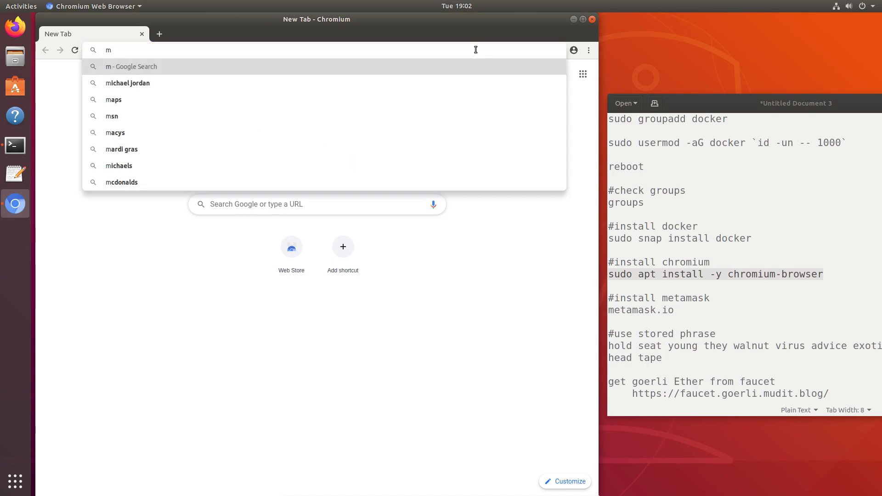
{"action": "type", "text": "etamask."}
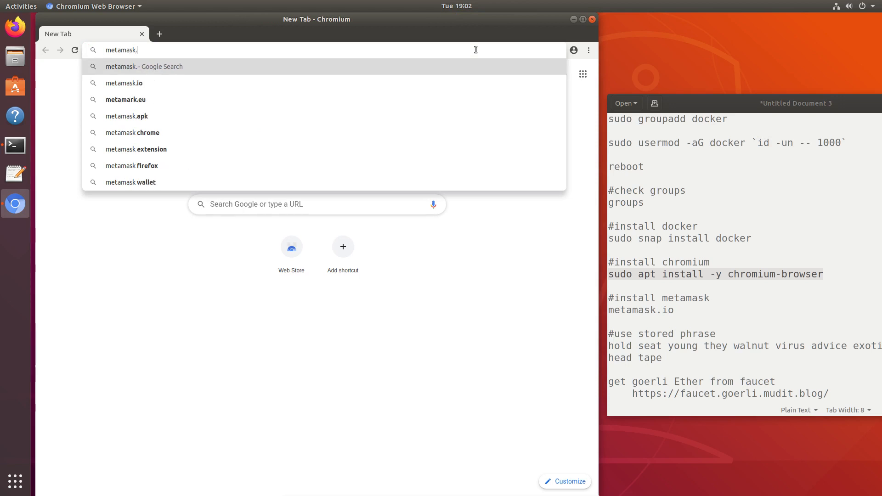
{"action": "left_click", "coordinate": [125, 83]}
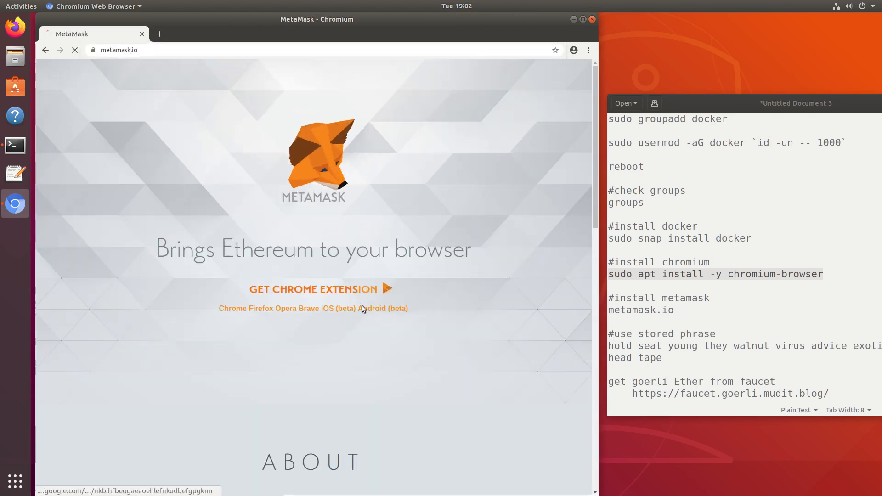
Step: Add the MetaMask extension from the Chrome web store, cancelling the keyring prompt
{"action": "left_click", "coordinate": [313, 288]}
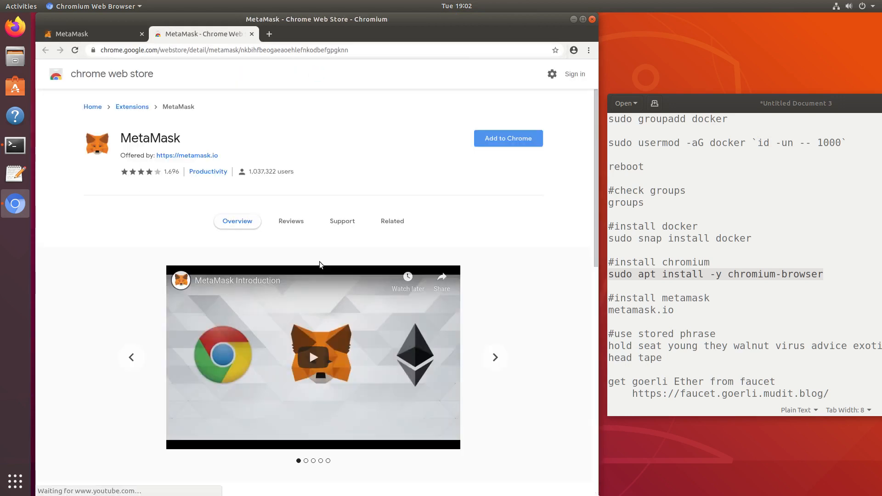
{"action": "left_click", "coordinate": [507, 138]}
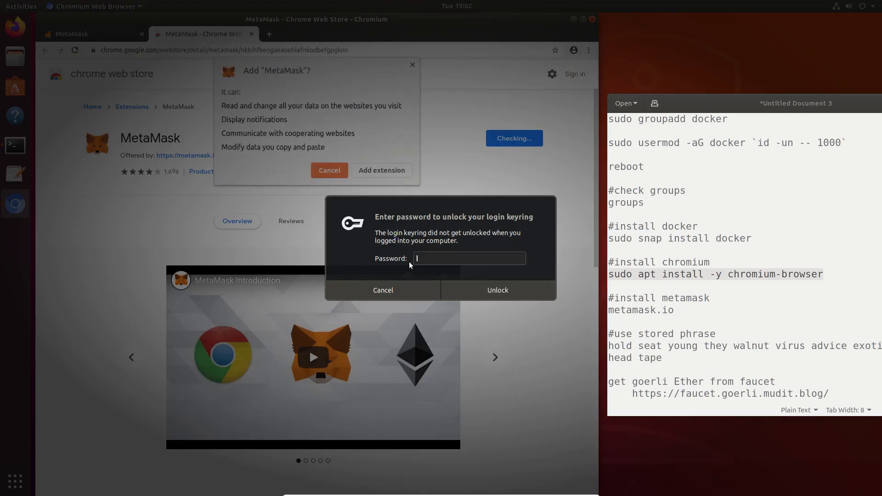
{"action": "left_click", "coordinate": [382, 290]}
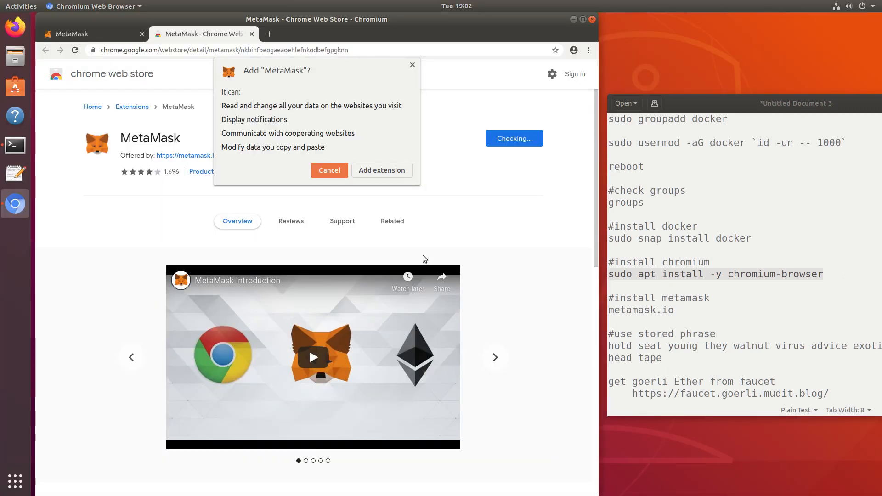
{"action": "left_click", "coordinate": [381, 170]}
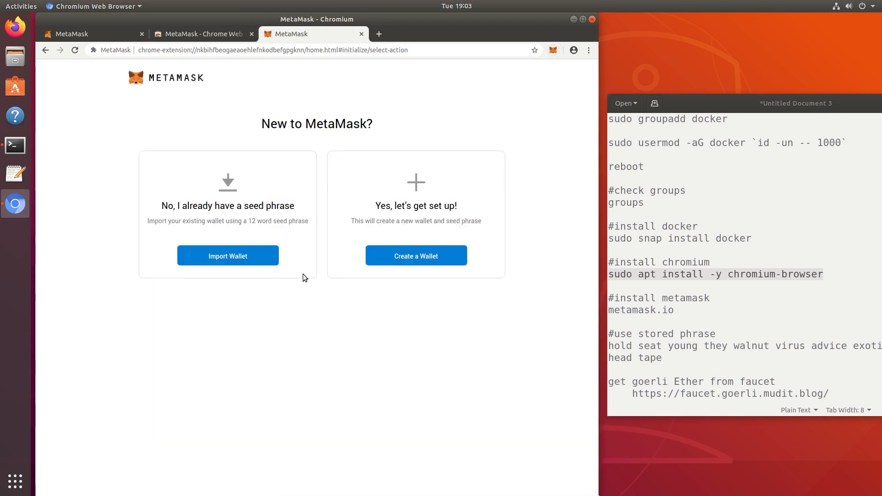
{"action": "mouse_move", "coordinate": [358, 231]}
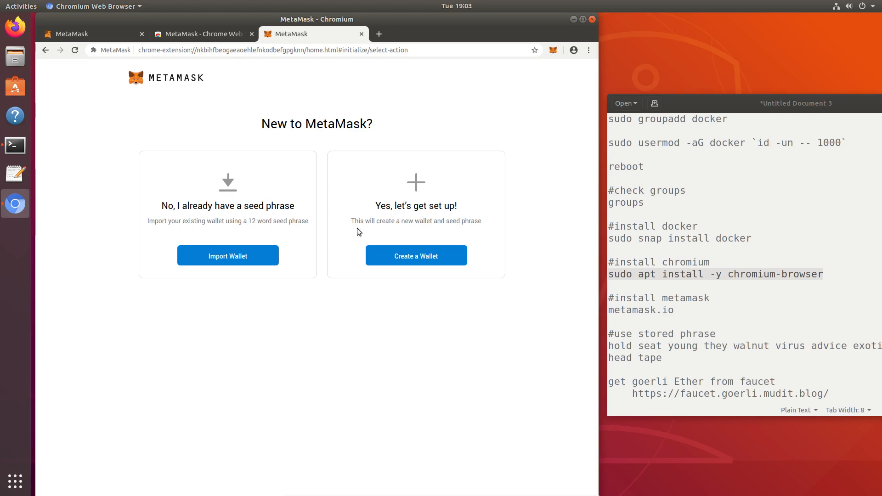
{"action": "mouse_move", "coordinate": [228, 255]}
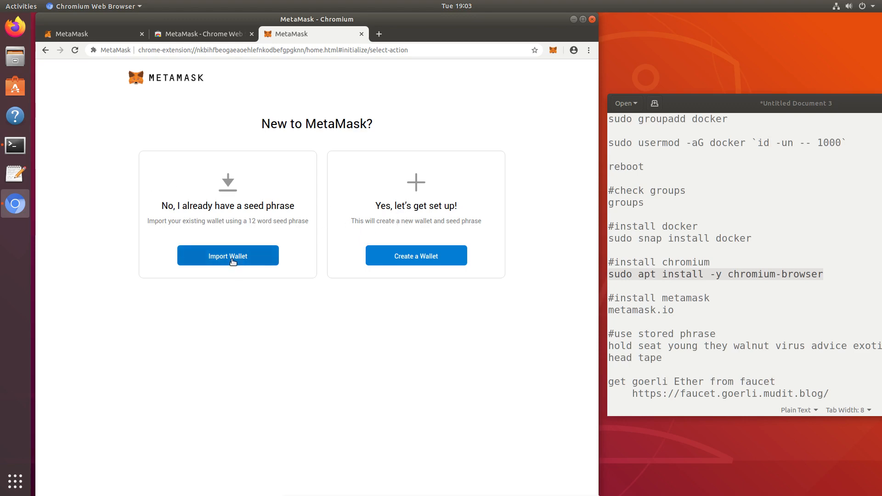
Step: Import the existing wallet from the pasted seed phrase, accept the terms and reach Account 1
{"action": "left_click", "coordinate": [227, 255]}
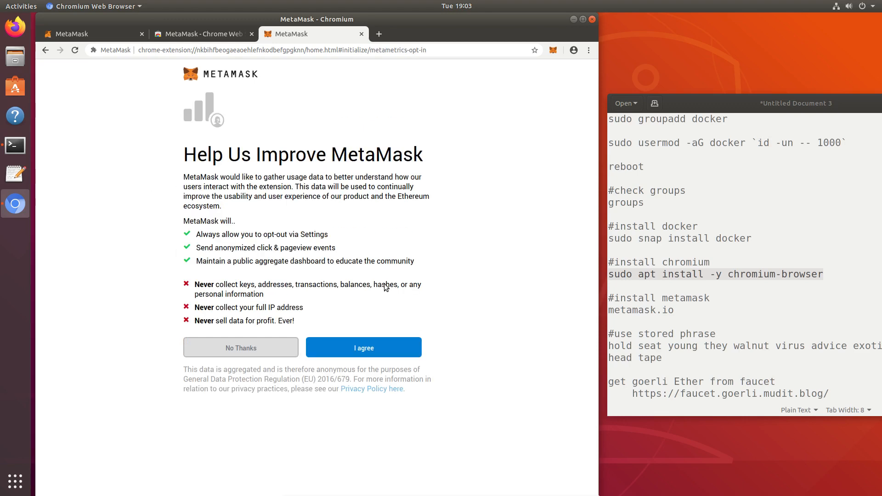
{"action": "left_click", "coordinate": [364, 347]}
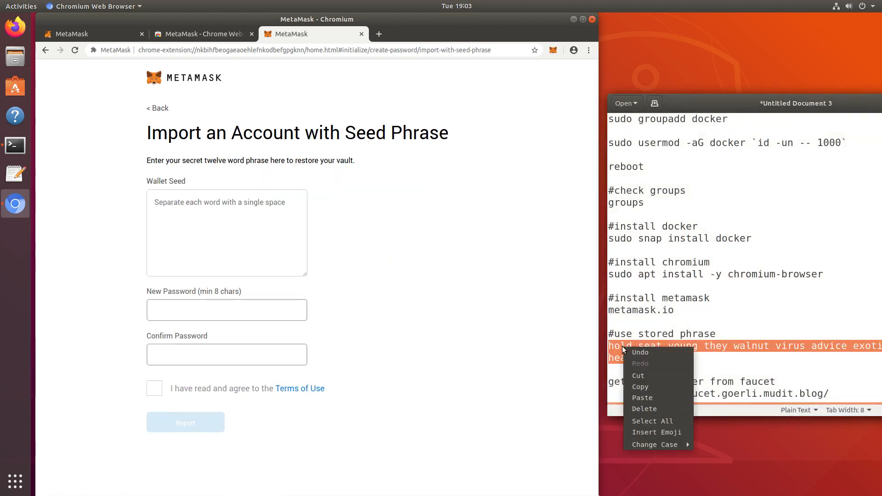
{"action": "right_click", "coordinate": [226, 232]}
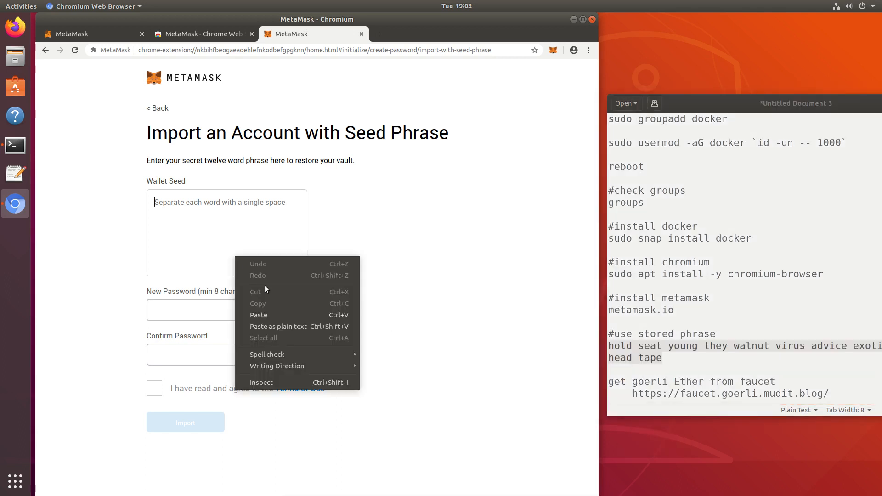
{"action": "left_click", "coordinate": [258, 315]}
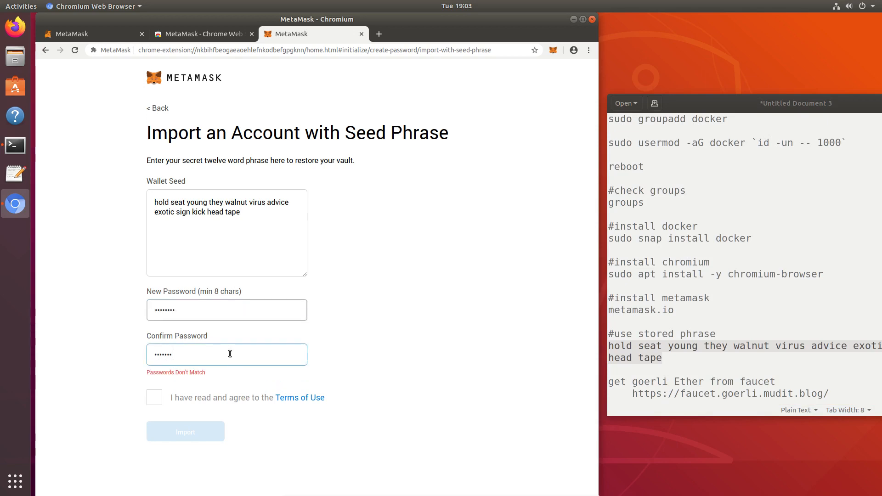
{"action": "left_click", "coordinate": [185, 431]}
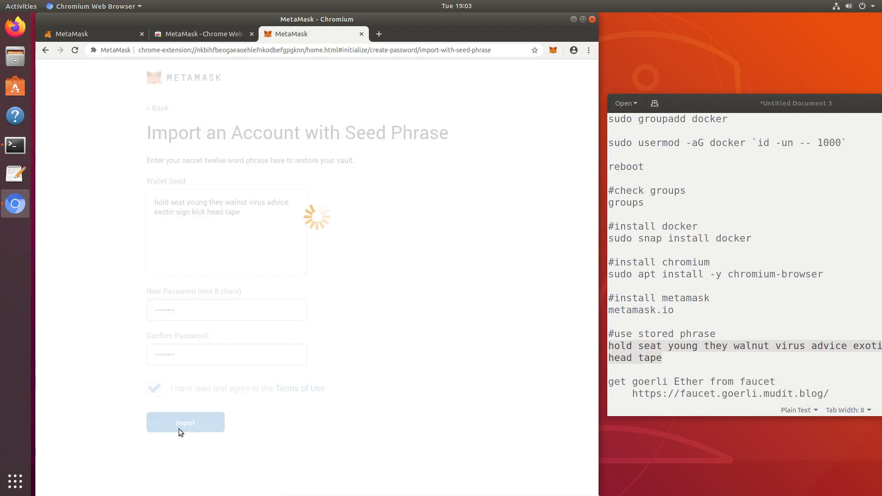
{"action": "left_click", "coordinate": [185, 422]}
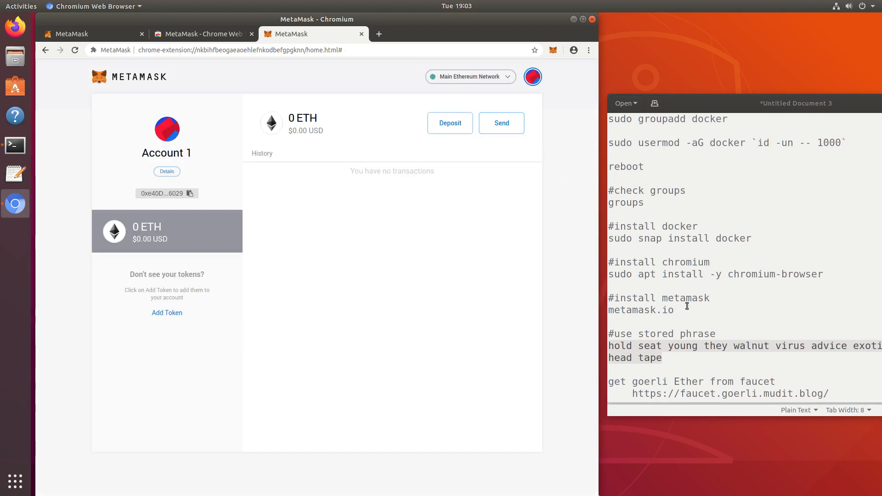
Step: Import Account 2 from the Goerli private key copied out of the notes
{"action": "scroll", "scroll_direction": "down", "scroll_amount": 3}
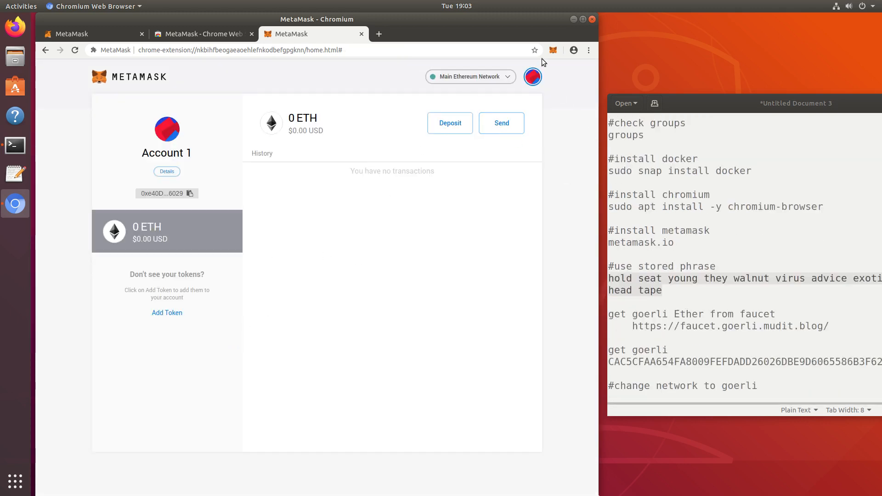
{"action": "left_click", "coordinate": [531, 77]}
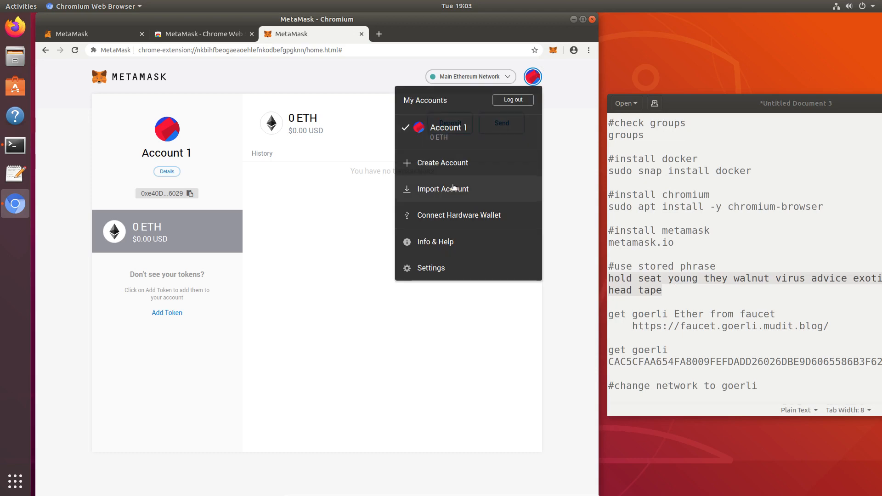
{"action": "left_click", "coordinate": [443, 188]}
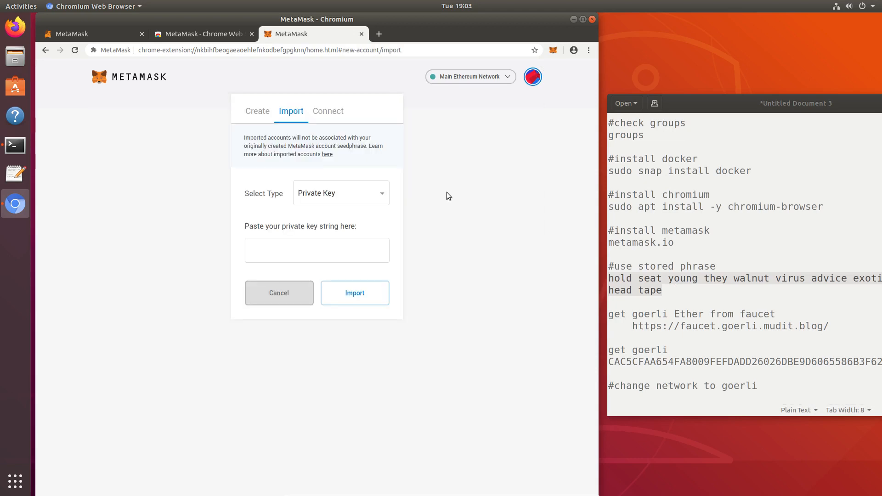
{"action": "mouse_move", "coordinate": [330, 216]}
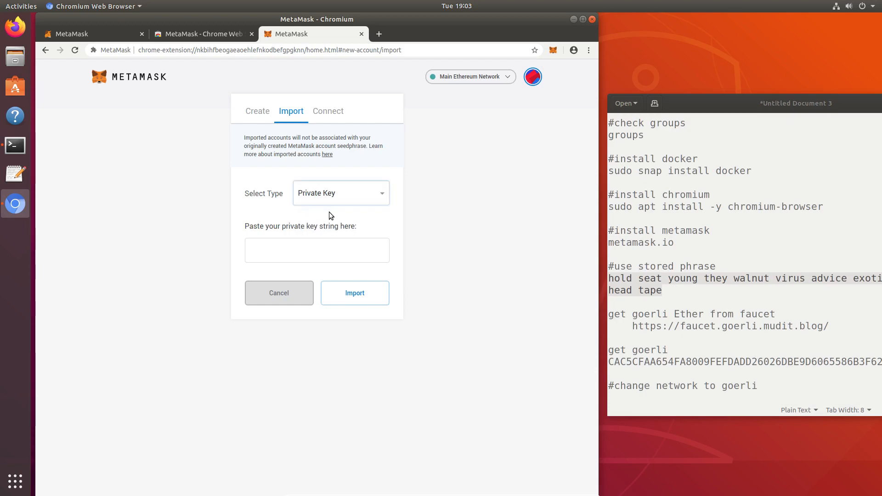
{"action": "right_click", "coordinate": [742, 361]}
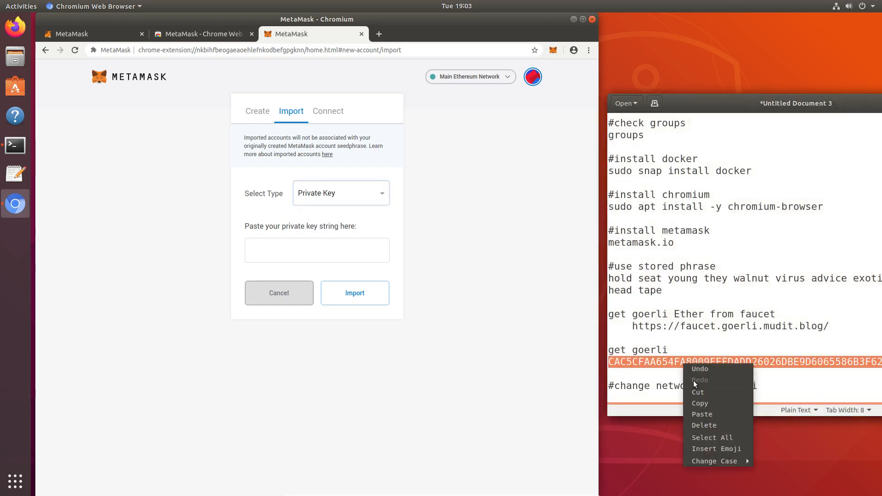
{"action": "left_click", "coordinate": [317, 250]}
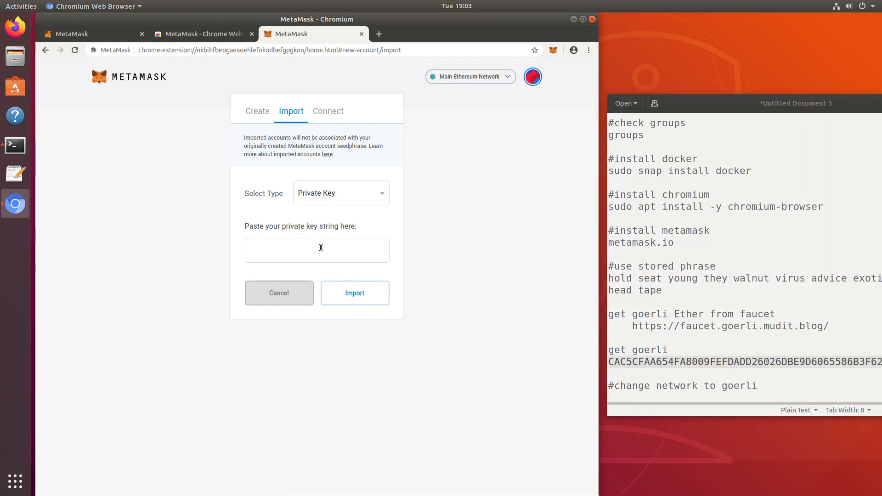
{"action": "left_click", "coordinate": [354, 293]}
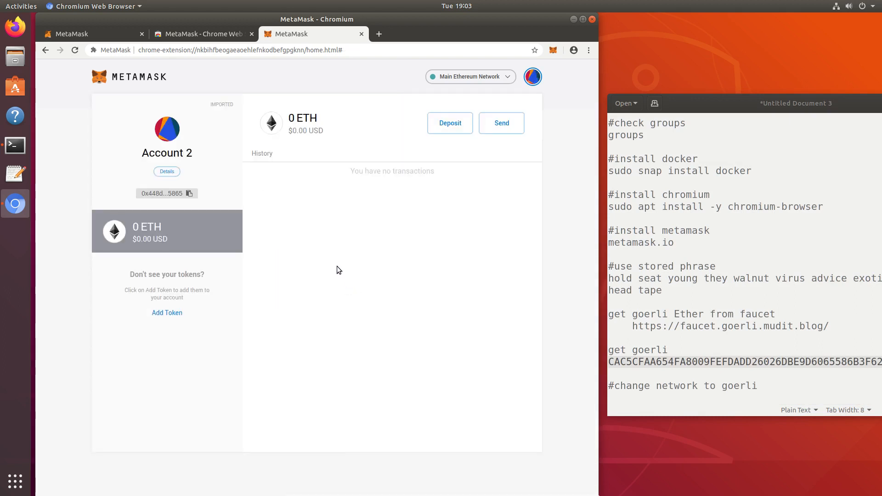
{"action": "mouse_move", "coordinate": [233, 228]}
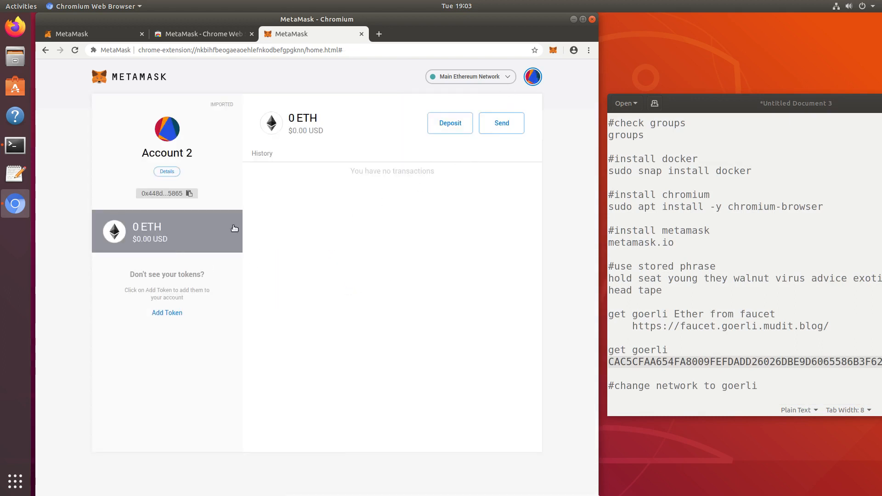
{"action": "left_click", "coordinate": [469, 76]}
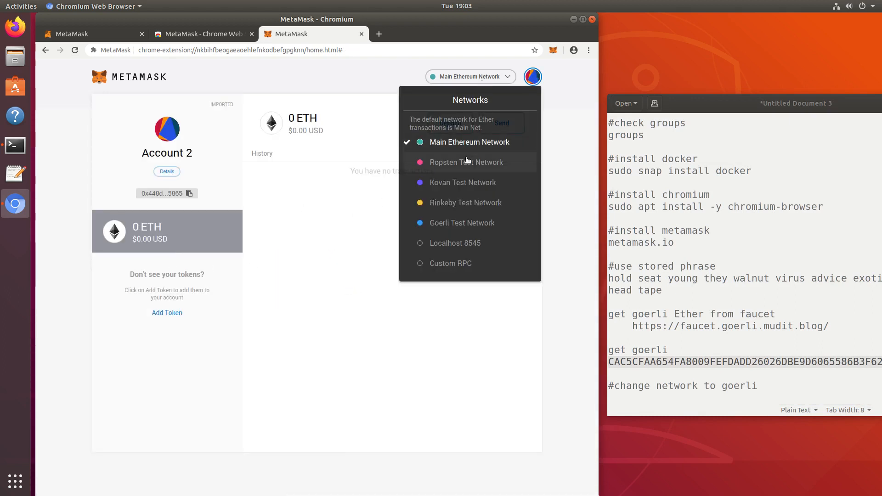
{"action": "left_click", "coordinate": [461, 222]}
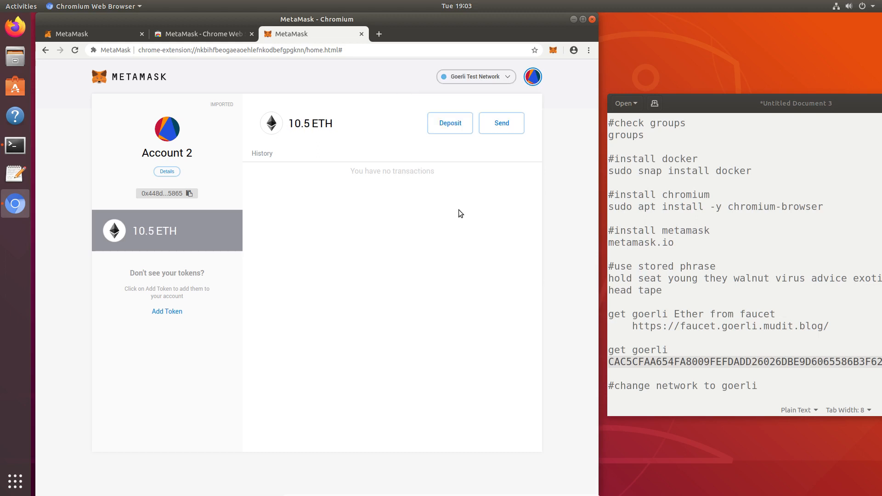
{"action": "mouse_move", "coordinate": [467, 102]}
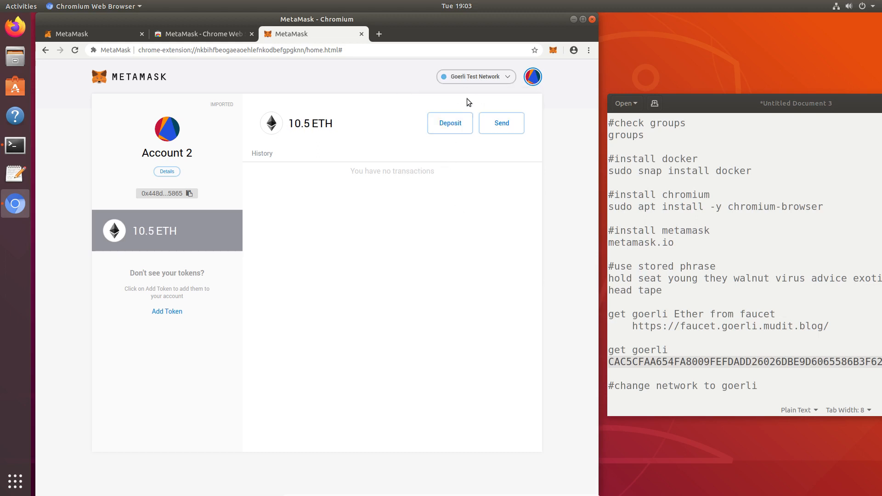
{"action": "mouse_move", "coordinate": [466, 98]}
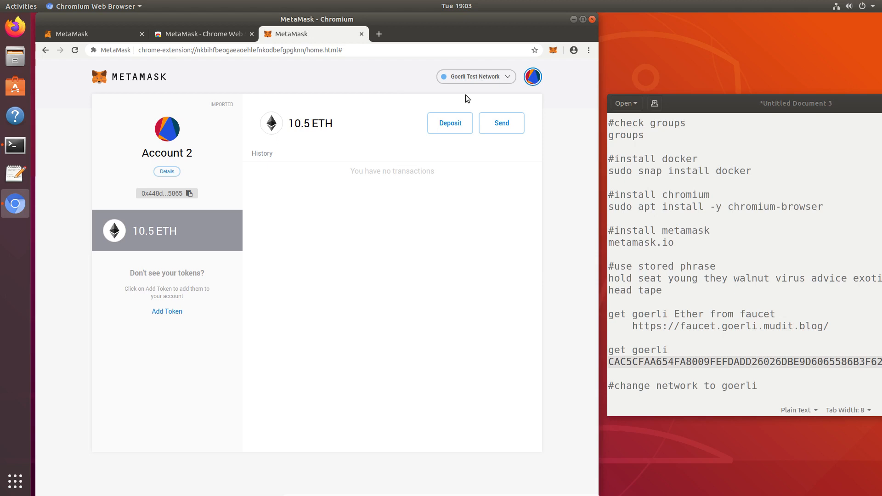
{"action": "mouse_move", "coordinate": [477, 86]}
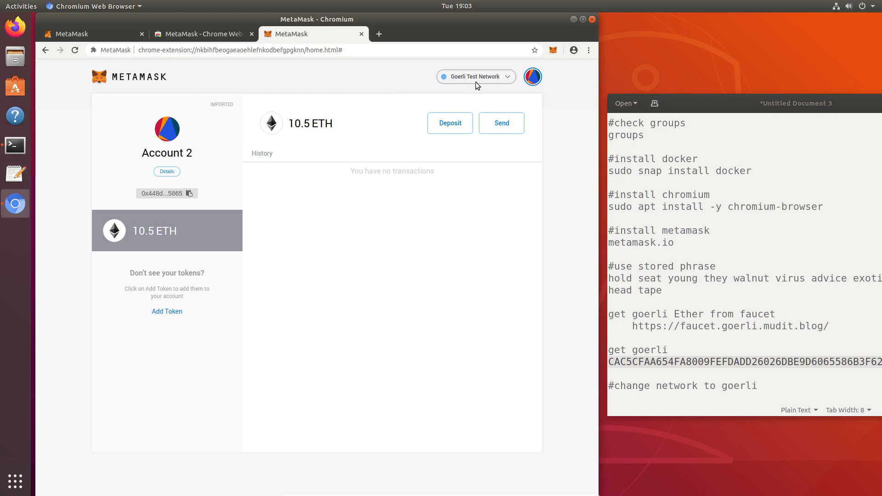
{"action": "left_click", "coordinate": [475, 77]}
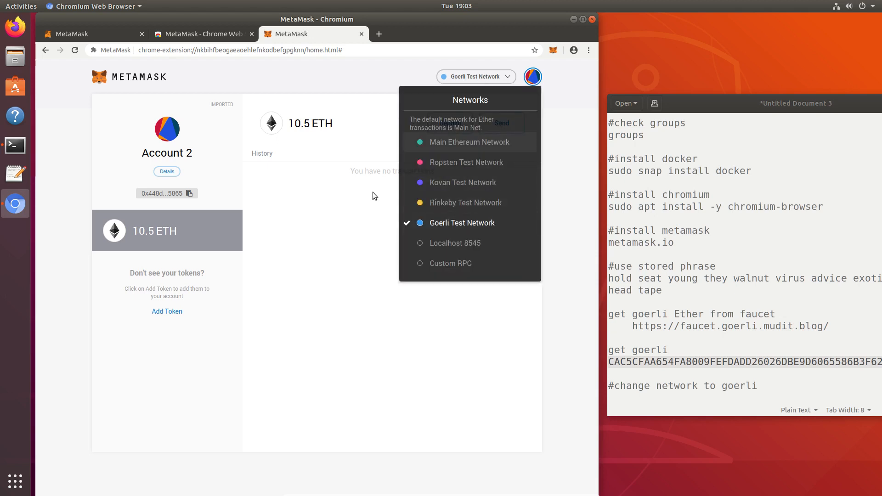
{"action": "mouse_move", "coordinate": [320, 247]}
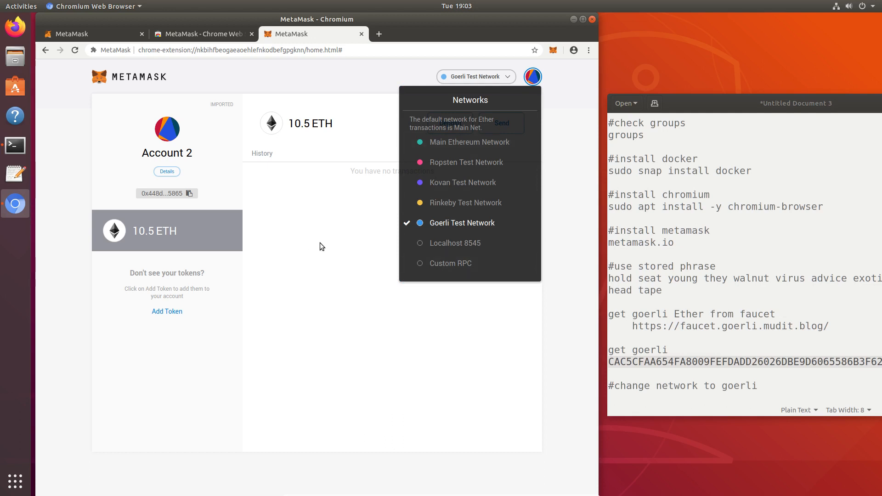
{"action": "left_click", "coordinate": [327, 233]}
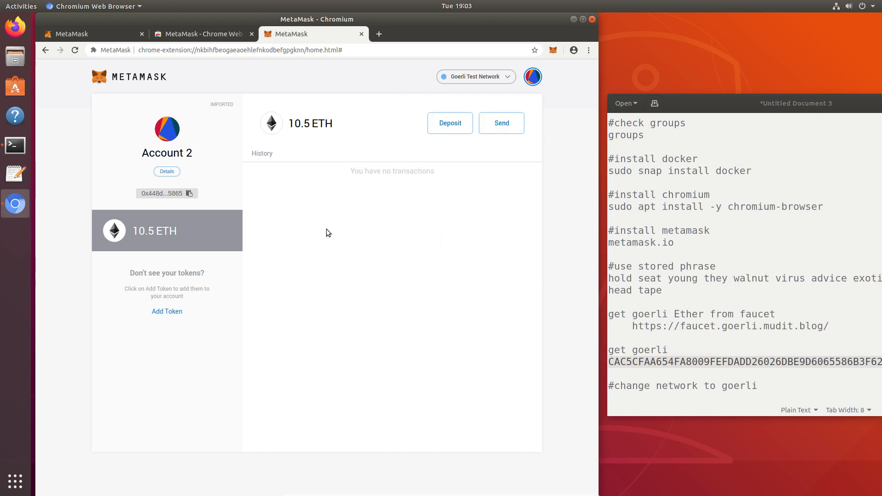
{"action": "mouse_move", "coordinate": [348, 87]}
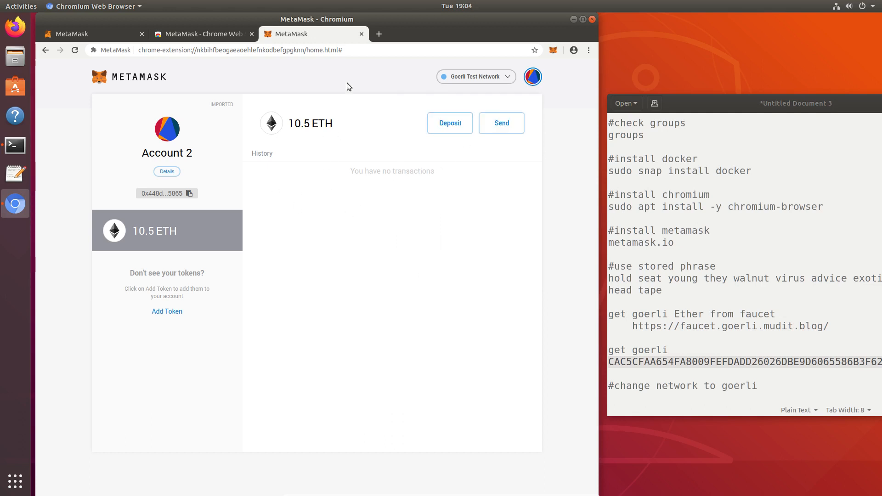
{"action": "mouse_move", "coordinate": [378, 34]}
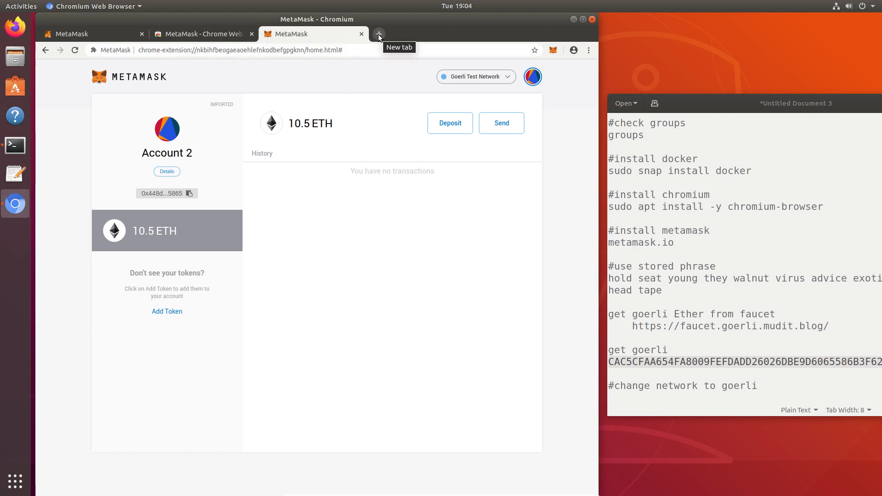
Step: Load the Goerli faucet URL from the notes in a new tab
{"action": "left_click", "coordinate": [378, 33]}
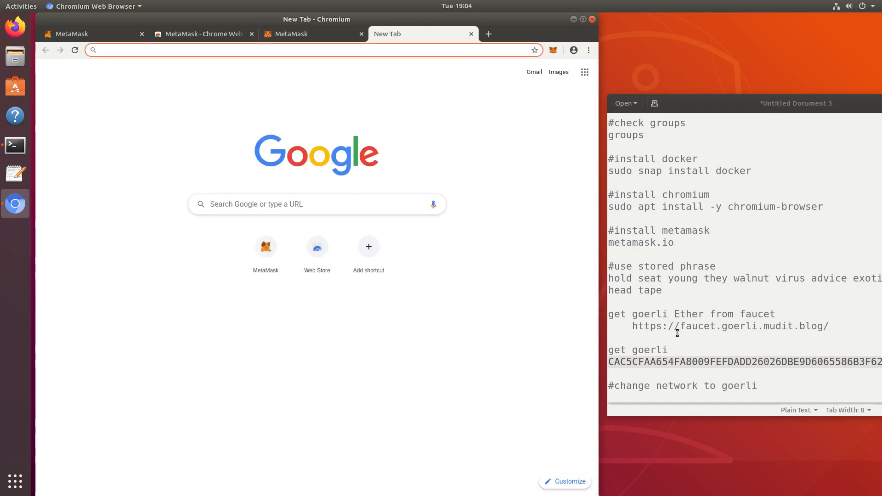
{"action": "right_click", "coordinate": [729, 325]}
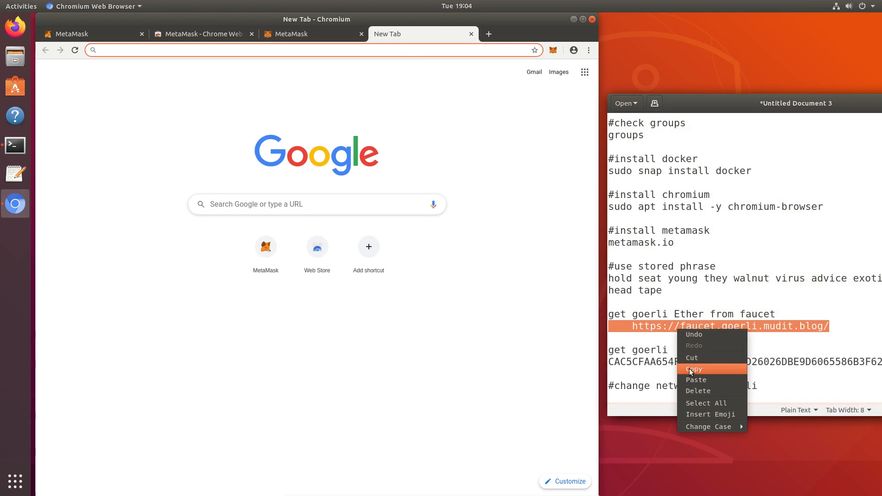
{"action": "left_click", "coordinate": [693, 368]}
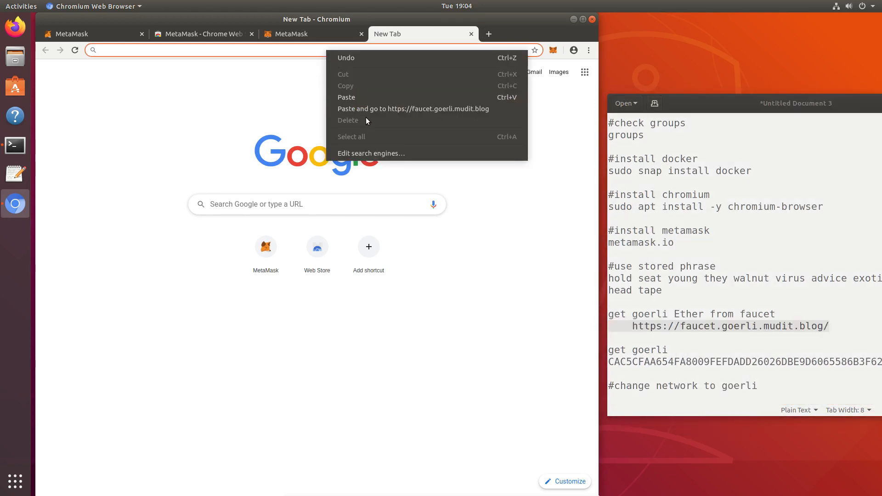
{"action": "left_click", "coordinate": [412, 109]}
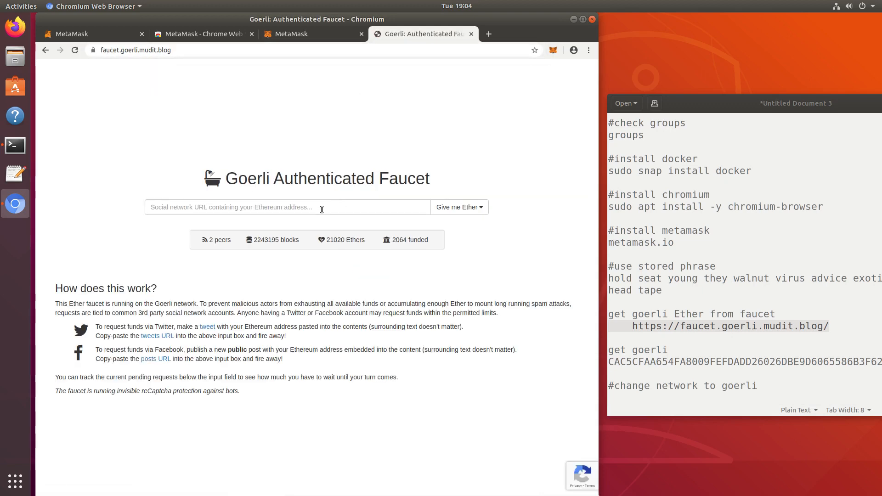
{"action": "mouse_move", "coordinate": [322, 160]}
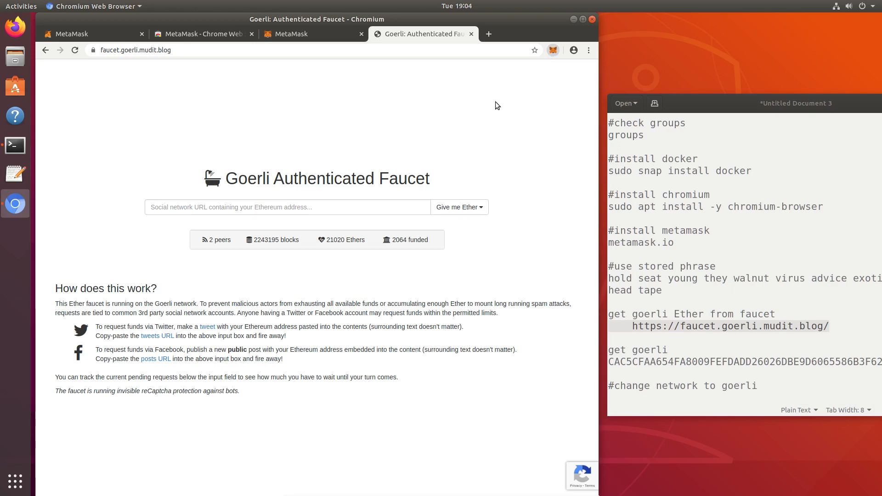
{"action": "left_click", "coordinate": [552, 50]}
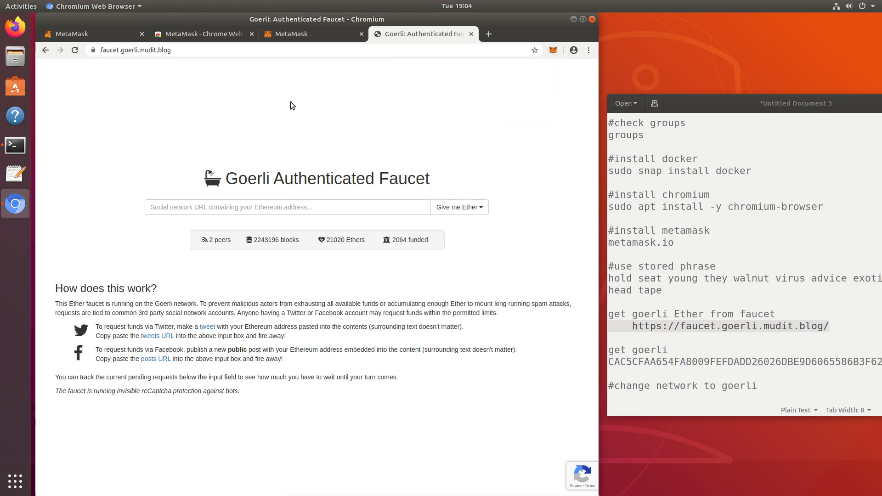
{"action": "mouse_move", "coordinate": [270, 109]}
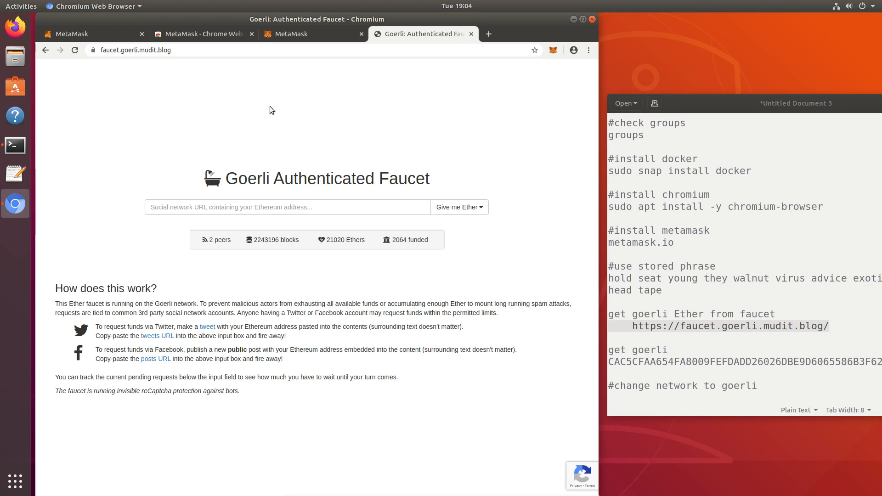
Step: Choose the 6.25 Ethers / 9 days faucet option, then return to the MetaMask tab
{"action": "left_click", "coordinate": [287, 207]}
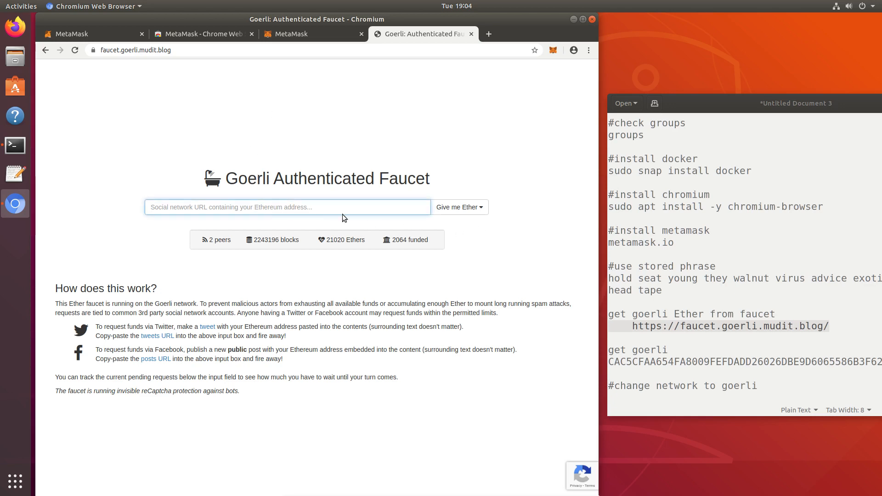
{"action": "left_click", "coordinate": [456, 207]}
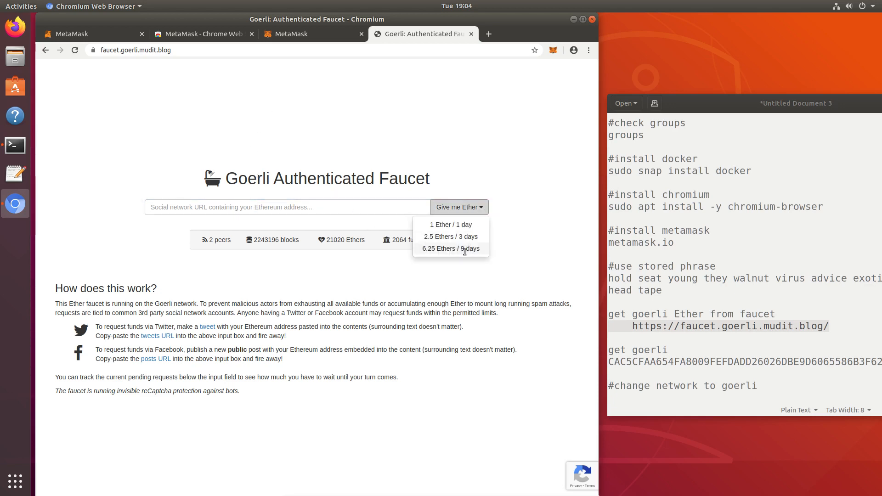
{"action": "left_click", "coordinate": [410, 132]}
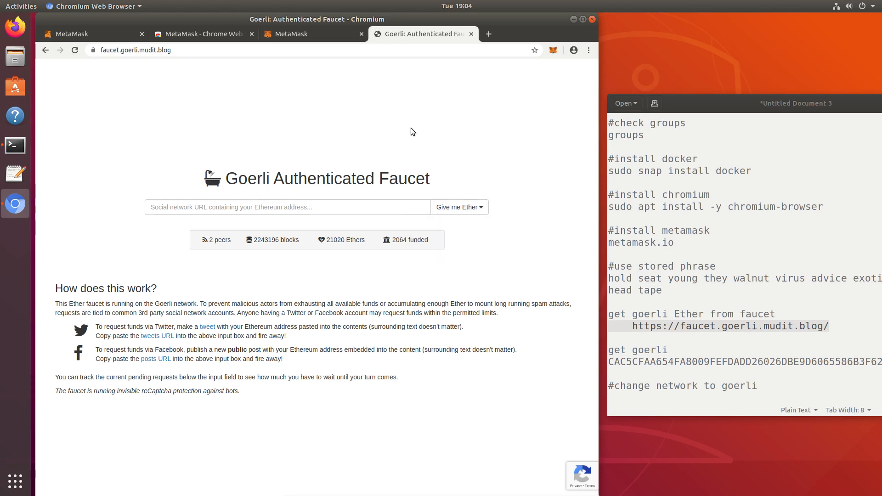
{"action": "mouse_move", "coordinate": [332, 178]}
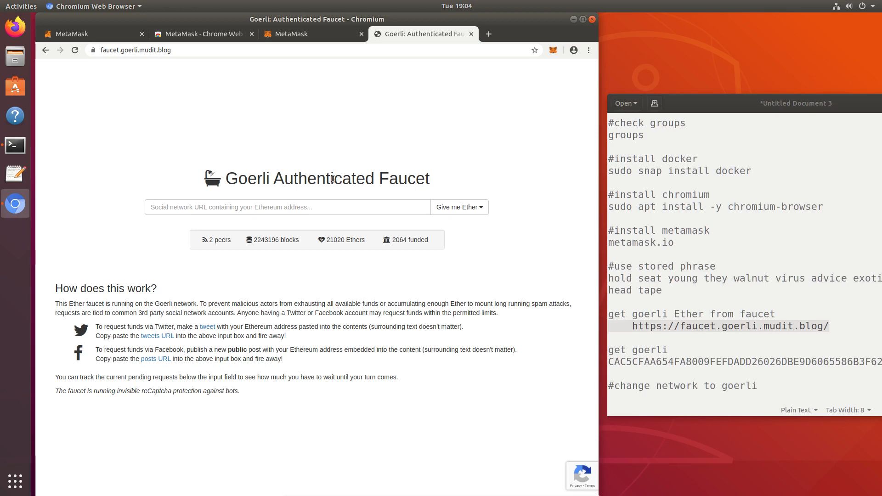
{"action": "mouse_move", "coordinate": [380, 142]}
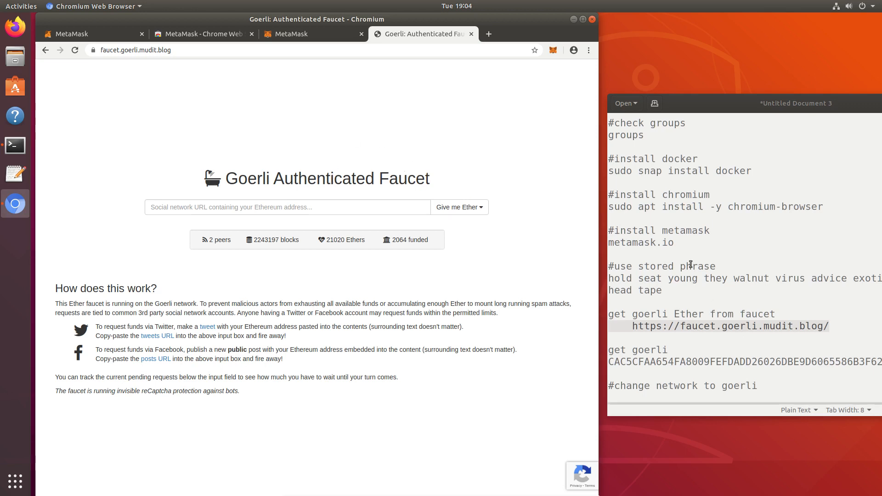
{"action": "left_click", "coordinate": [304, 34]}
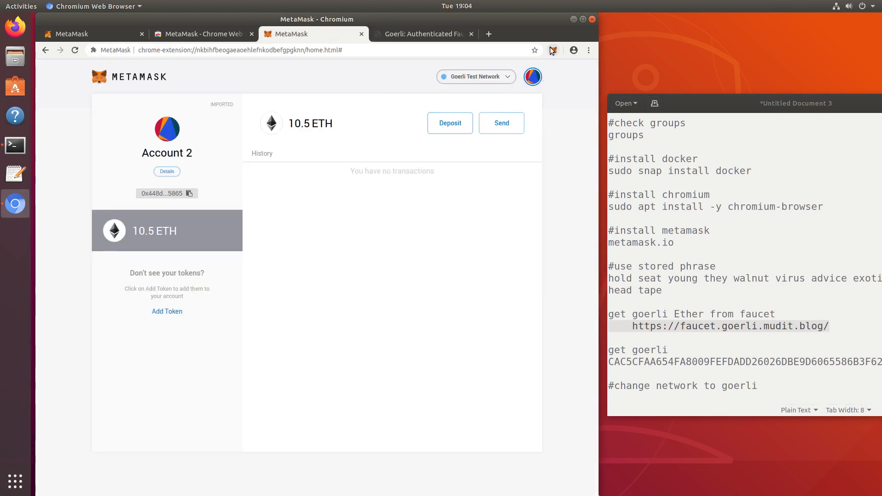
{"action": "left_click", "coordinate": [552, 50]}
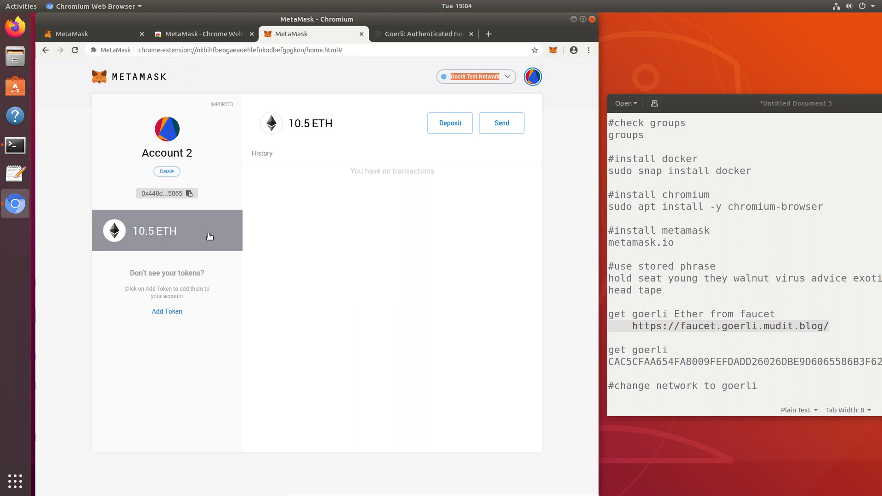
{"action": "scroll", "scroll_direction": "down", "scroll_amount": 3}
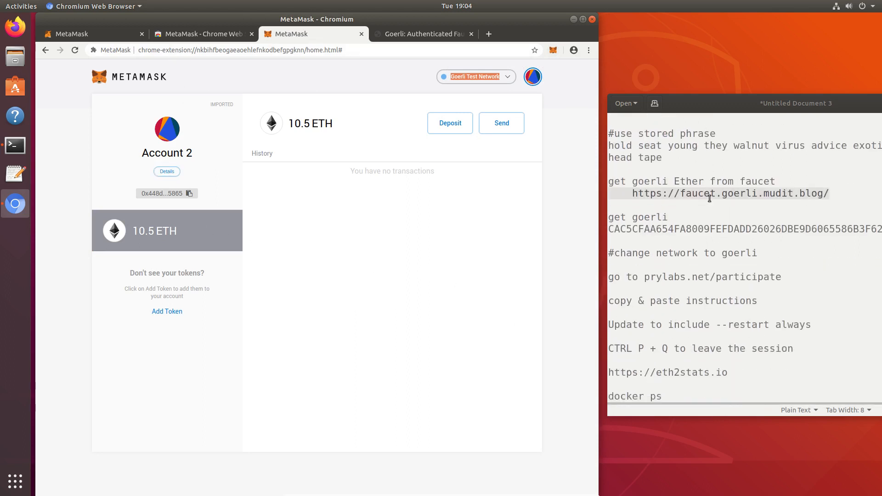
{"action": "scroll", "scroll_direction": "down", "scroll_amount": 3}
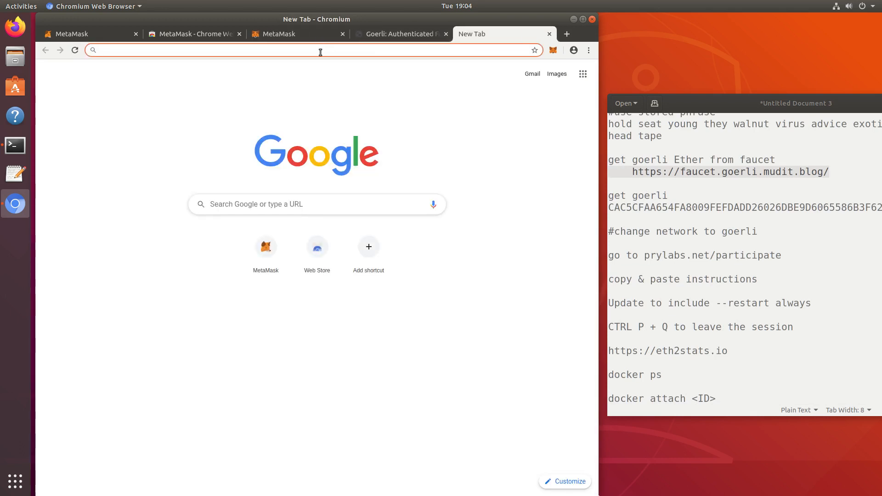
Step: Go to prylabs.net/participate in a new tab for the Get Prysm instructions
{"action": "type", "text": "prylabs.net/participate"}
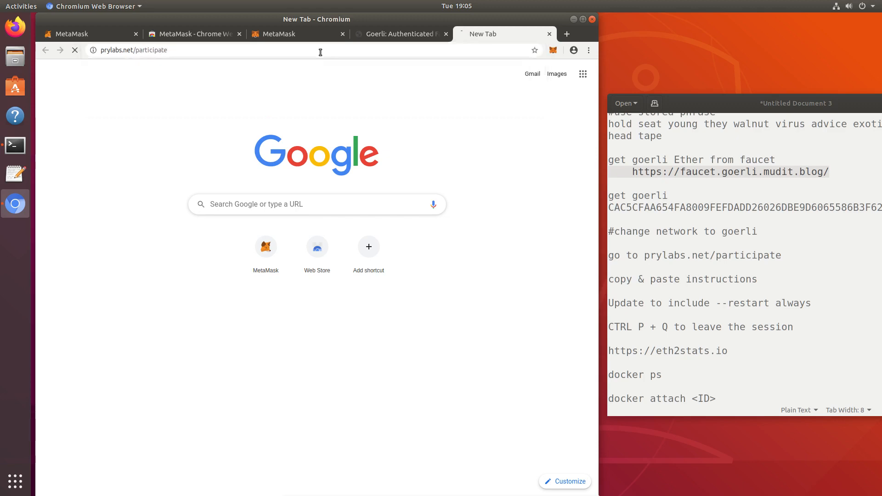
{"action": "key", "text": "Return"}
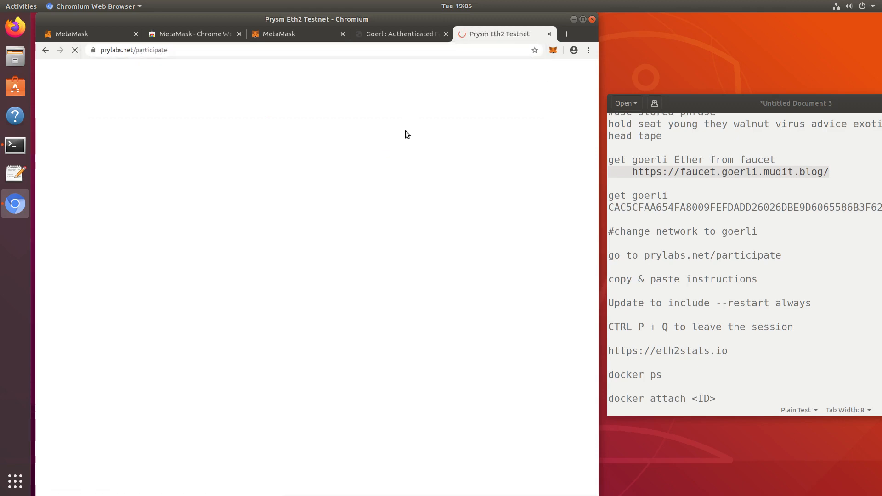
{"action": "mouse_move", "coordinate": [392, 148]}
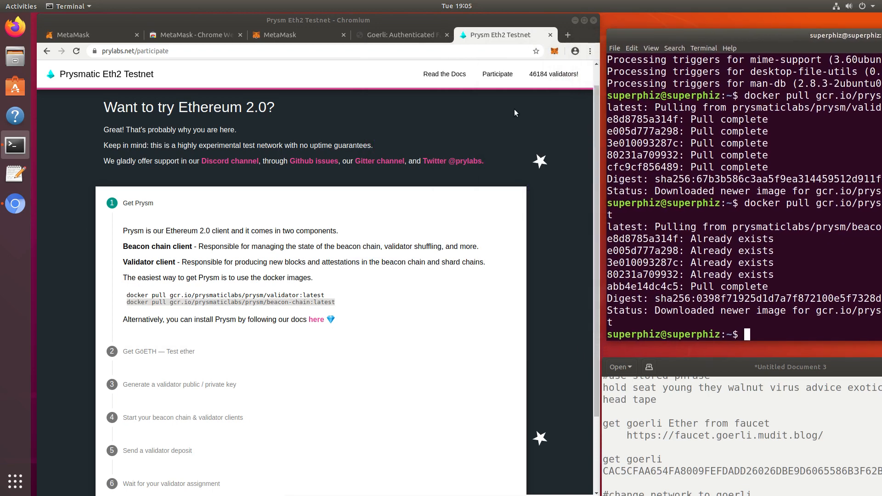
Step: Advance to the Get GöETH step and connect MetaMask as the web3 provider
{"action": "left_click", "coordinate": [160, 351]}
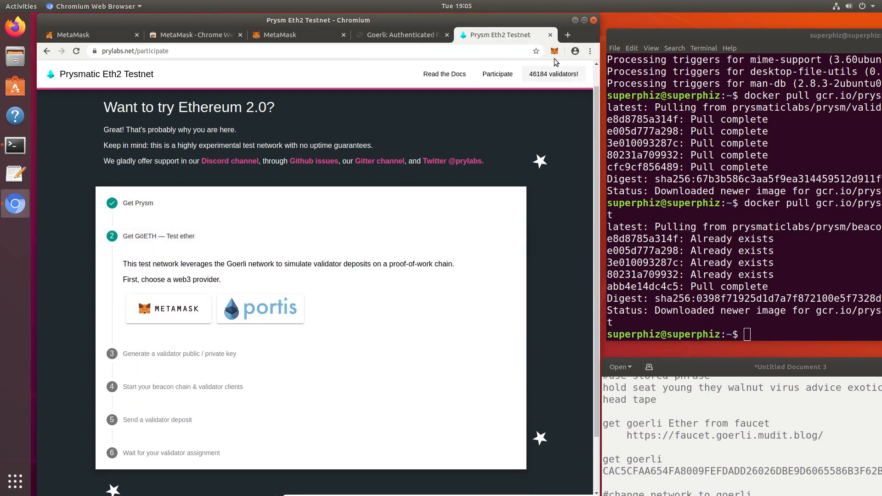
{"action": "left_click", "coordinate": [168, 309]}
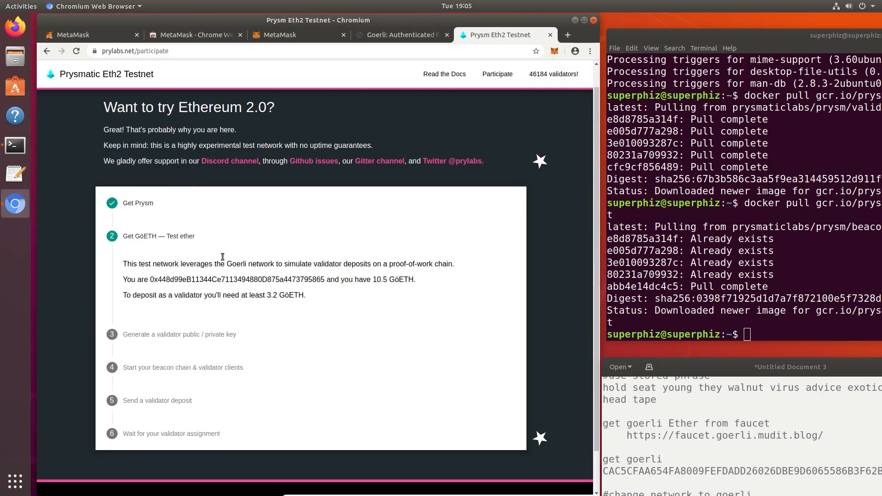
{"action": "mouse_move", "coordinate": [185, 280]}
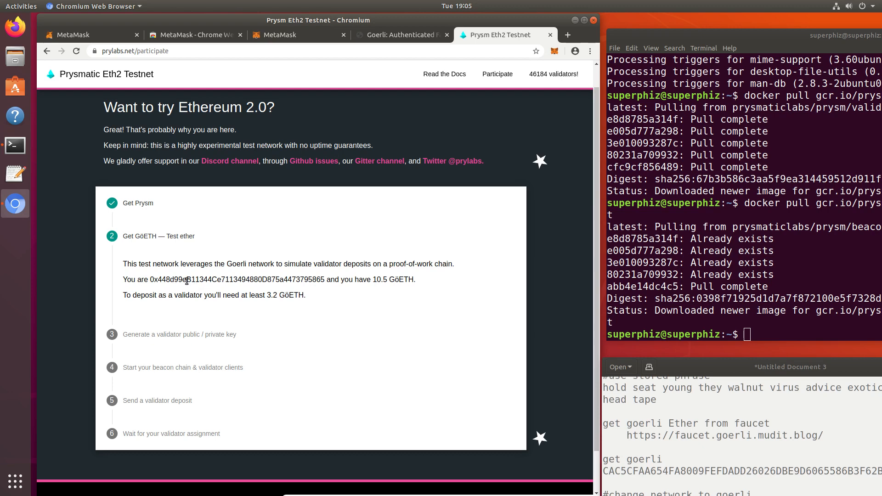
{"action": "mouse_move", "coordinate": [254, 312]}
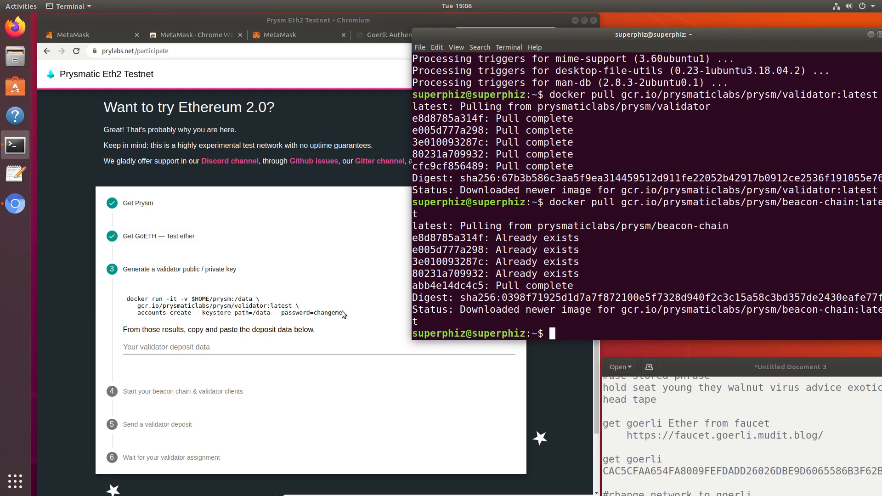
Step: Run the docker accounts create command to generate keystores and deposit data, then start Text Editor
{"action": "right_click", "coordinate": [236, 307]}
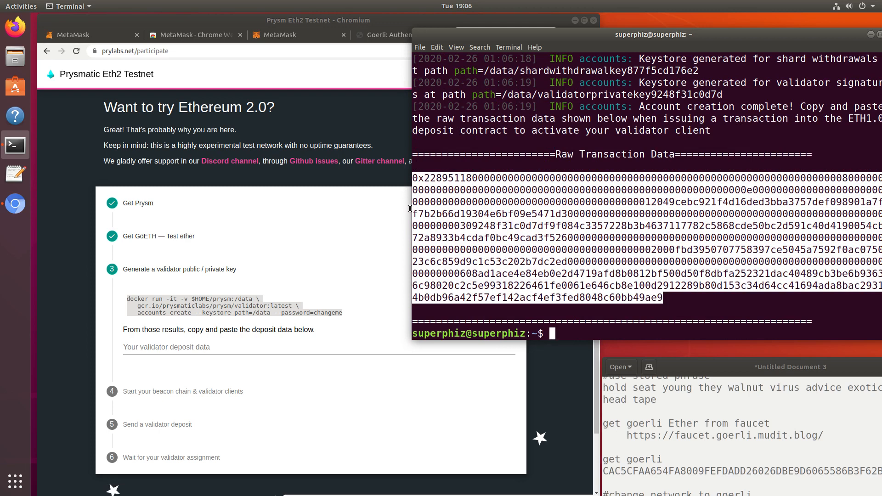
{"action": "mouse_move", "coordinate": [31, 173]}
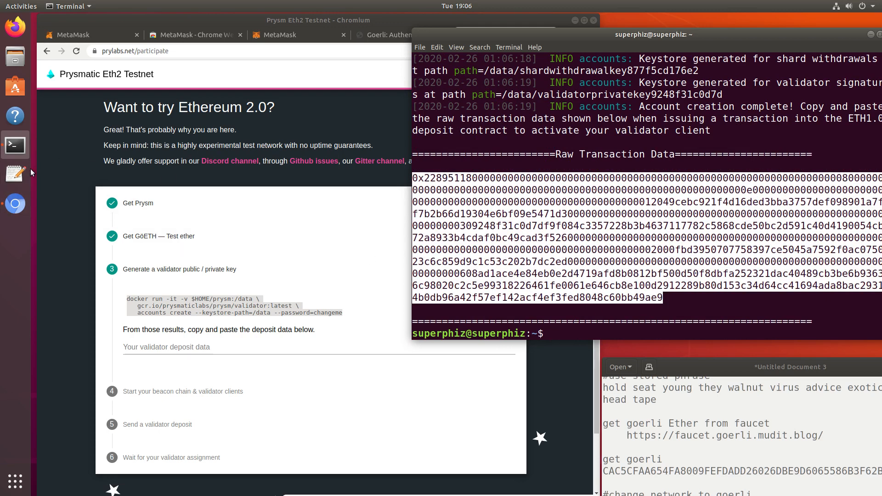
{"action": "left_click", "coordinate": [13, 173]}
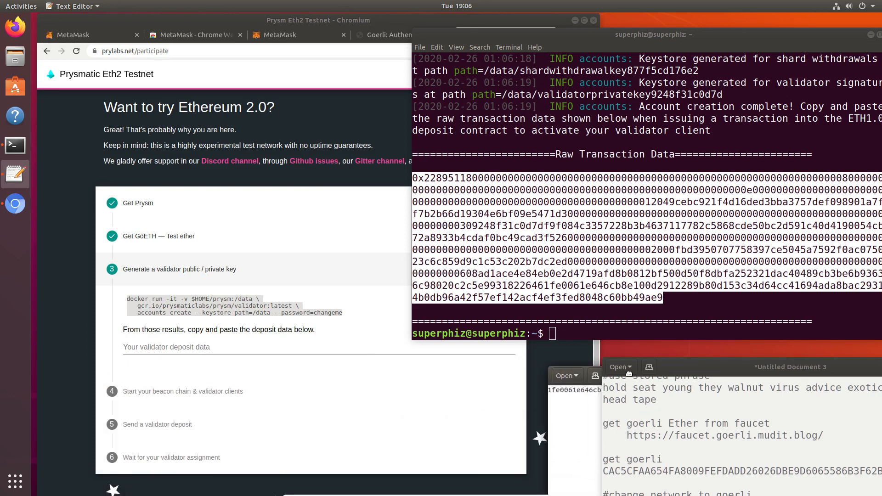
Step: Paste the raw deposit data into 'Your validator deposit data' and continue to step 4
{"action": "left_click", "coordinate": [281, 348]}
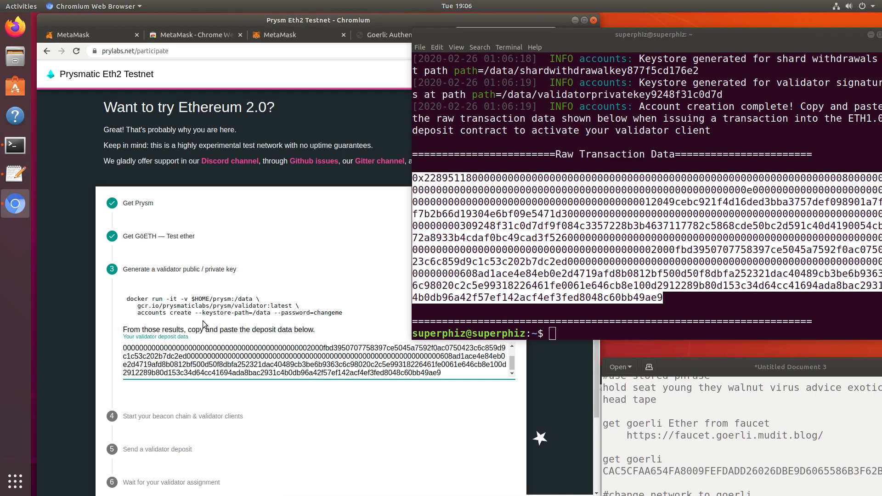
{"action": "mouse_move", "coordinate": [172, 299]}
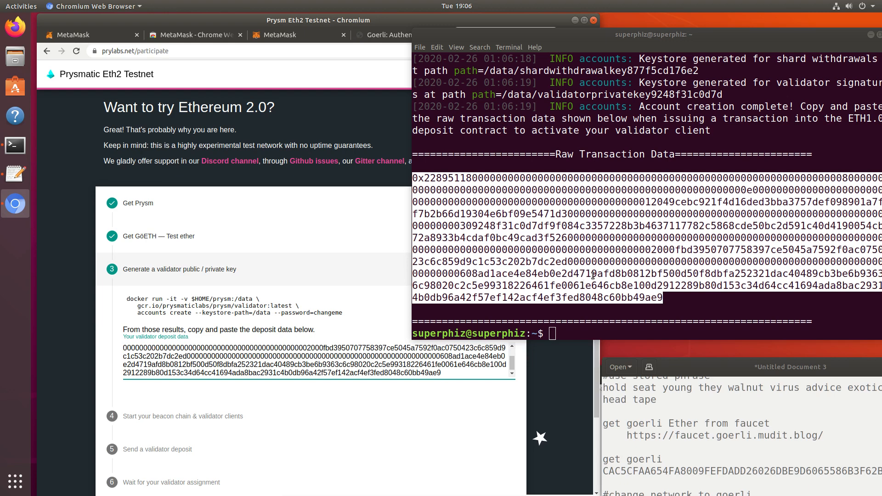
{"action": "left_click", "coordinate": [315, 367]}
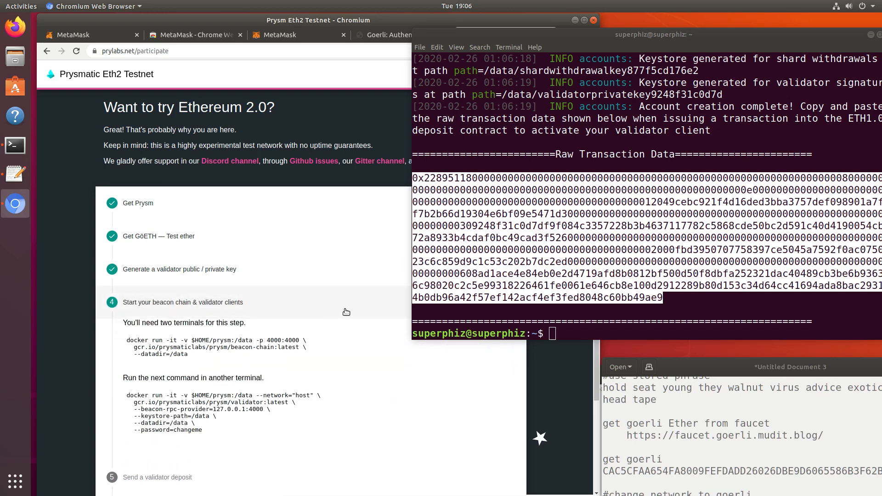
{"action": "mouse_move", "coordinate": [351, 311]}
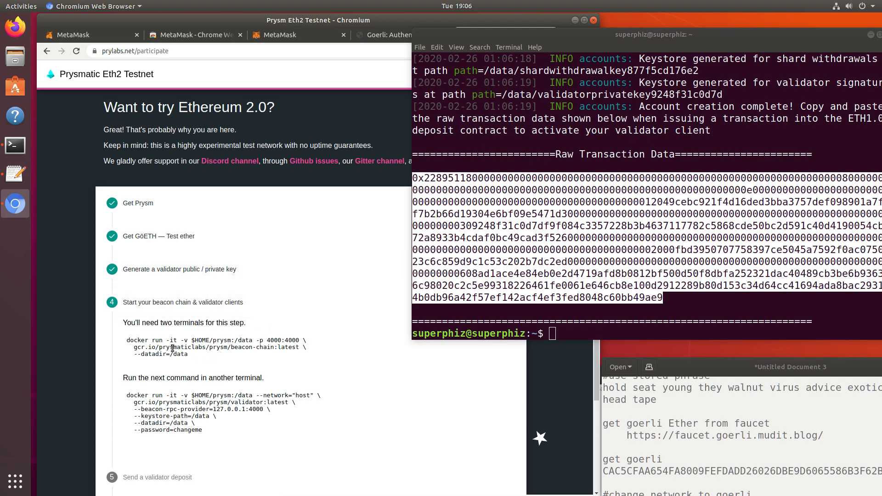
{"action": "left_click", "coordinate": [713, 313]}
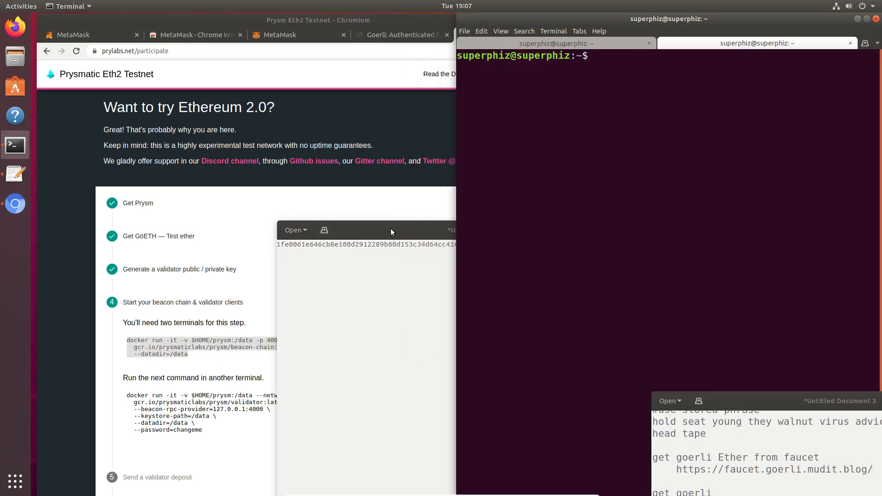
Step: Add --restart always after -it in the beacon-chain docker command and run it in the terminal
{"action": "right_click", "coordinate": [668, 18]}
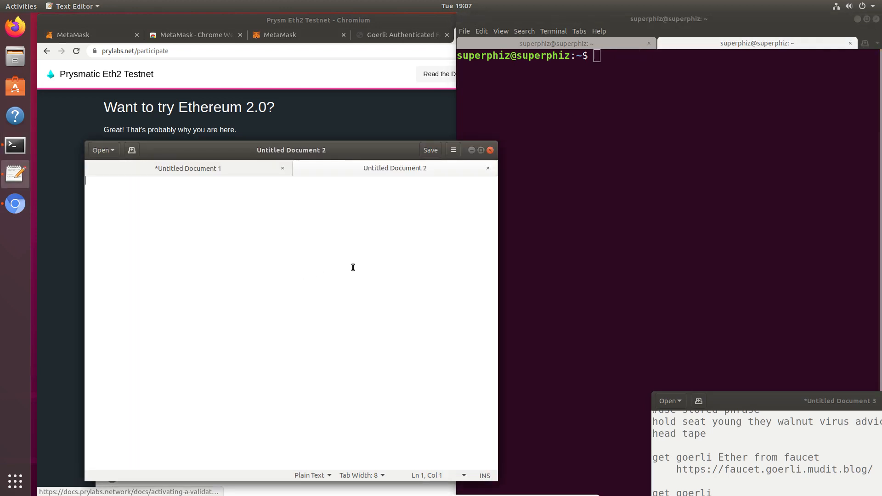
{"action": "type", "text": "docker run -it -v $HOME/prysm:/data -p 4000:4000 \\"}
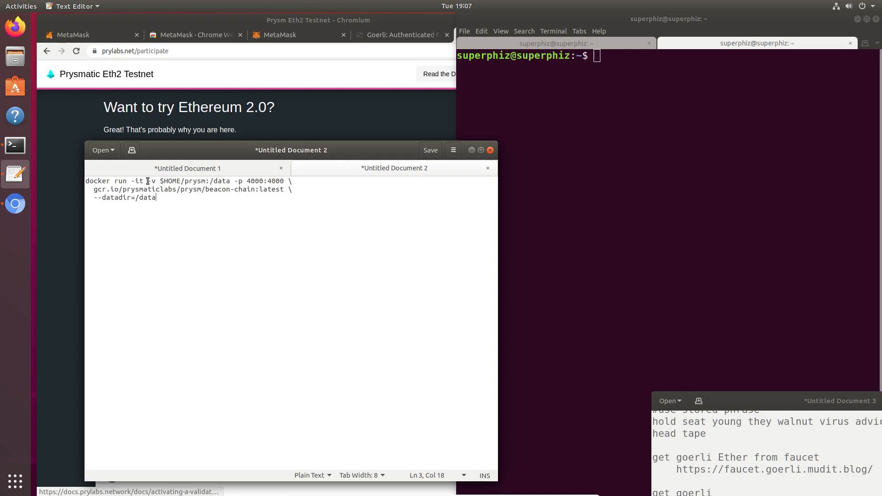
{"action": "left_click", "coordinate": [163, 180]}
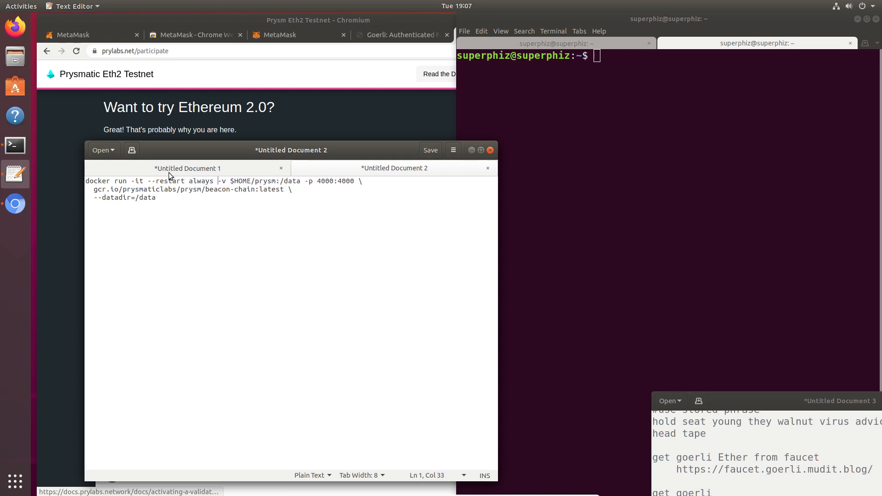
{"action": "key", "text": "ctrl+a"}
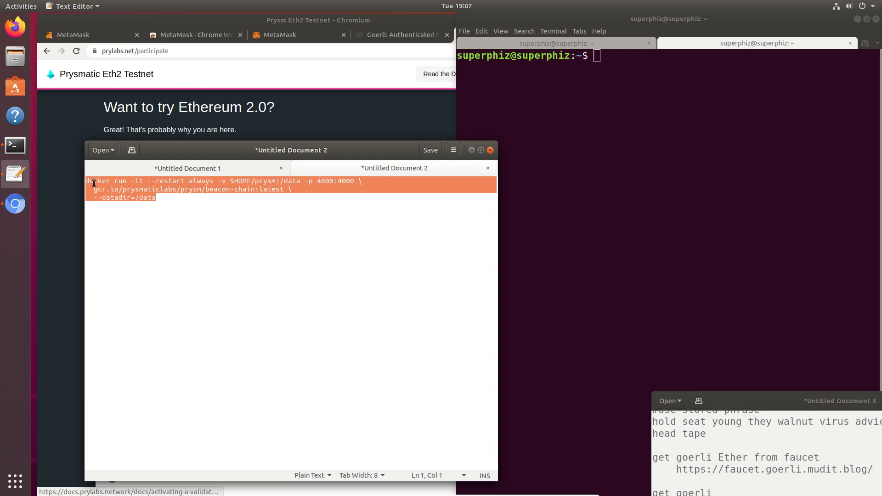
{"action": "mouse_move", "coordinate": [376, 186]}
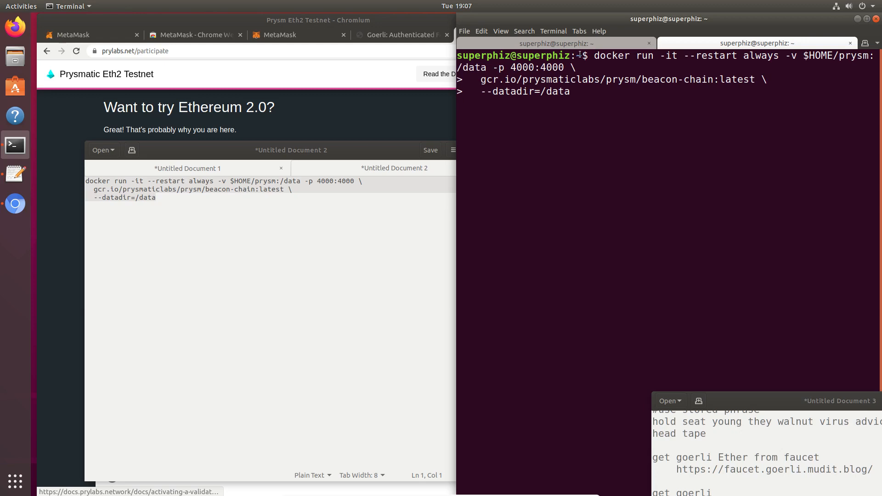
{"action": "key", "text": "Return"}
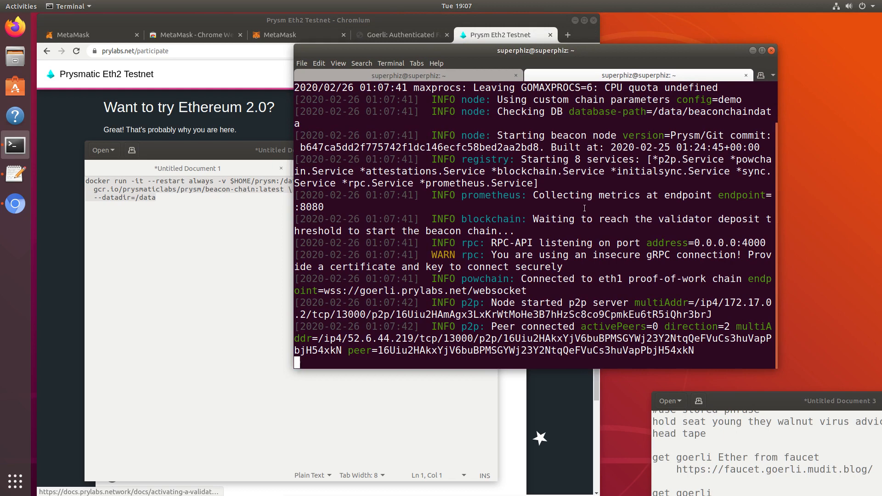
Step: Start another terminal session beside the beacon node and a blank Text Editor document
{"action": "left_click", "coordinate": [678, 75]}
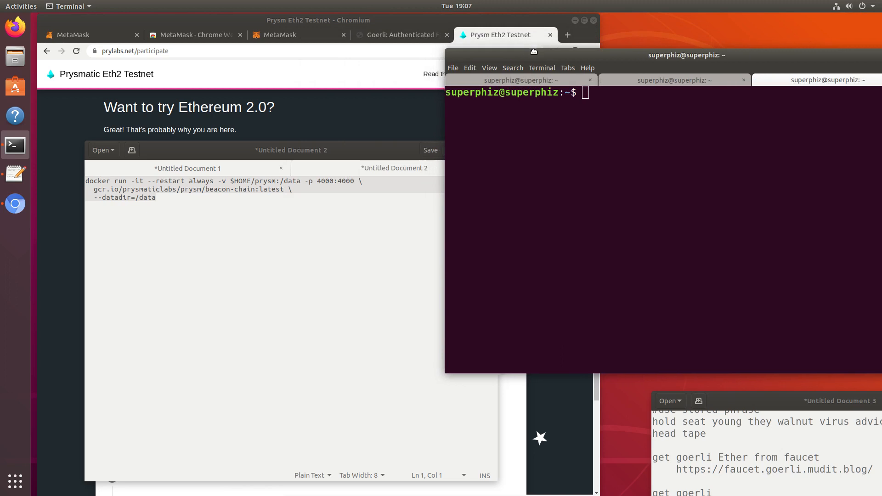
{"action": "left_click", "coordinate": [286, 233]}
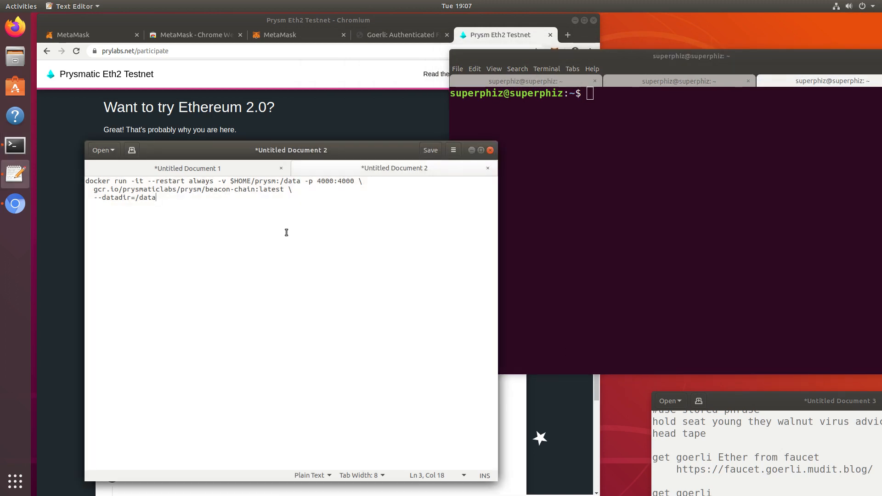
{"action": "left_click", "coordinate": [429, 169]}
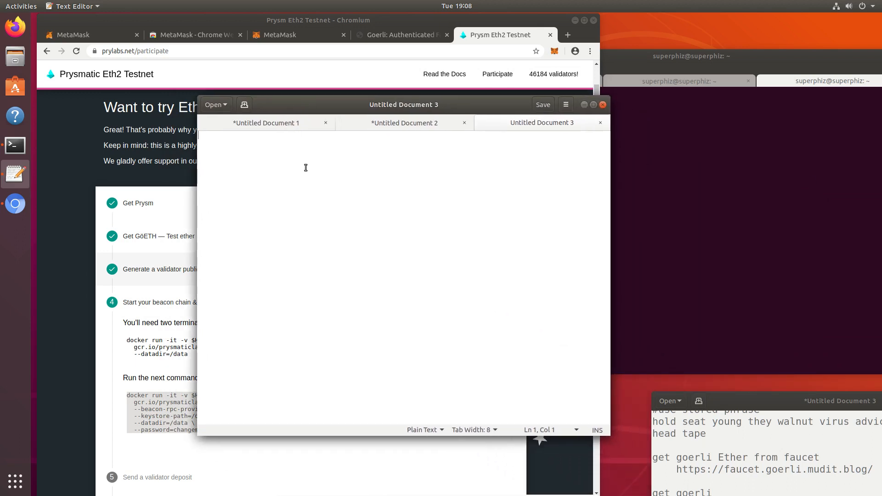
Step: Paste the validator docker command with --network="host" and insert --restart always after -it
{"action": "type", "text": "docker run -it -v $HOME/prysm:/data --network=\"host\" \\"}
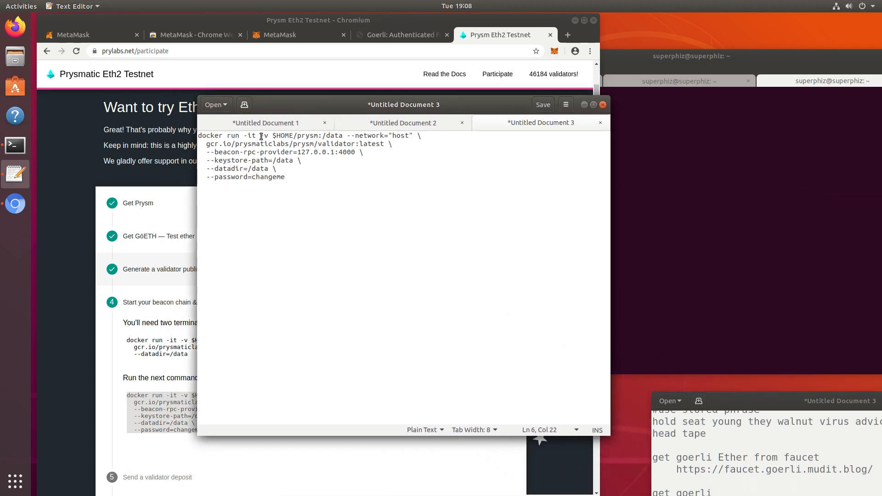
{"action": "left_click", "coordinate": [256, 136]}
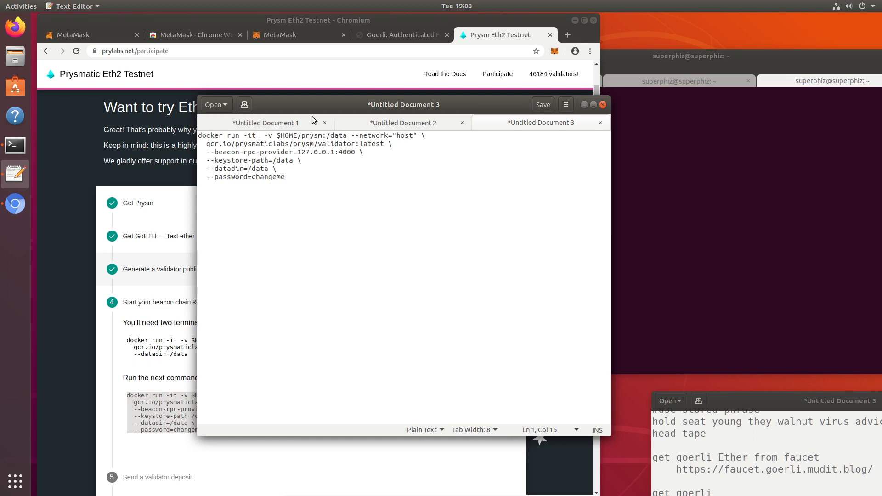
{"action": "type", "text": "--restart"}
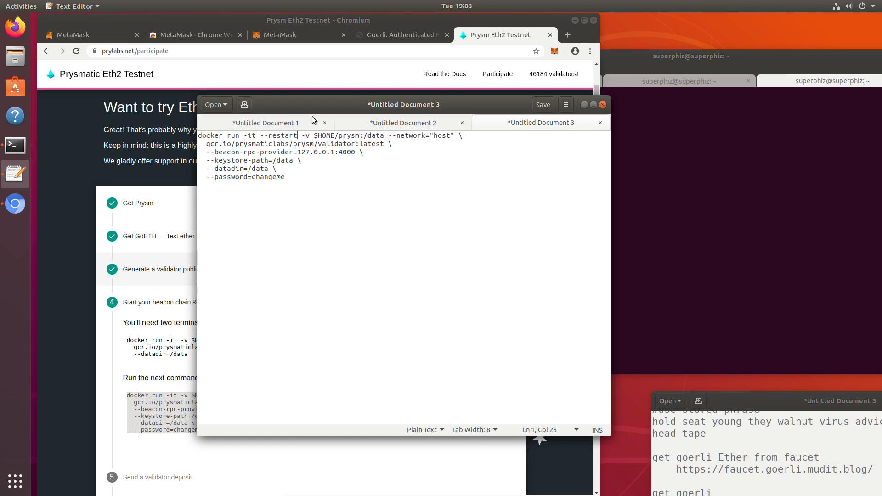
{"action": "type", "text": "always"}
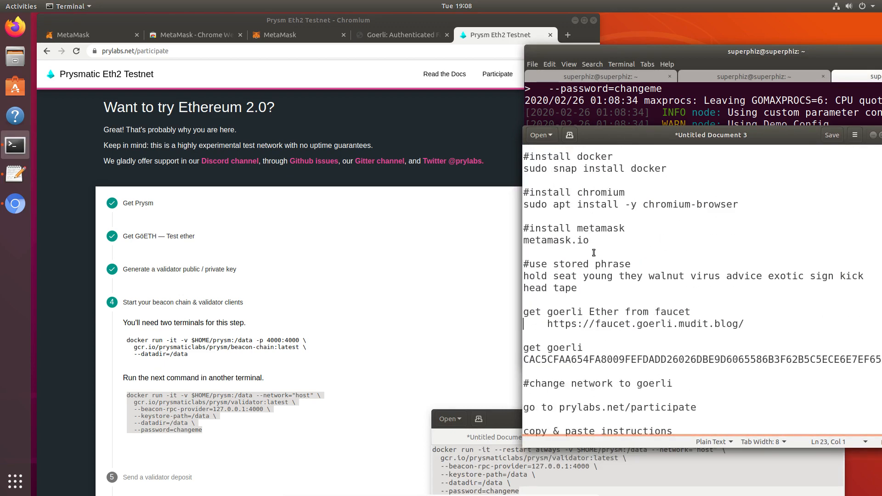
{"action": "scroll", "scroll_direction": "down", "scroll_amount": 3}
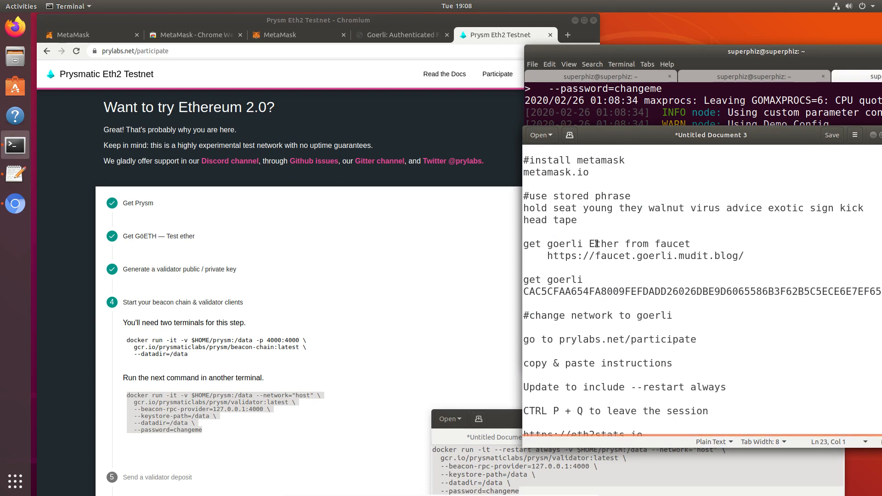
{"action": "scroll", "scroll_direction": "down", "scroll_amount": 3}
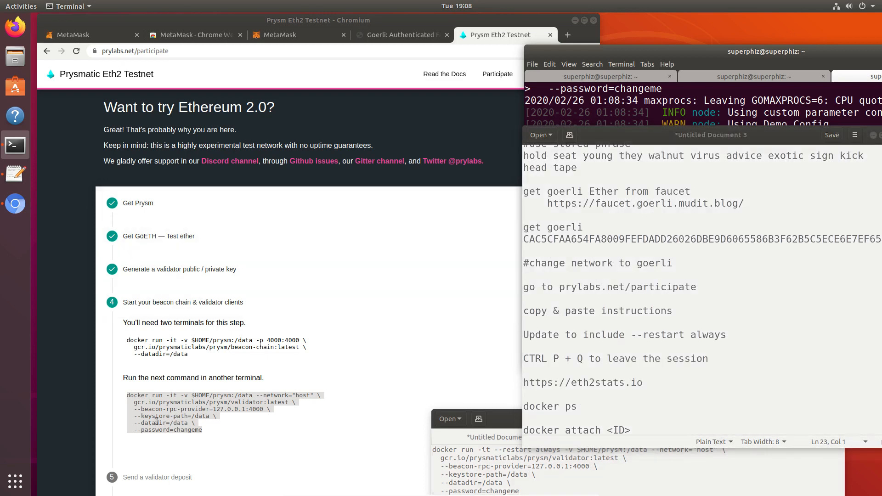
{"action": "mouse_move", "coordinate": [168, 242]}
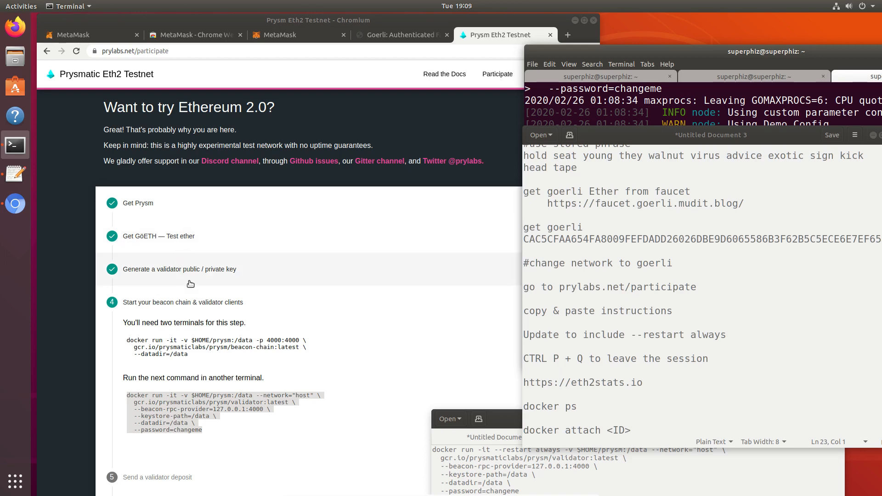
{"action": "mouse_move", "coordinate": [188, 274]}
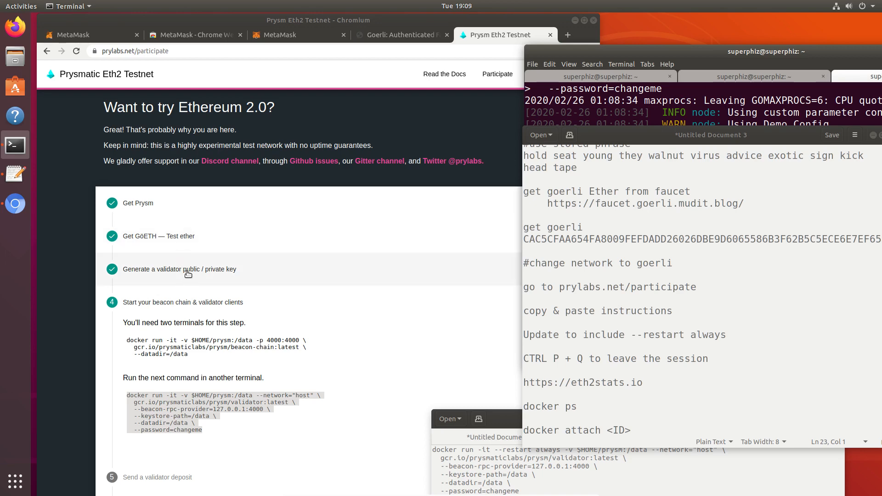
{"action": "mouse_move", "coordinate": [188, 271]}
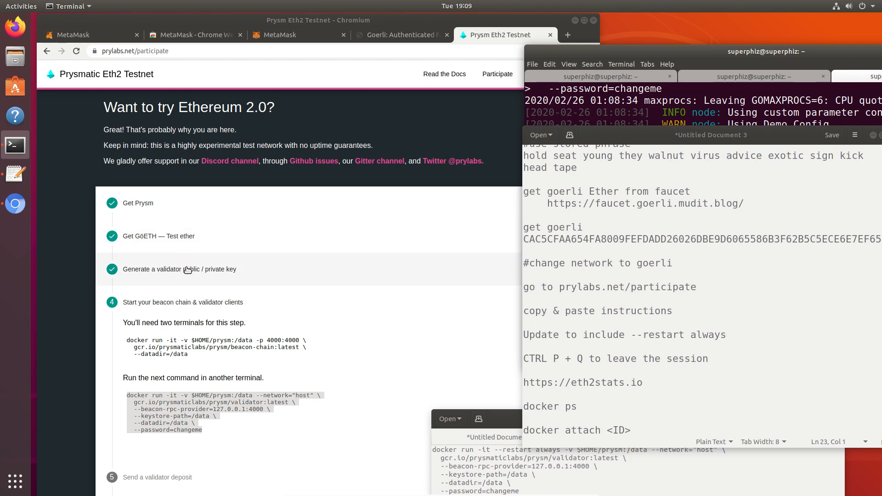
{"action": "scroll", "scroll_direction": "down", "scroll_amount": 3}
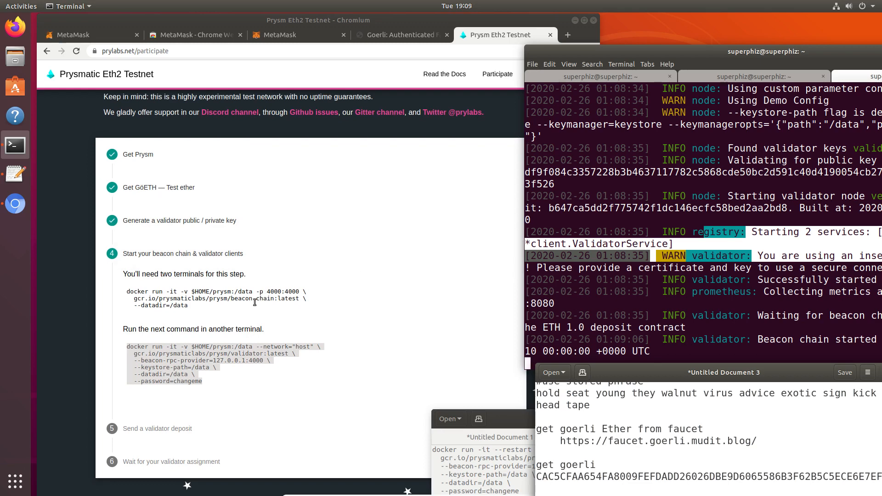
Step: Detach from the validator and run docker ps to list the validator and beacon-chain containers
{"action": "scroll", "scroll_direction": "down", "scroll_amount": 3}
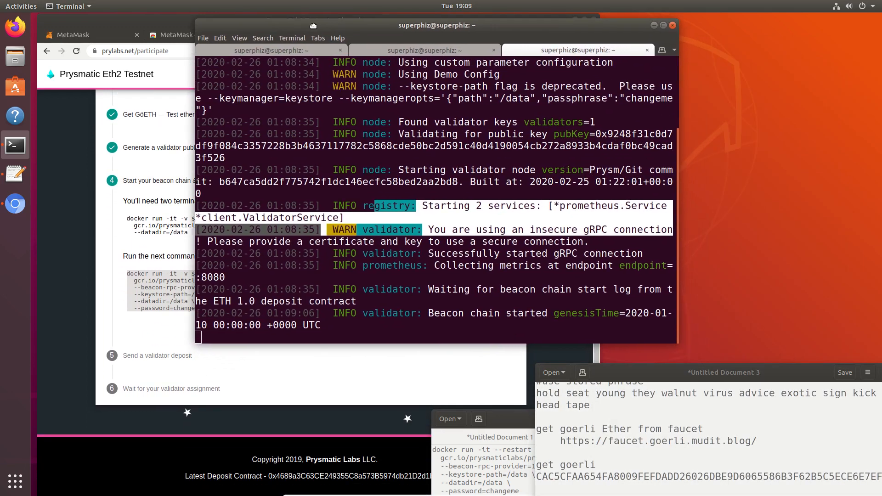
{"action": "scroll", "scroll_direction": "down", "scroll_amount": 3}
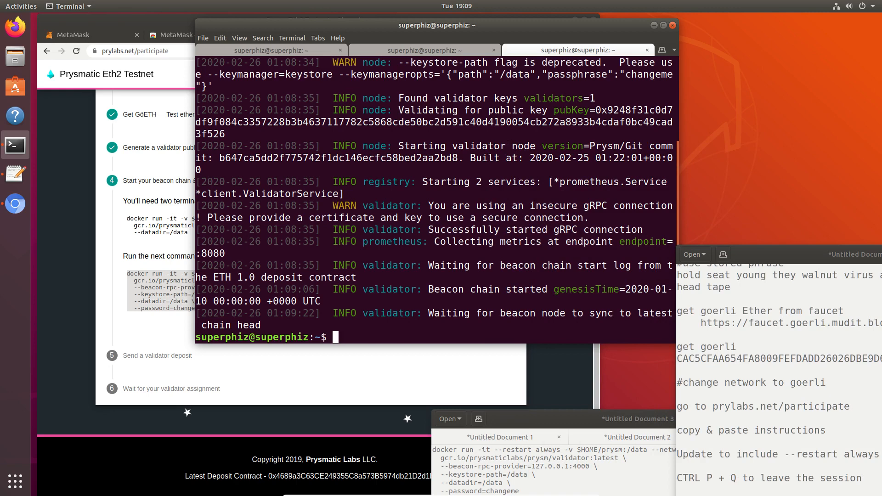
{"action": "type", "text": "ds"}
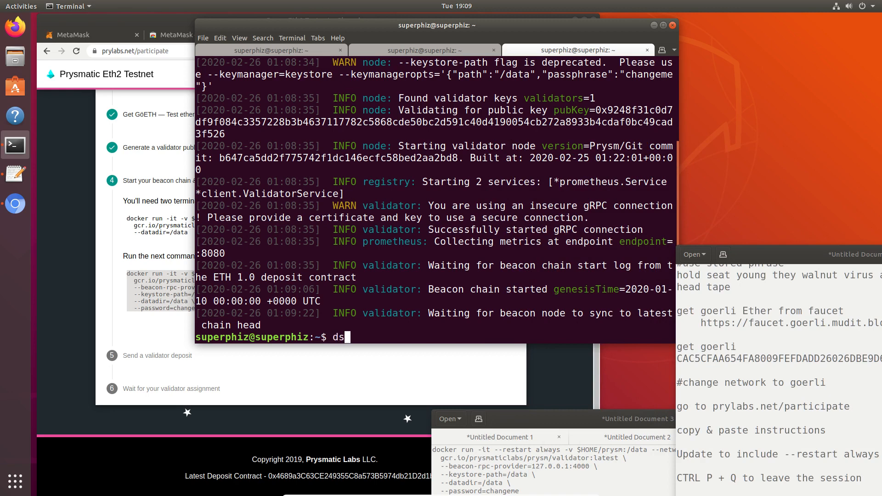
{"action": "type", "text": "ock"}
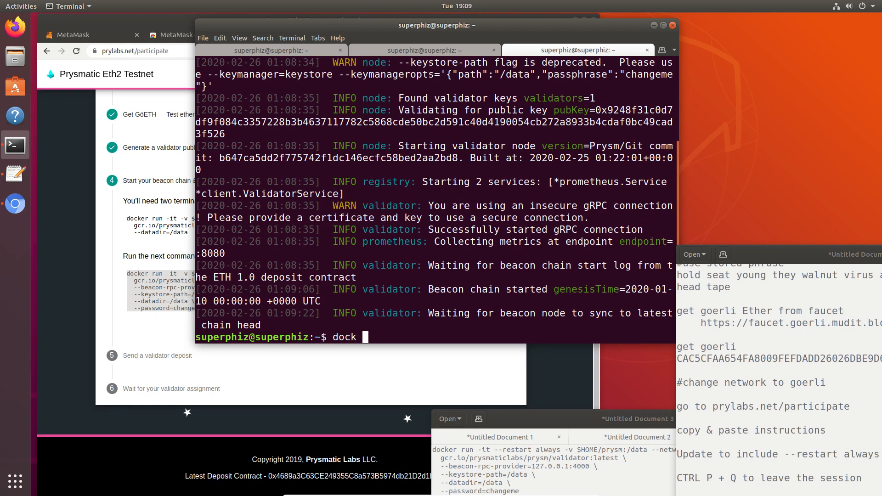
{"action": "key", "text": "Return"}
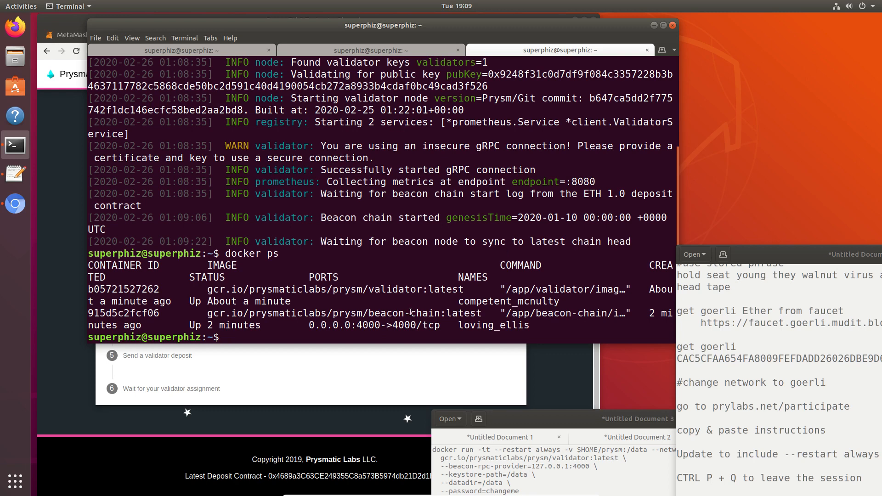
Step: Attach to the validator container with docker attach b and view its log
{"action": "type", "text": "d"}
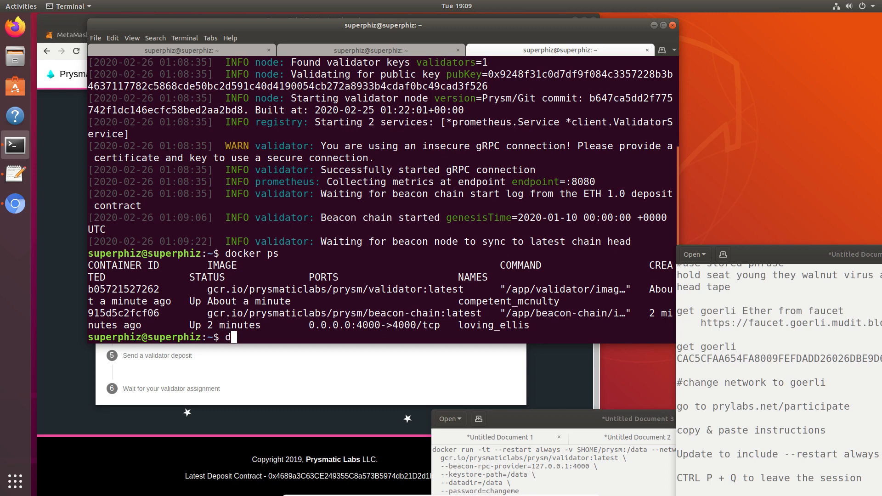
{"action": "type", "text": "ocker attach"}
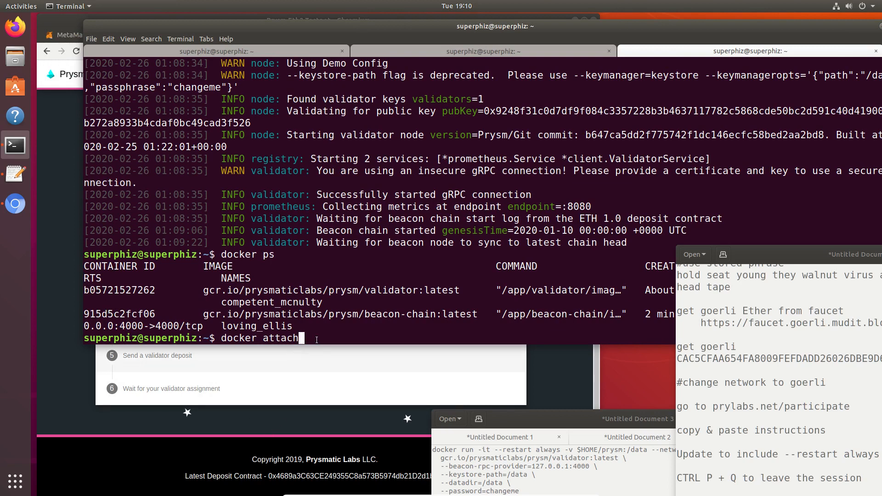
{"action": "type", "text": "b"}
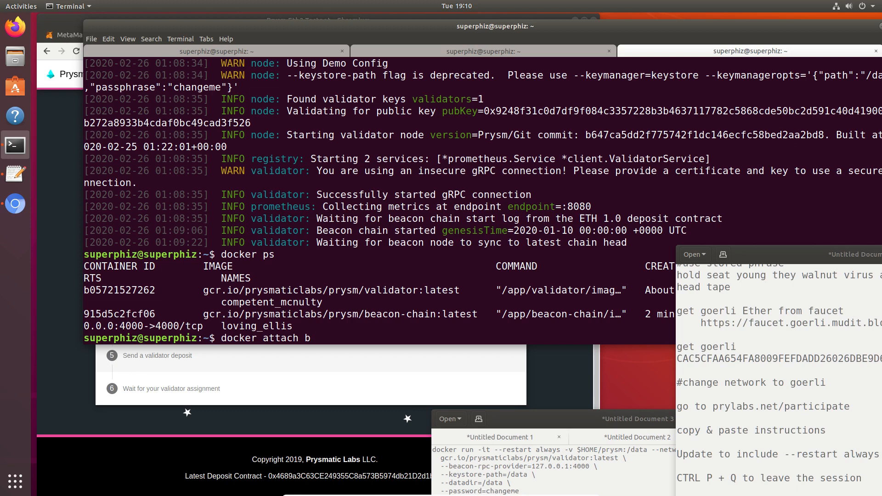
{"action": "type", "text": "05"}
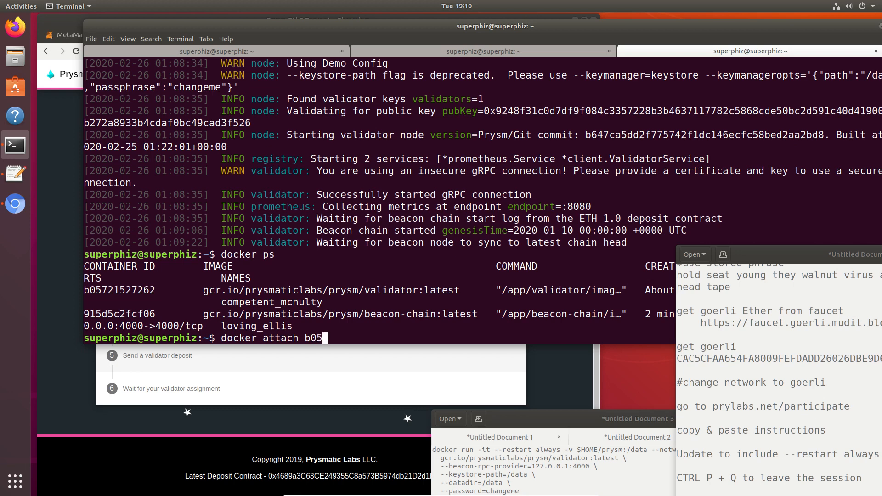
{"action": "key", "text": "BackSpace"}
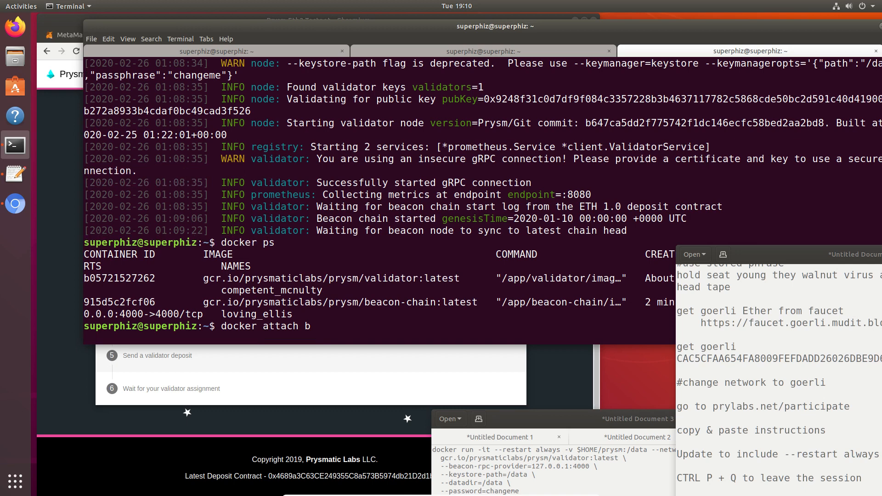
{"action": "key", "text": "Return"}
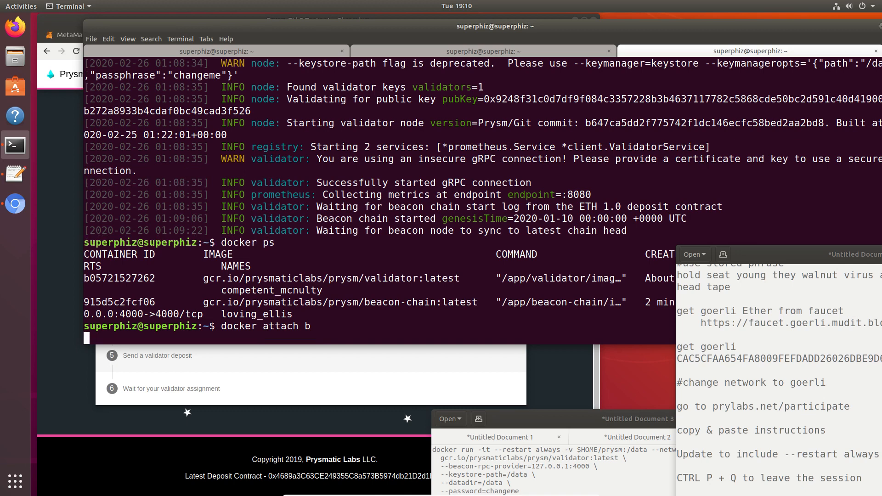
{"action": "key", "text": "Return"}
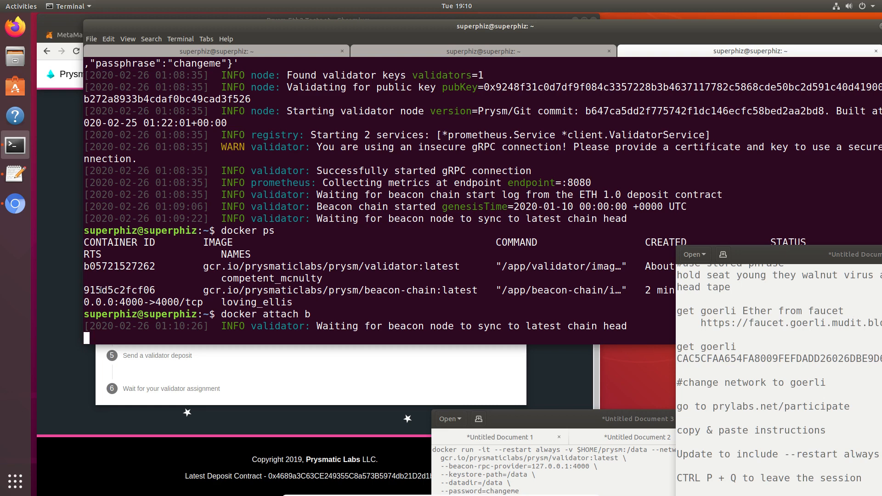
{"action": "mouse_move", "coordinate": [353, 314]}
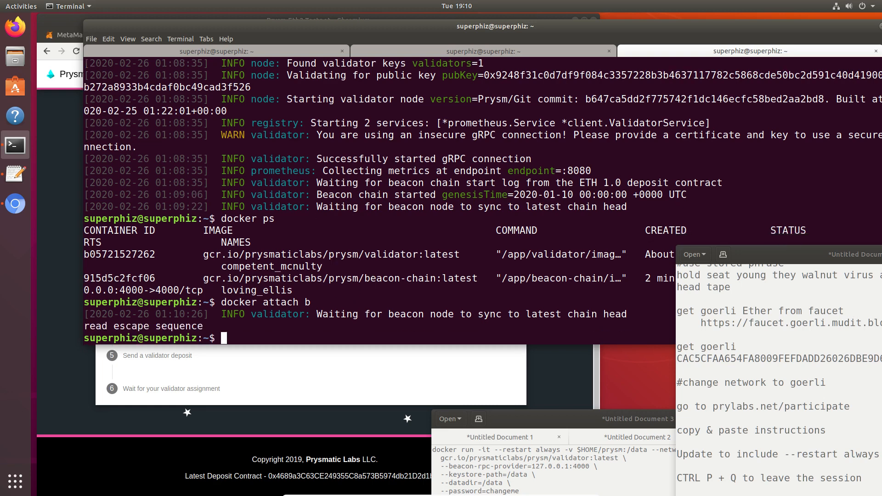
Step: Attach to the beacon-chain container with docker attach 9 to watch initial sync around block 1014 of 338754
{"action": "type", "text": "docker attach"}
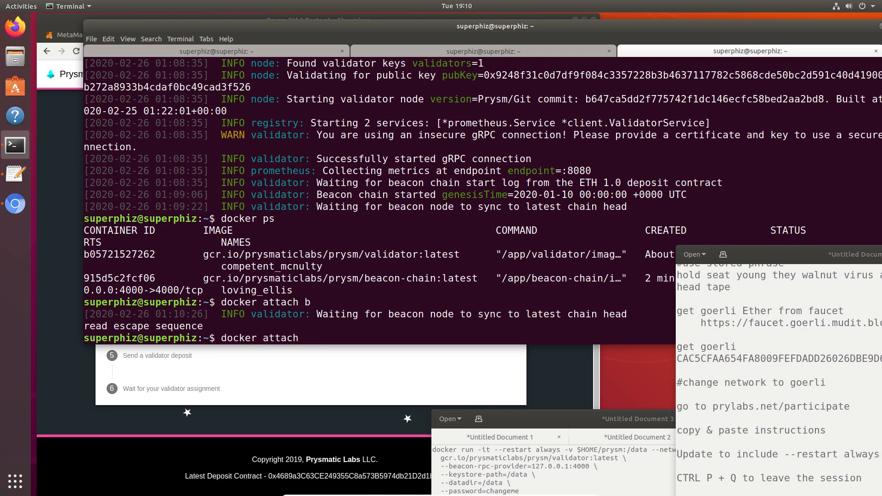
{"action": "type", "text": "9"}
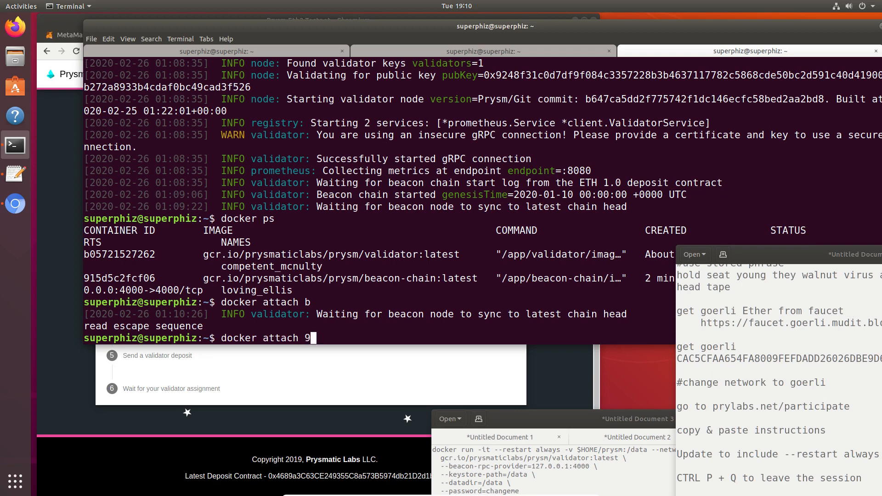
{"action": "key", "text": "Return"}
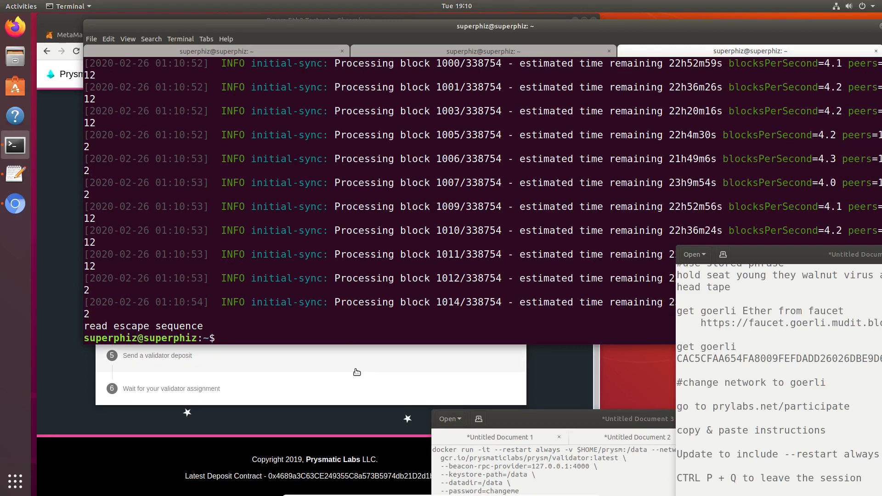
{"action": "mouse_move", "coordinate": [215, 391]}
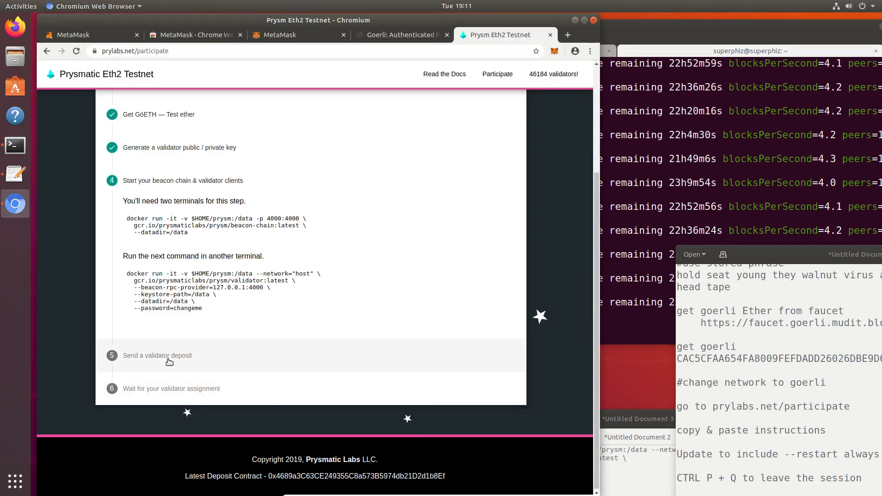
Step: Expand step 5, make the deposit and confirm the 3.2 GoETH transaction in MetaMask
{"action": "left_click", "coordinate": [157, 355]}
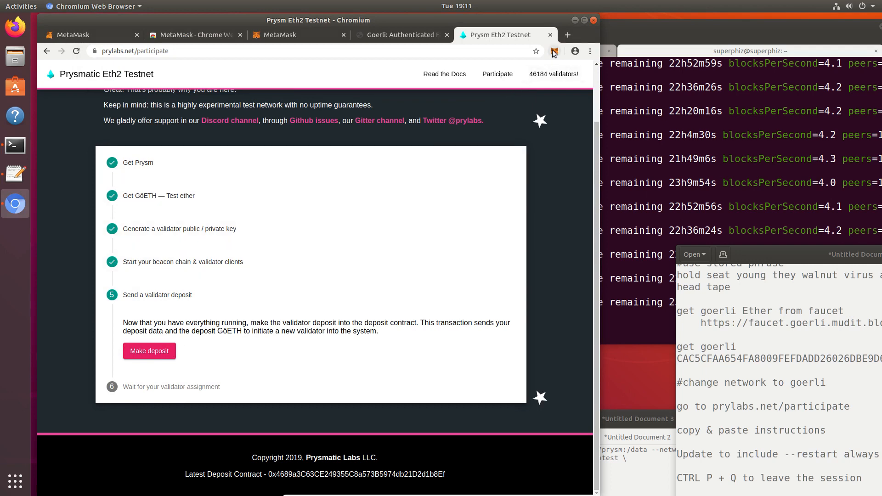
{"action": "left_click", "coordinate": [149, 351]}
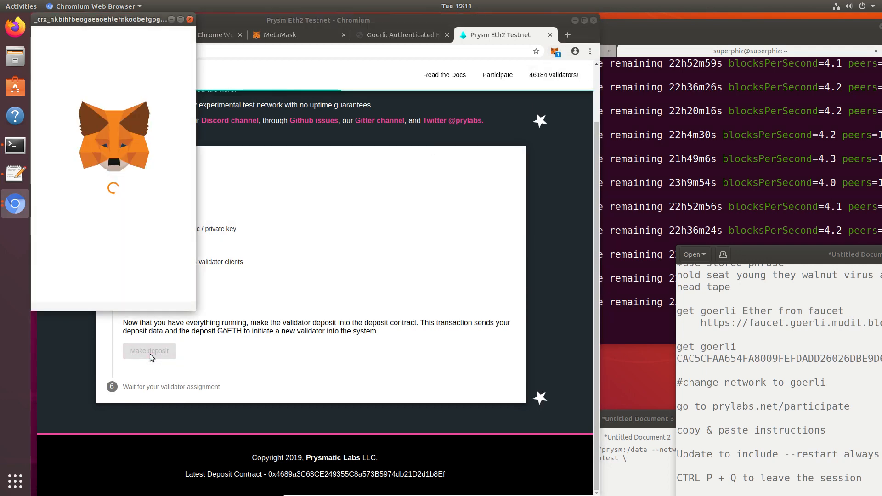
{"action": "left_click", "coordinate": [148, 351]}
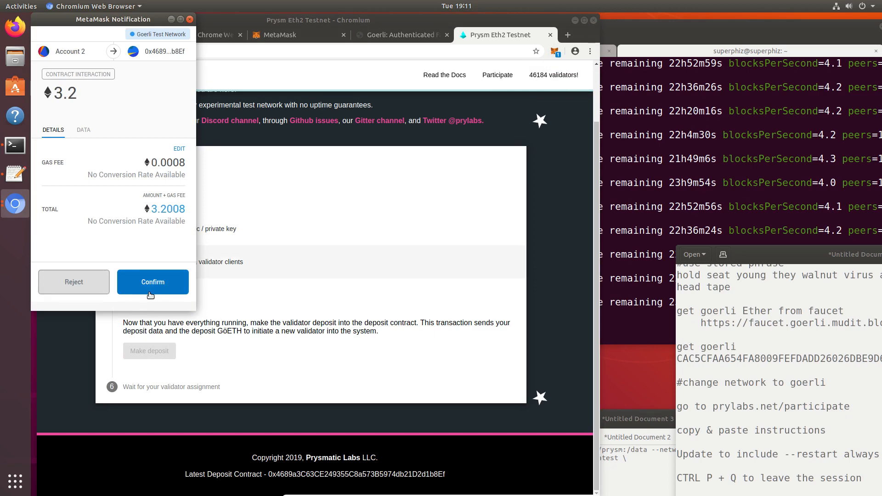
{"action": "left_click", "coordinate": [152, 282]}
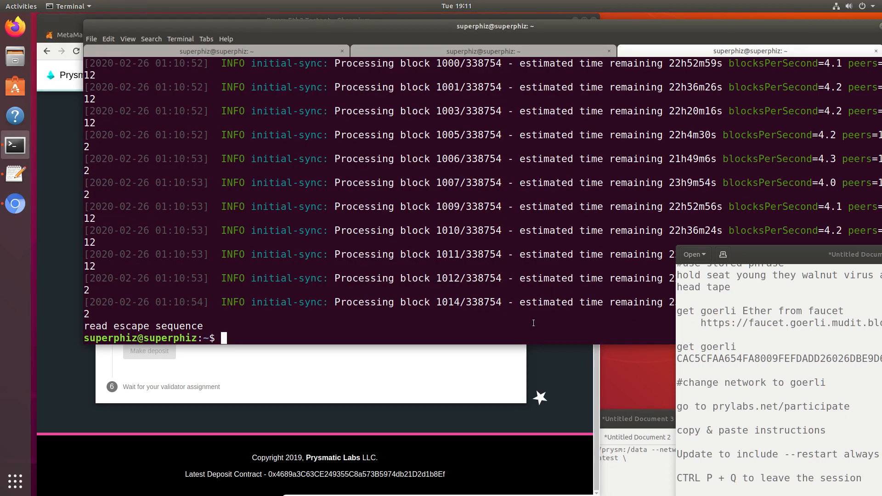
Step: Run docker ps in the terminal to list the running containers
{"action": "left_click", "coordinate": [481, 51]}
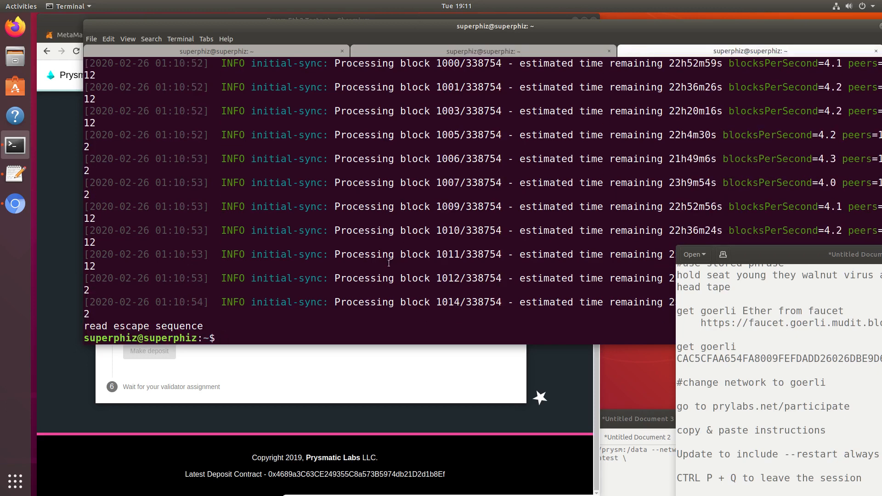
{"action": "type", "text": "docker ps"}
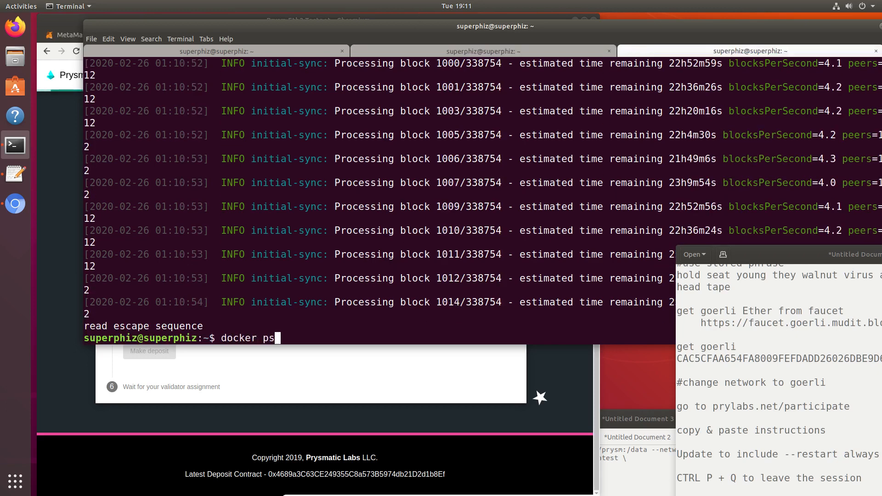
{"action": "key", "text": "Return"}
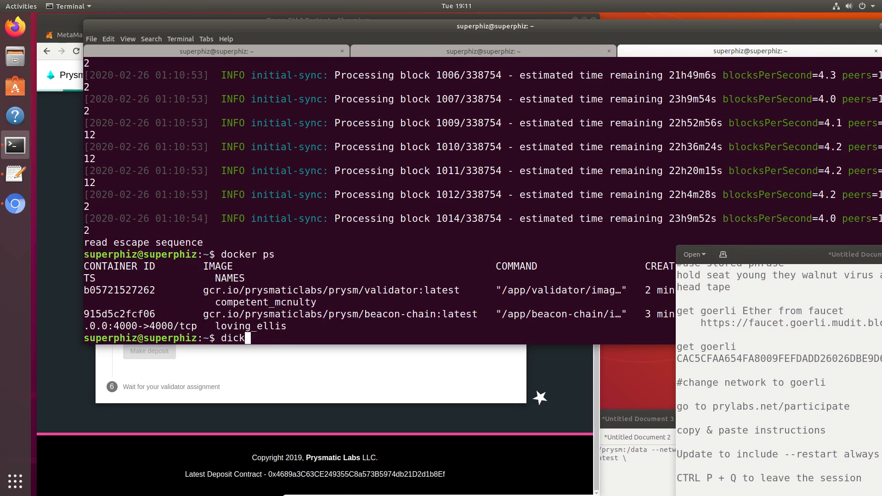
Step: Attach to the validator container with docker attach b, watch it wait for beacon sync, then begin detaching
{"action": "type", "text": "ocker"}
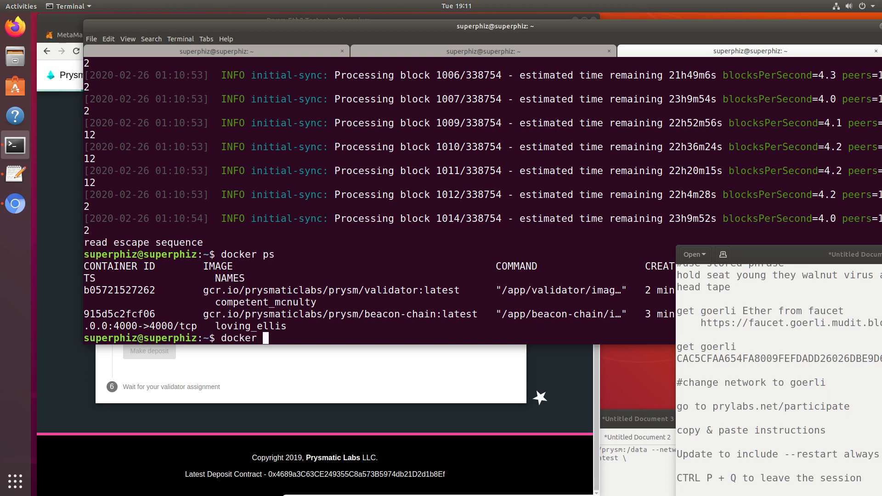
{"action": "type", "text": "b"}
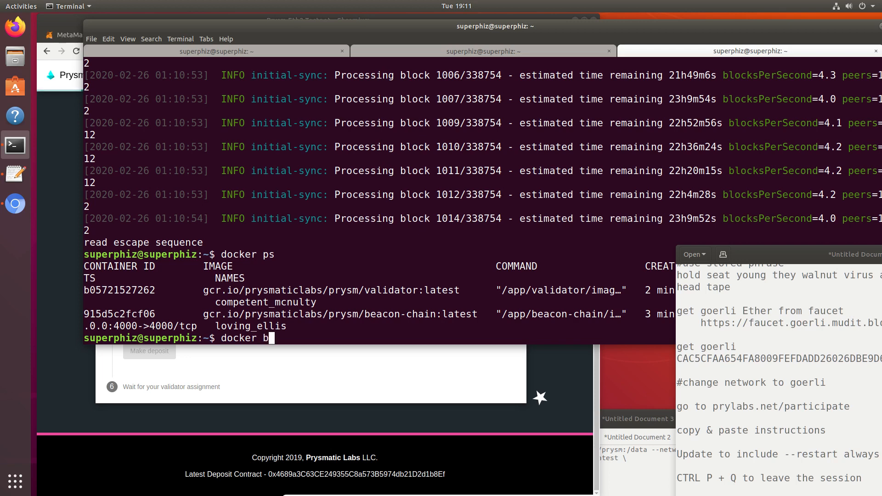
{"action": "type", "text": "att"}
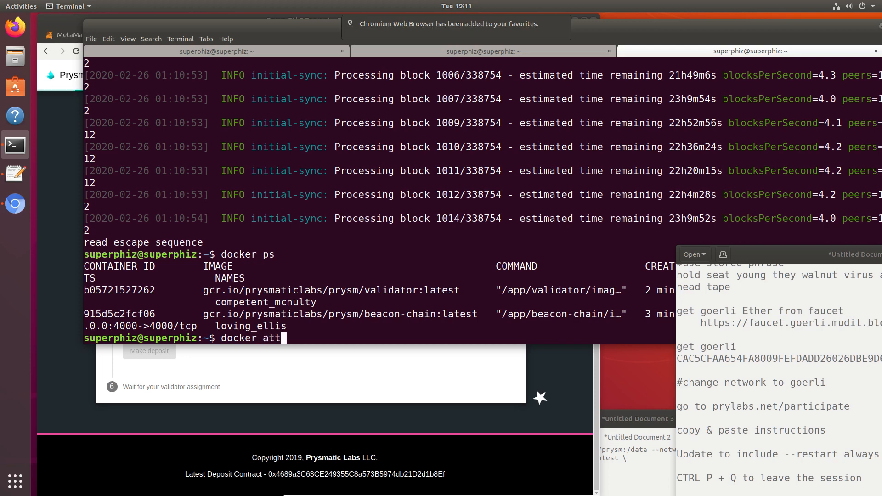
{"action": "type", "text": "ach"}
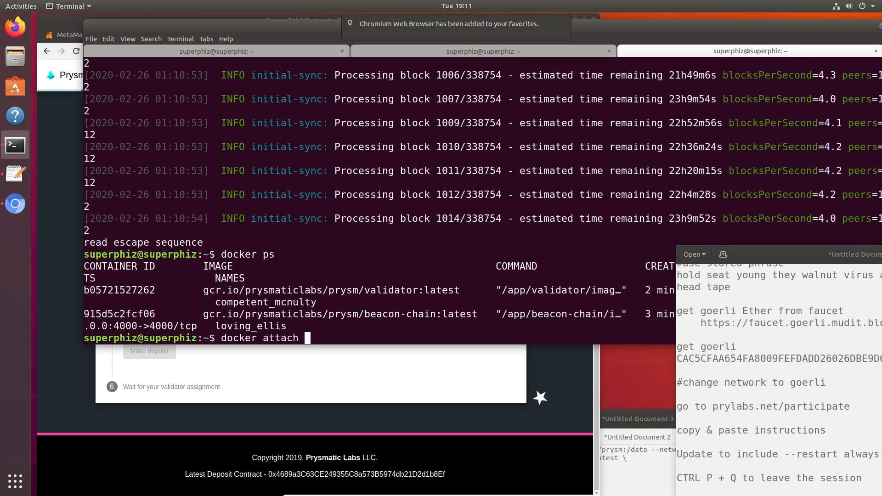
{"action": "type", "text": "b"}
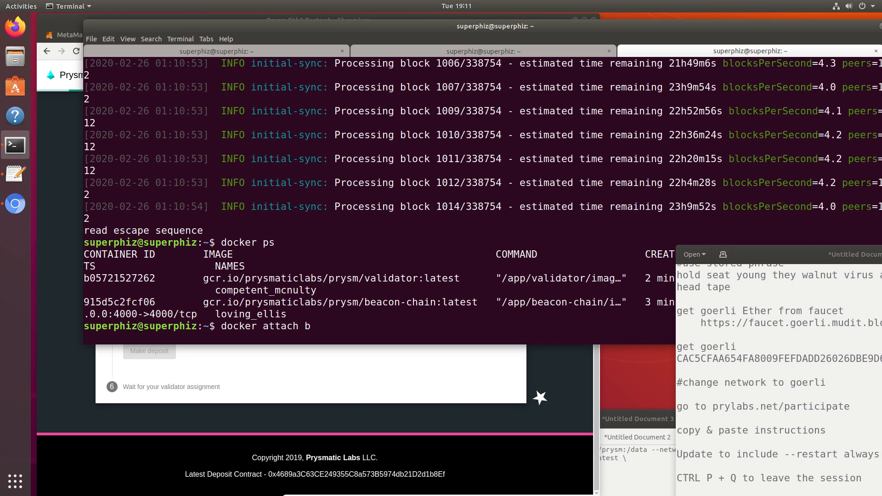
{"action": "key", "text": "Return"}
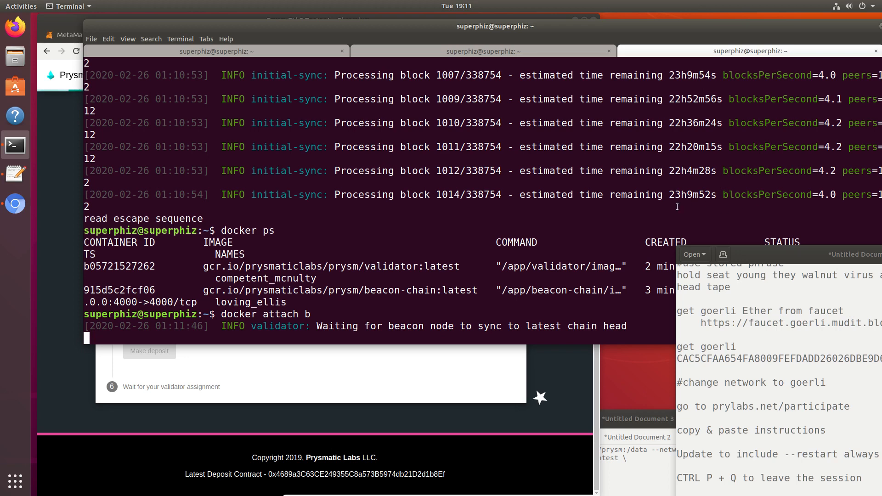
{"action": "mouse_move", "coordinate": [450, 249]}
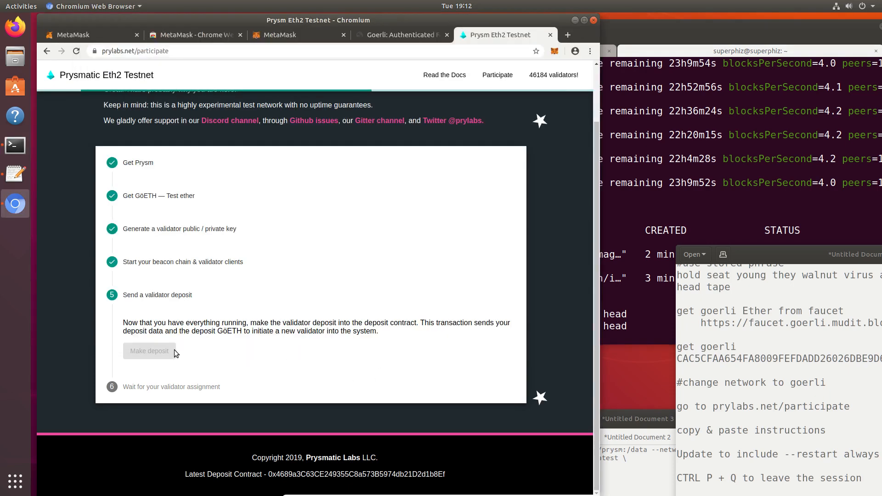
{"action": "left_click", "coordinate": [14, 145]}
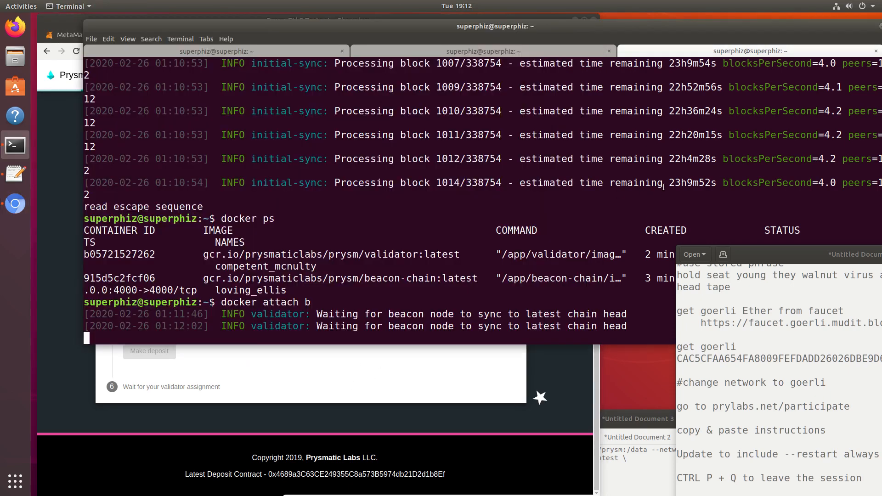
{"action": "mouse_move", "coordinate": [550, 288]}
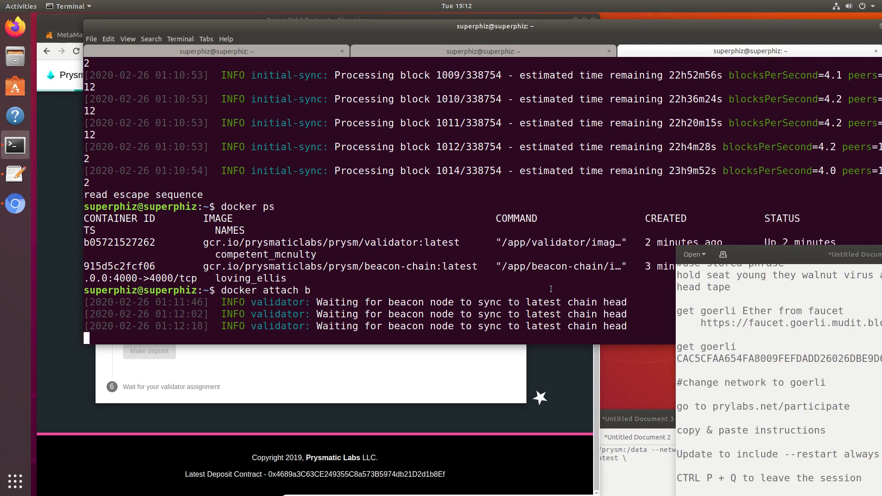
{"action": "key", "text": "ctrl+a"}
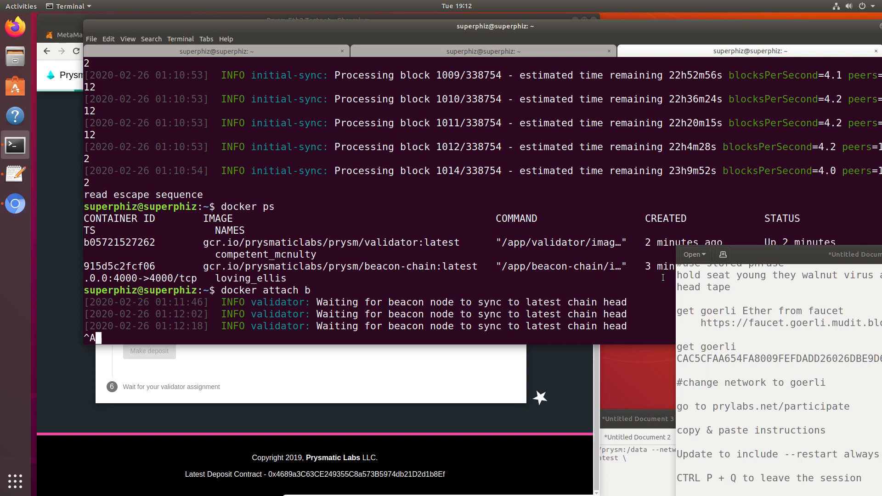
{"action": "mouse_move", "coordinate": [518, 288]}
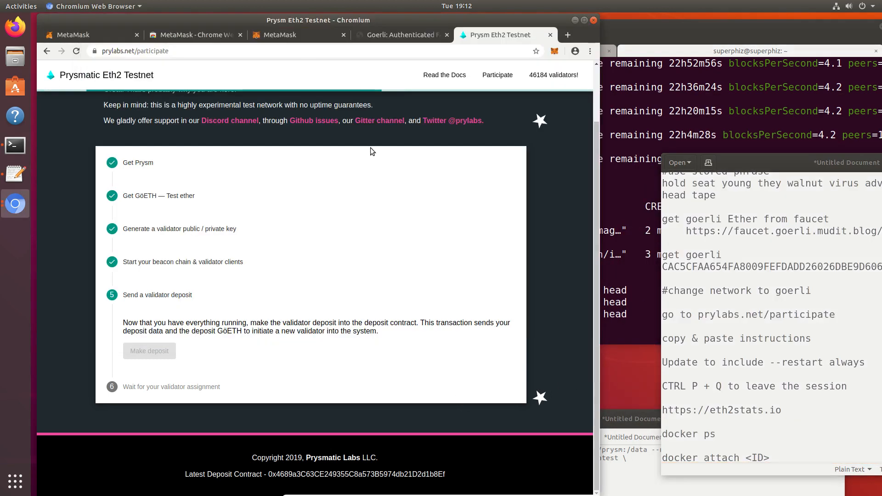
{"action": "mouse_move", "coordinate": [360, 90]}
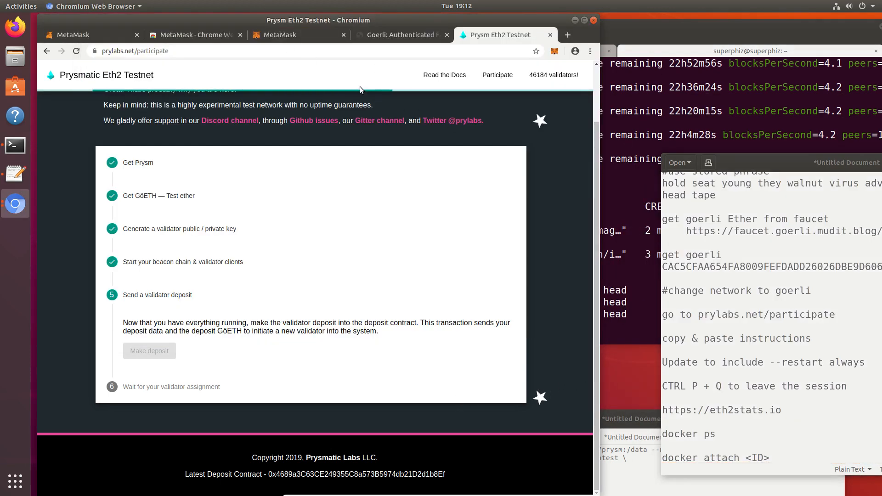
Step: Go to eth2stats.io, follow Add your node and scroll the eth2stats-client README to Getting Started
{"action": "left_click", "coordinate": [567, 35]}
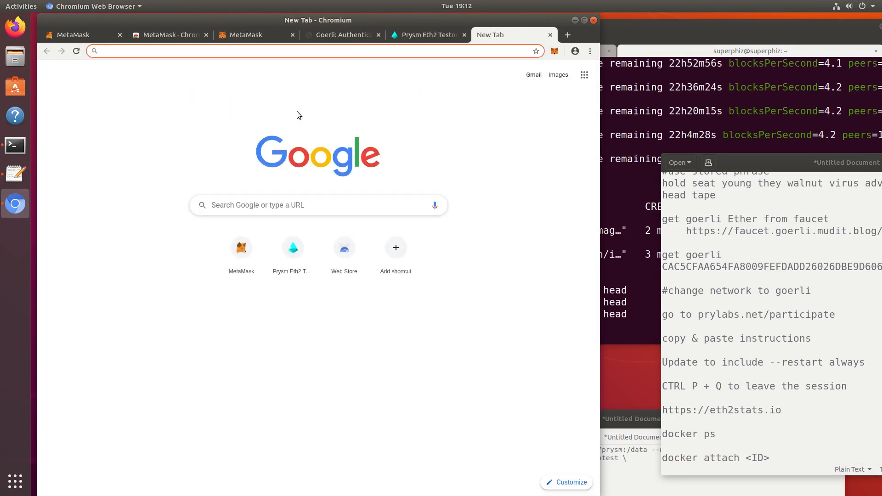
{"action": "type", "text": "eth2stats.io/sapphire-testnet"}
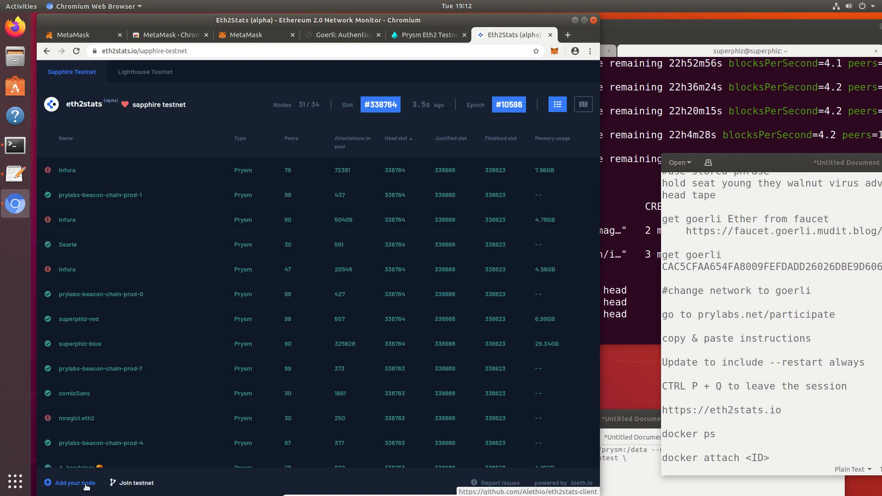
{"action": "left_click", "coordinate": [526, 491]}
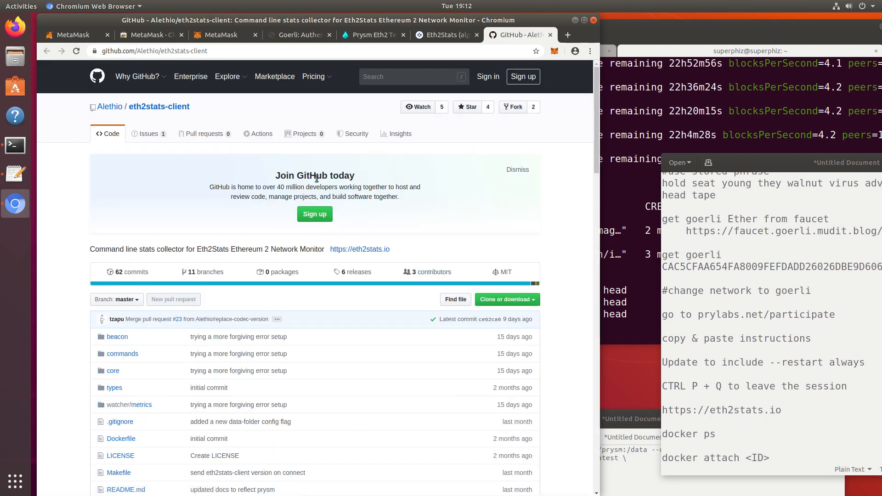
{"action": "scroll", "scroll_direction": "down", "scroll_amount": 3}
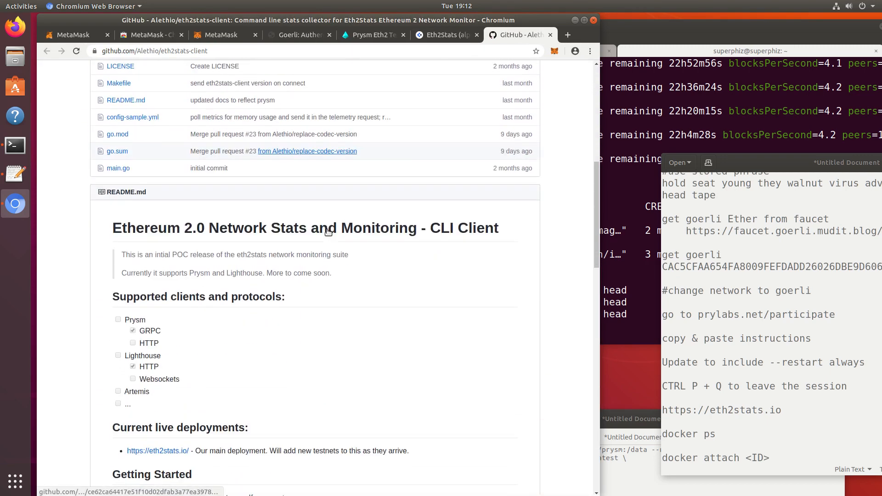
{"action": "scroll", "scroll_direction": "down", "scroll_amount": 3}
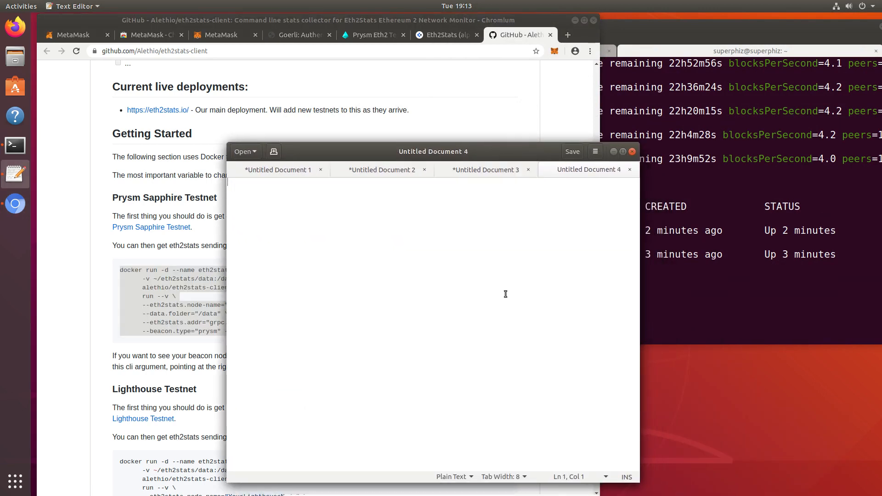
Step: Replace the eth2stats node name with "superphiz docker" and copy the whole docker run command
{"action": "type", "text": "docker run -d --name eth2stats --restart always --network=\"host\" \\"}
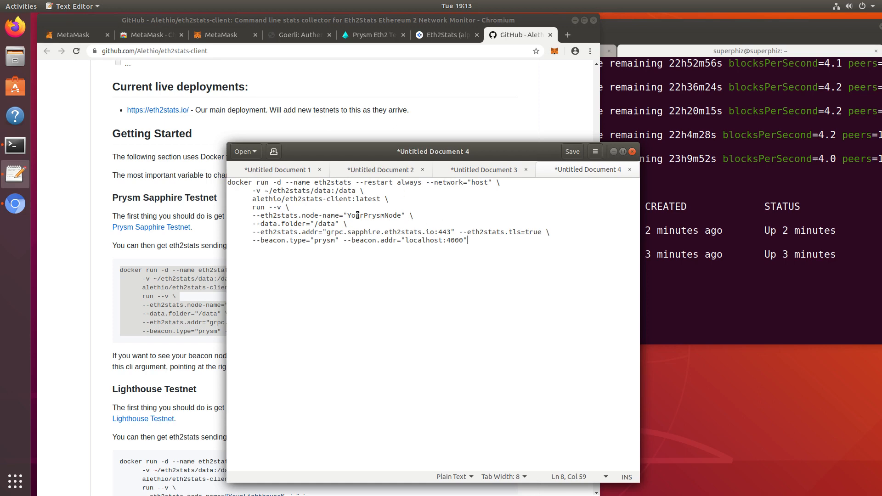
{"action": "double_click", "coordinate": [373, 215]}
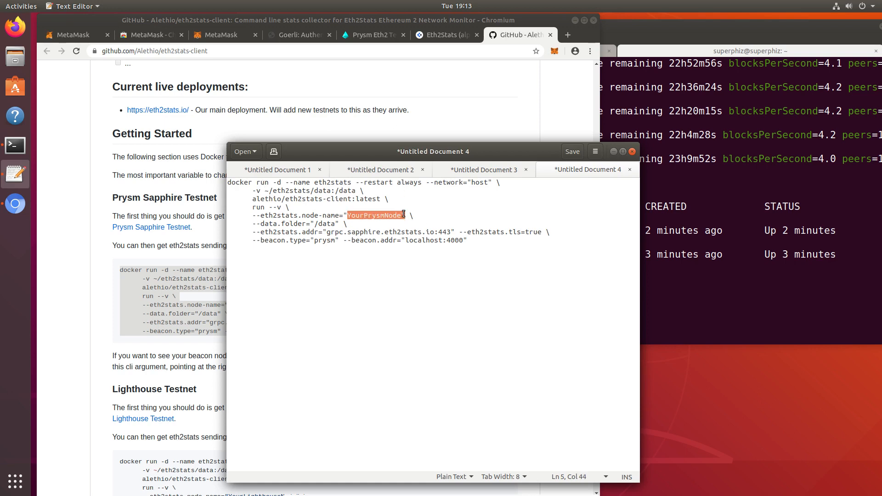
{"action": "type", "text": "superphiz docke"}
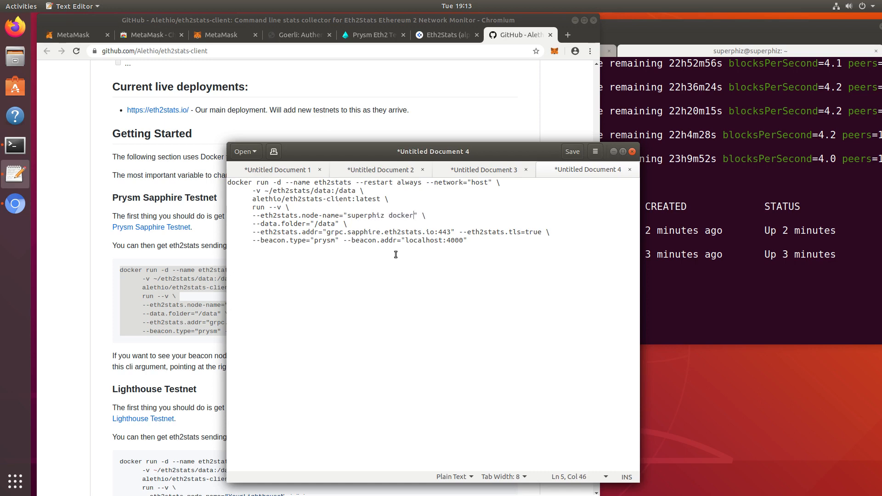
{"action": "mouse_move", "coordinate": [355, 185]}
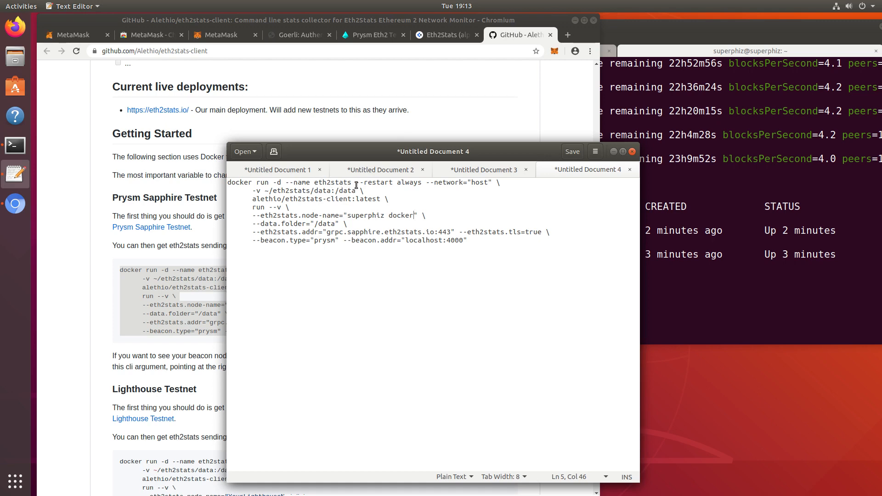
{"action": "key", "text": "ctrl+a"}
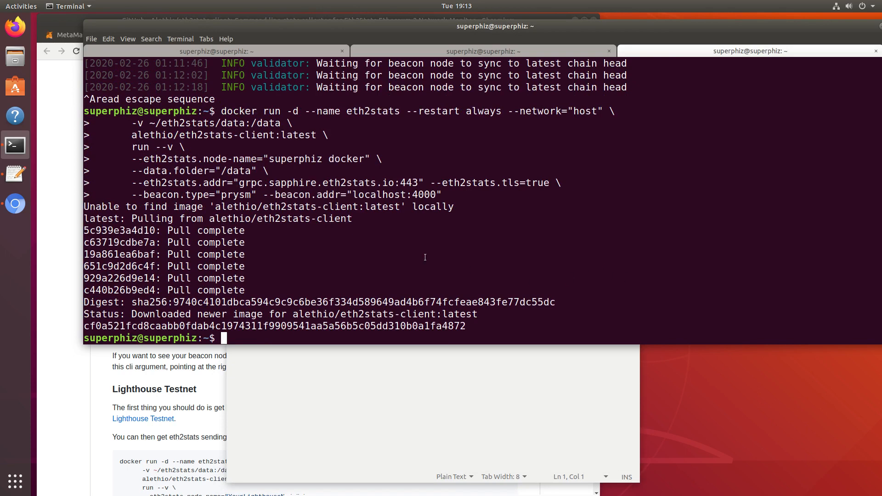
Step: Run the eth2stats docker command and list containers with docker ps
{"action": "type", "text": "docker ps"}
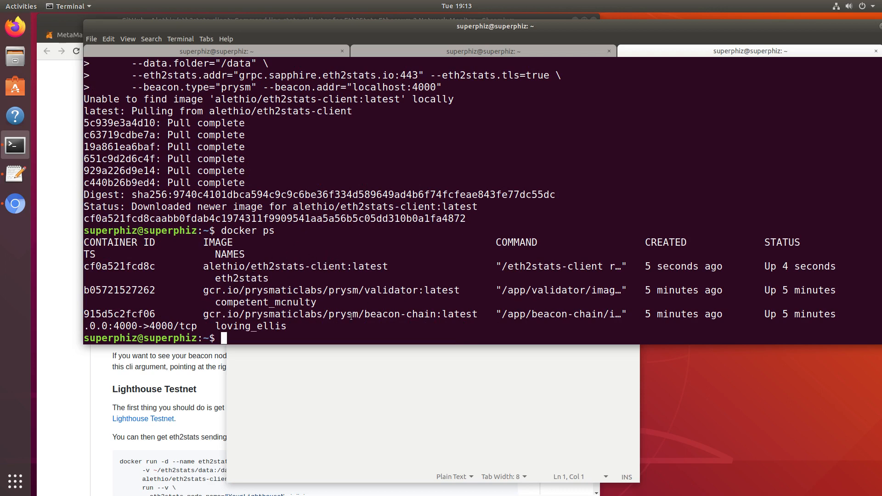
{"action": "mouse_move", "coordinate": [102, 304]}
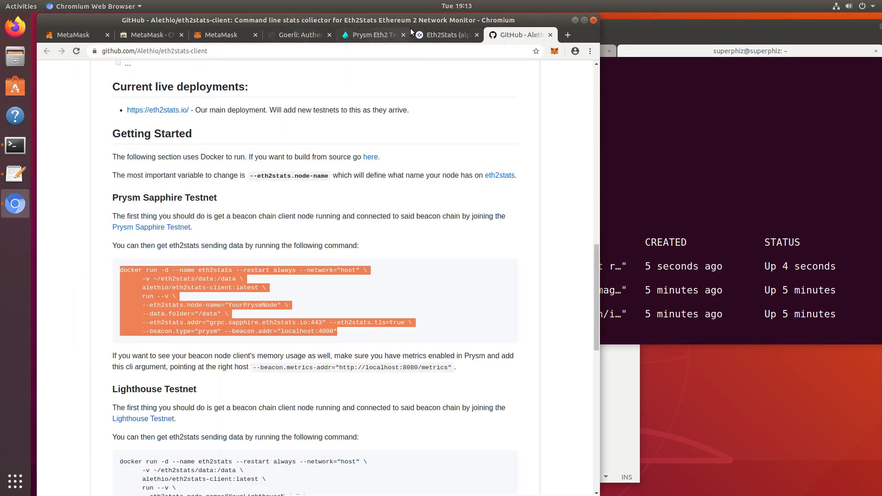
Step: Scroll the Eth2Stats node list to find "superphiz docker" syncing on the Sapphire testnet
{"action": "left_click", "coordinate": [444, 35]}
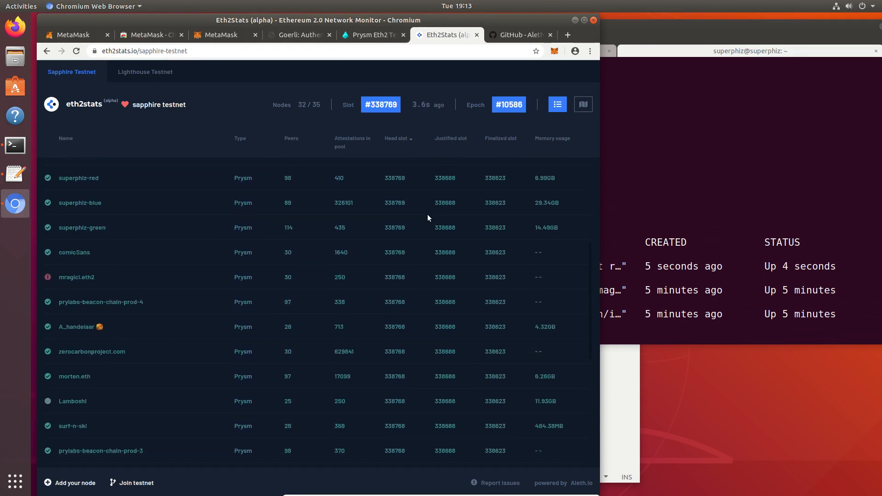
{"action": "scroll", "scroll_direction": "down", "scroll_amount": 3}
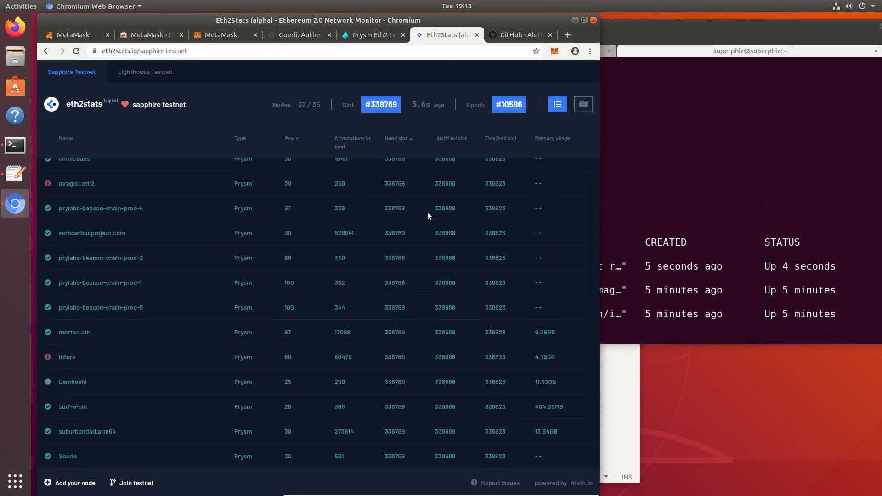
{"action": "scroll", "scroll_direction": "down", "scroll_amount": 3}
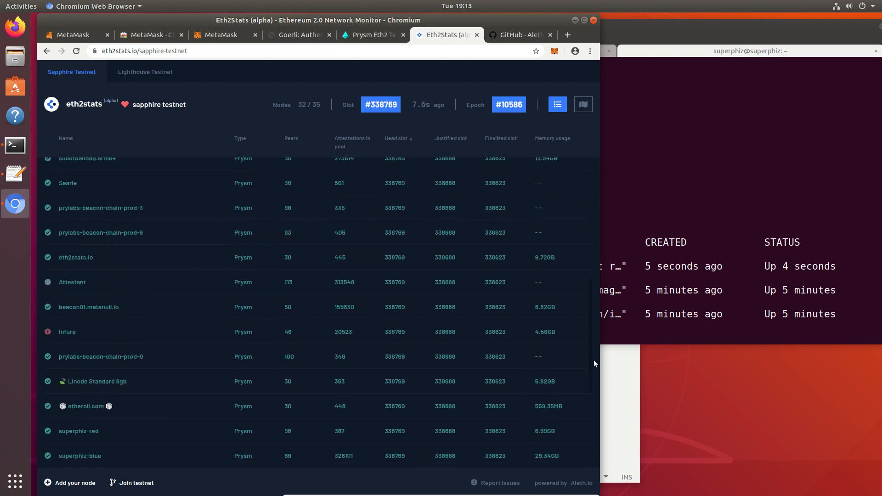
{"action": "scroll", "scroll_direction": "down", "scroll_amount": 3}
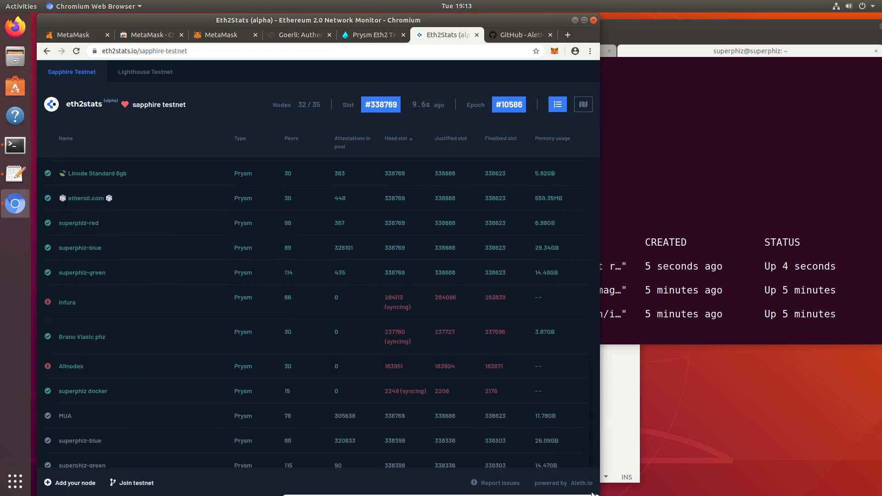
{"action": "mouse_move", "coordinate": [404, 390]}
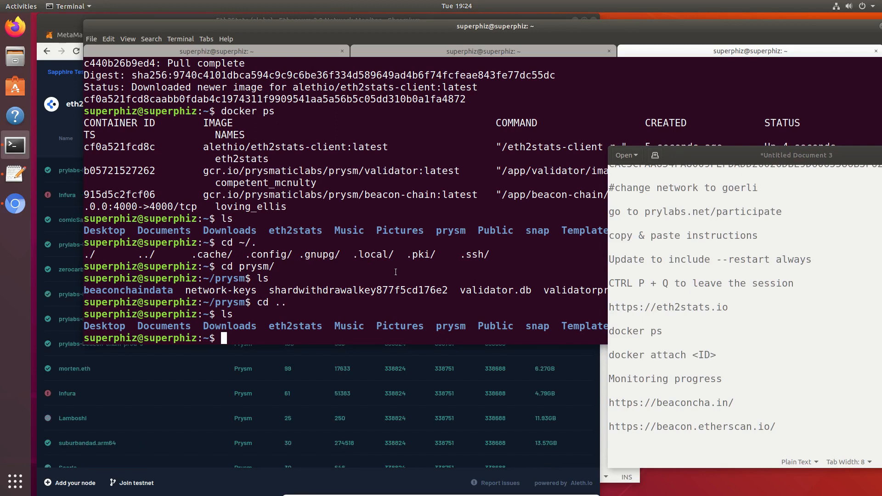
Step: Move into the prysm folder and list its files in detail
{"action": "type", "text": "cd prysm/"}
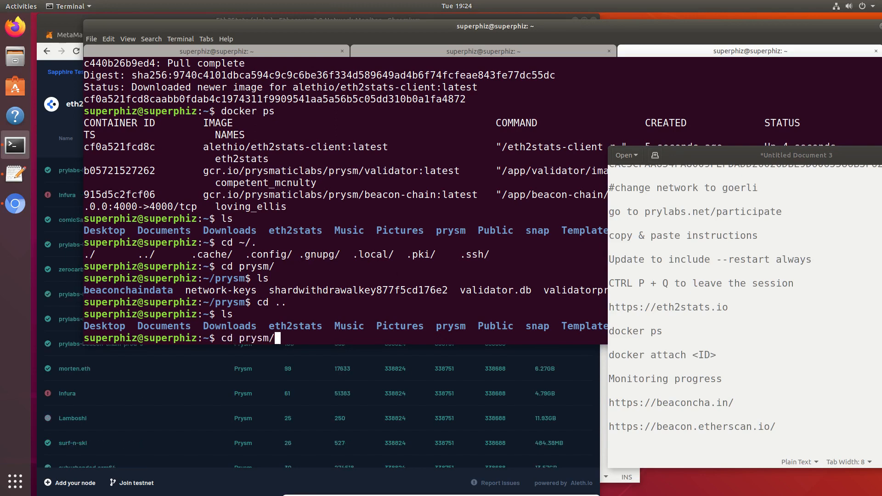
{"action": "key", "text": "Return"}
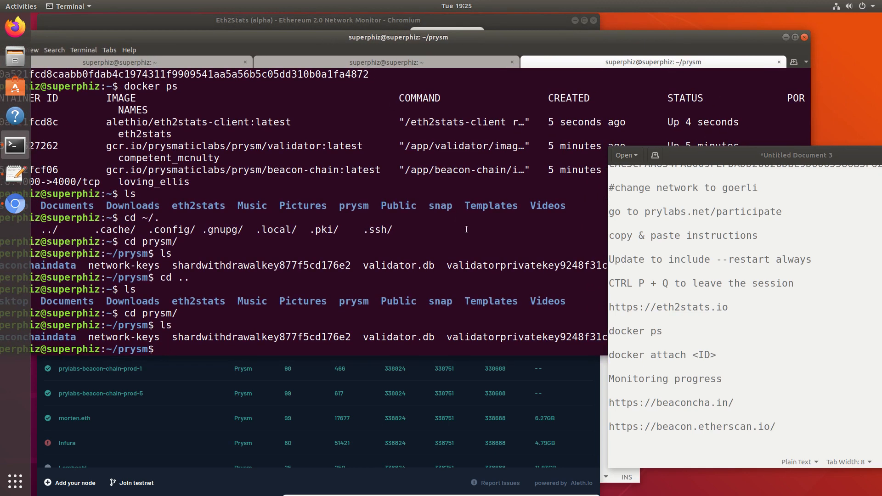
{"action": "key", "text": "Return"}
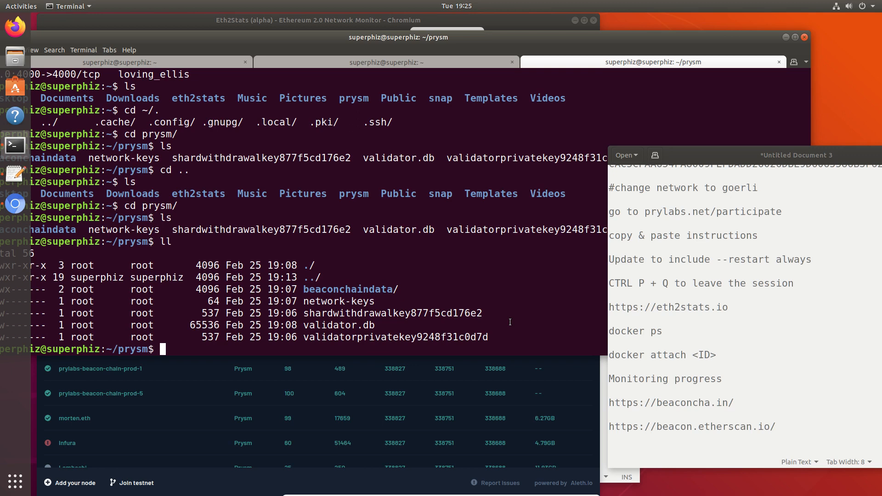
Step: Display validatorprivatekey9248f31c0d7d with sudo cat, entering the password to reveal the public key
{"action": "type", "text": "cat validator"}
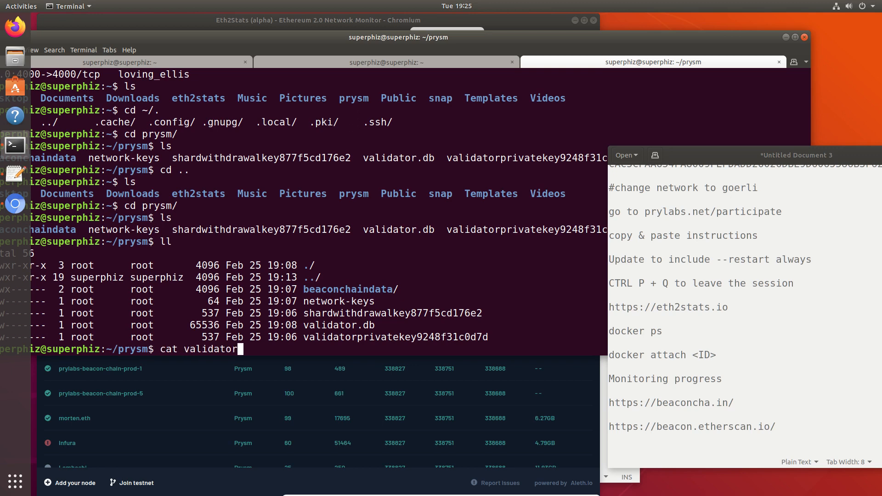
{"action": "type", "text": "rivatekey9248f31c0d7d"}
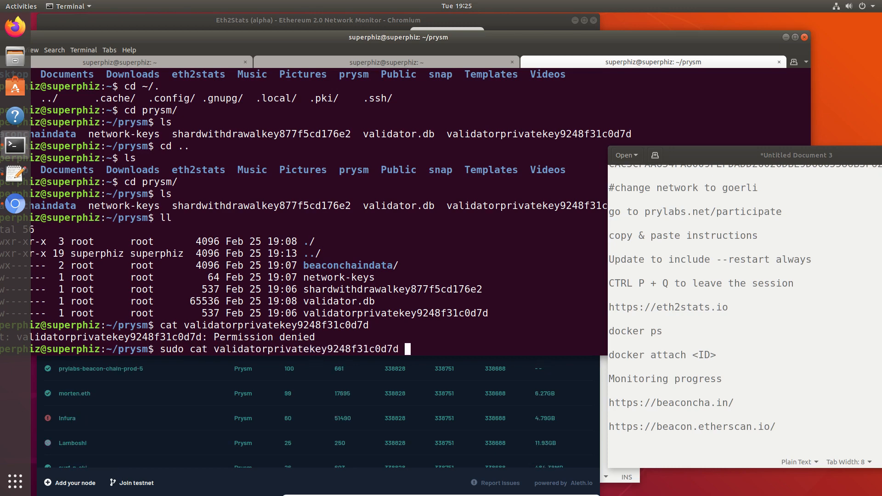
{"action": "key", "text": "Return"}
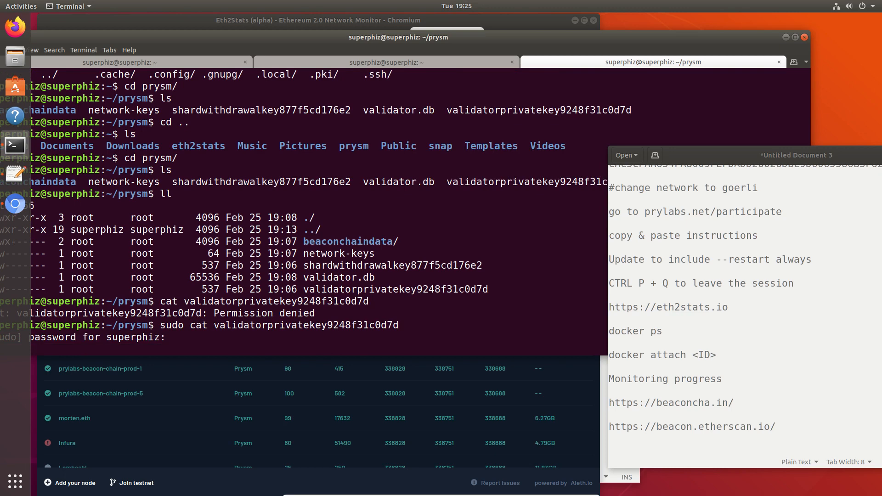
{"action": "key", "text": "Return"}
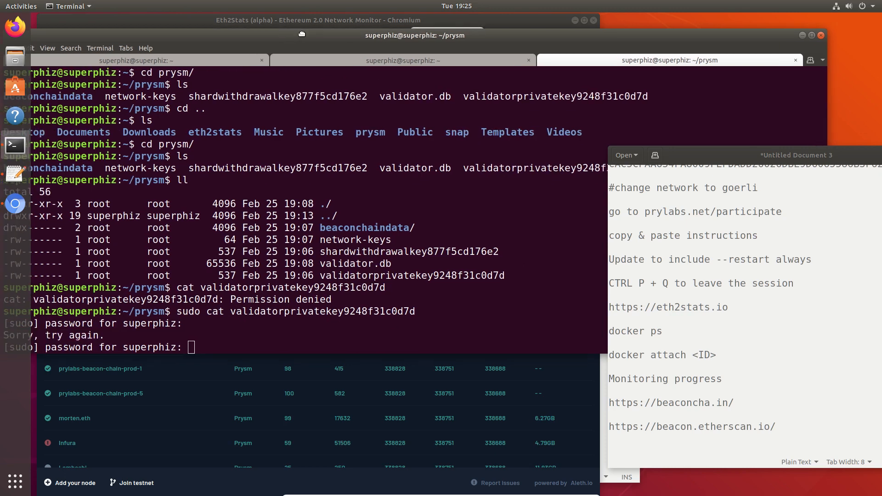
{"action": "key", "text": "Return"}
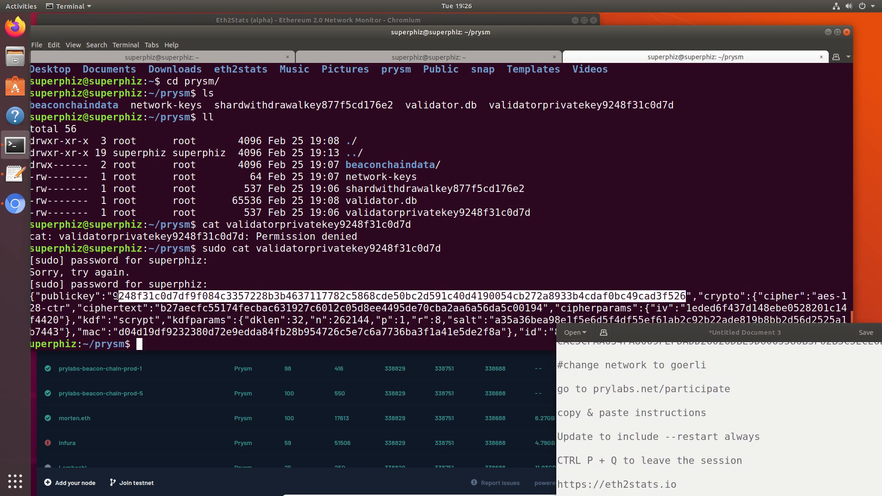
Step: Copy the validator public key and paste it after the beaconcha.in and beacon.etherscan.io URLs
{"action": "right_click", "coordinate": [129, 304]}
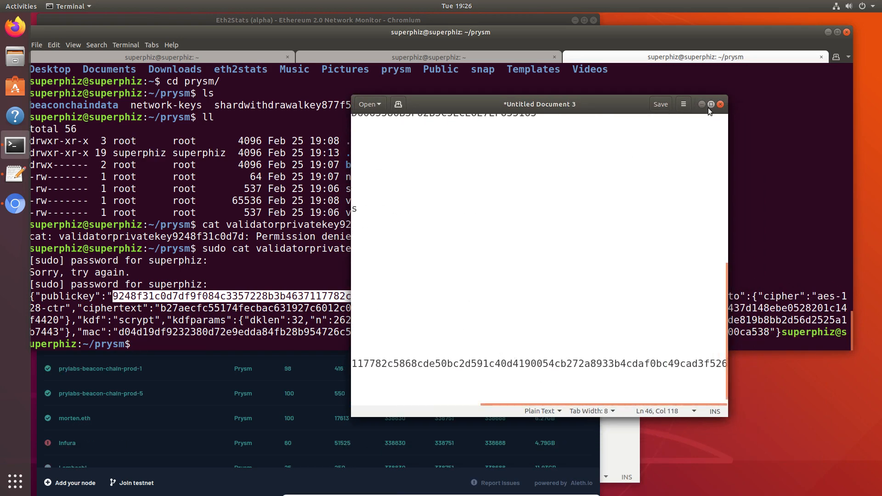
{"action": "left_click", "coordinate": [709, 104]}
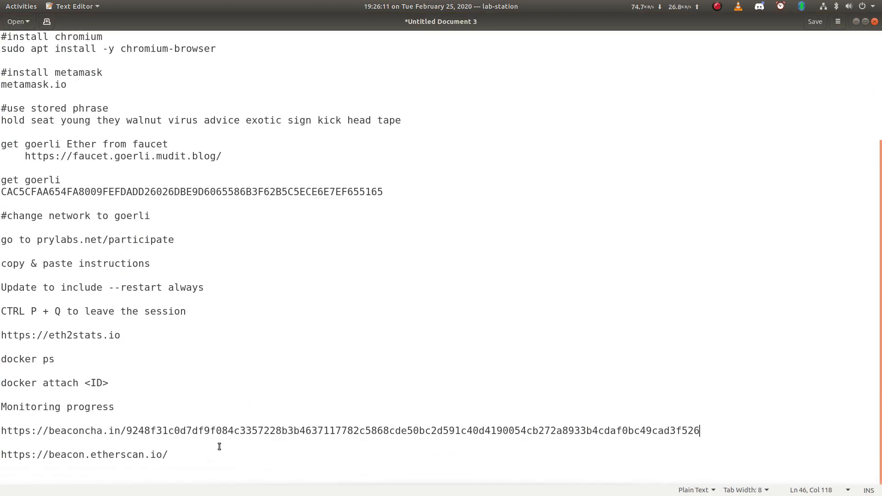
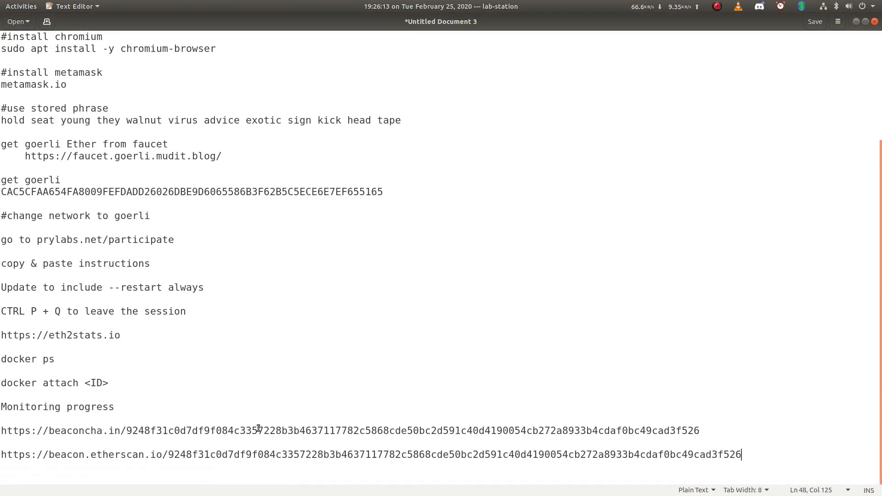
{"action": "left_click", "coordinate": [79, 430]}
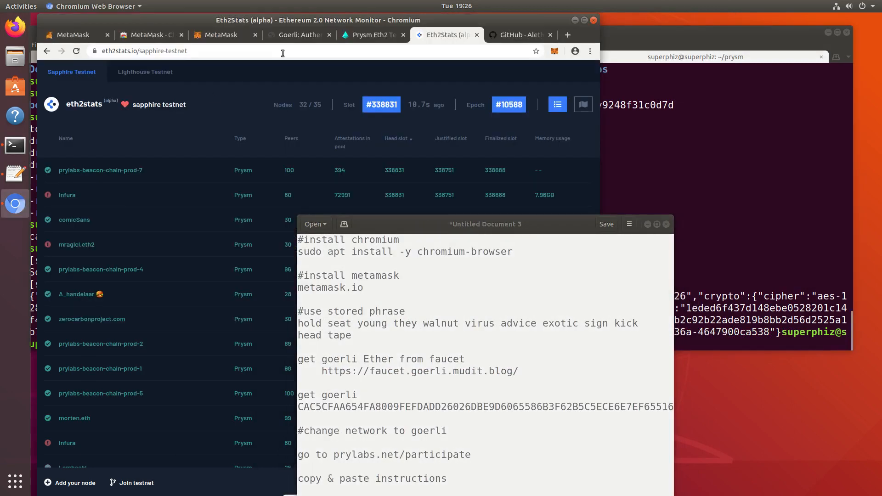
Step: Search the validator public key on beaconcha.in in a new tab
{"action": "left_click", "coordinate": [566, 35]}
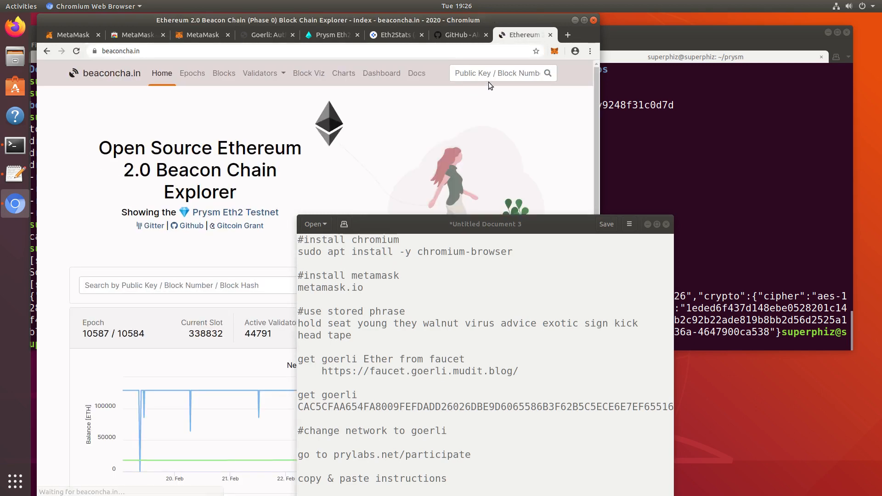
{"action": "left_click", "coordinate": [492, 73]}
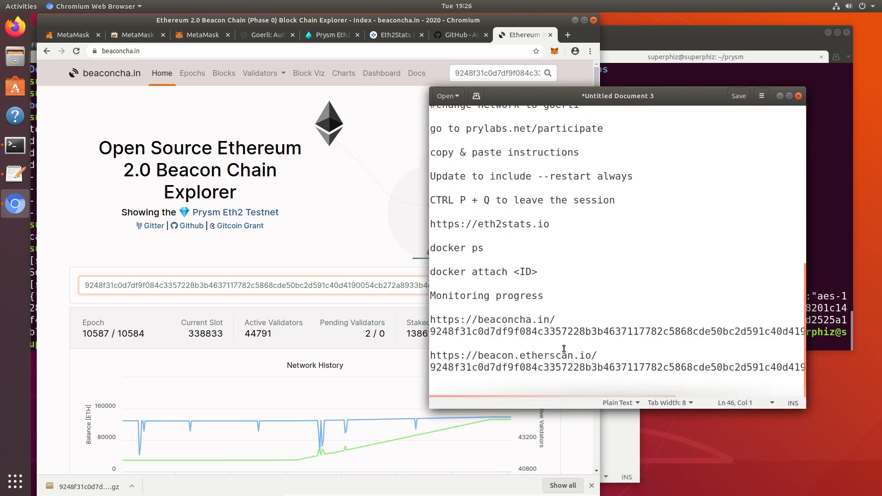
Step: Load beacon.etherscan.io and search it for the validator public key
{"action": "double_click", "coordinate": [509, 355]}
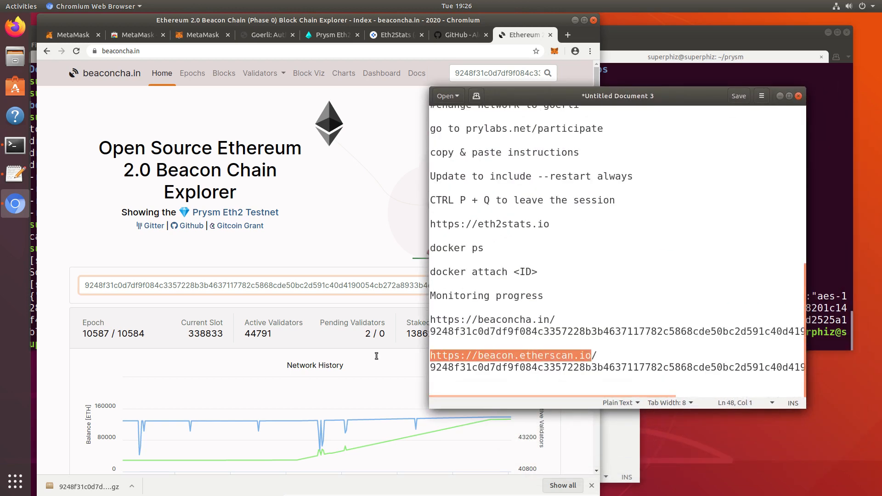
{"action": "mouse_move", "coordinate": [376, 359]}
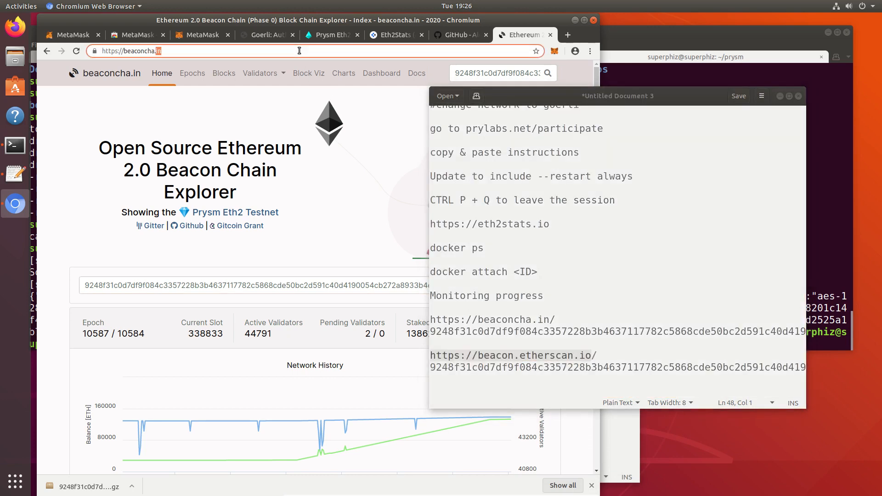
{"action": "type", "text": "https://beacon.etherscan.io"}
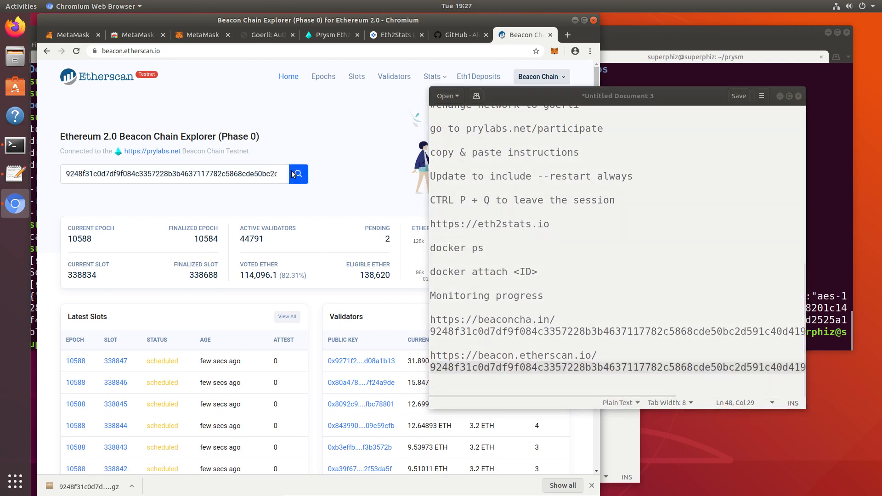
{"action": "left_click", "coordinate": [298, 173]}
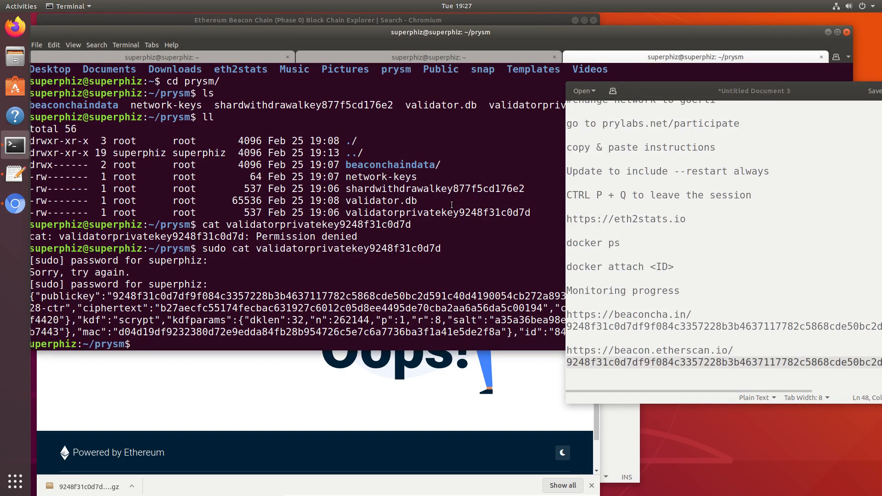
Step: Return to ~/prysm/, list files and sudo cat the validator key file again
{"action": "type", "text": "cd"}
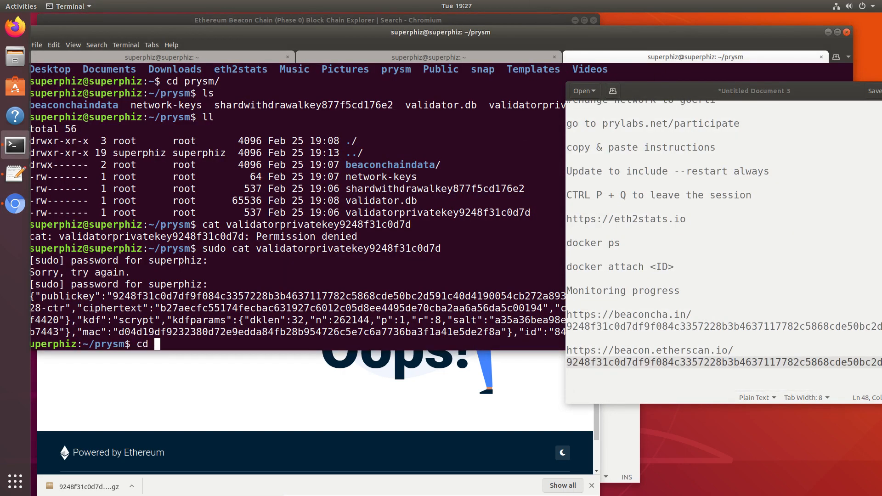
{"action": "type", "text": "~/prysm/"}
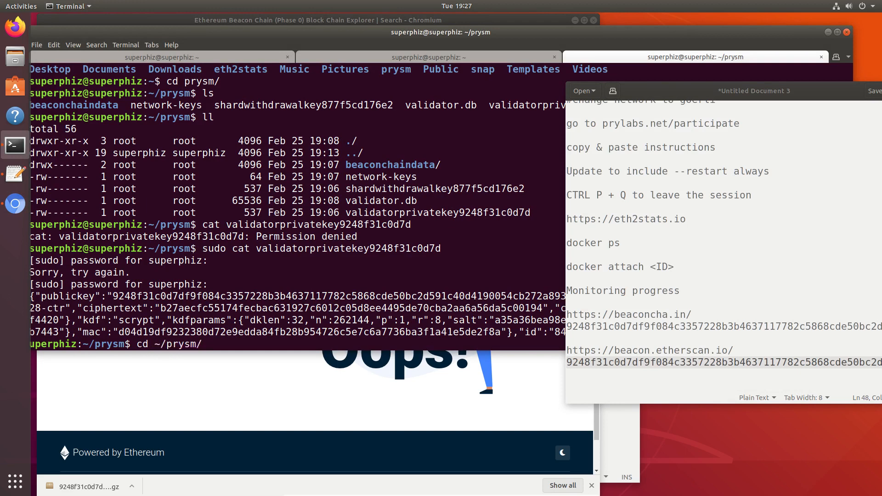
{"action": "type", "text": "sudo"}
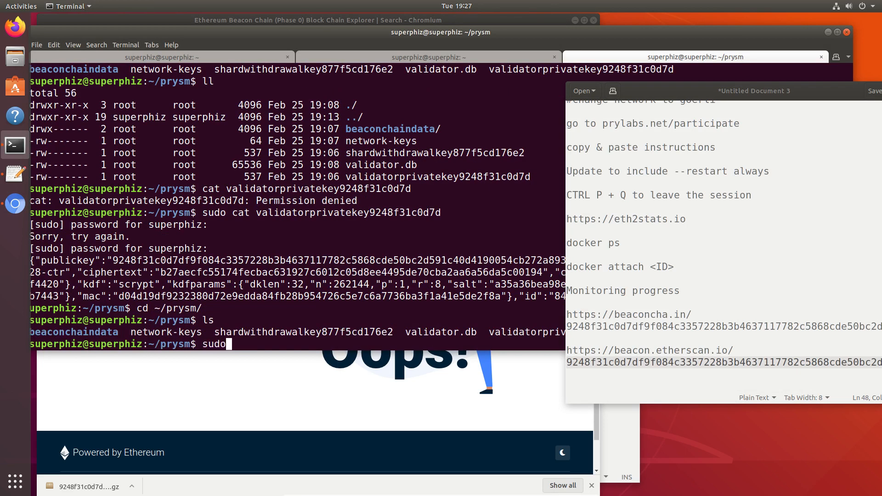
{"action": "type", "text": "cat validatorprivatekey9248f31c0d7d"}
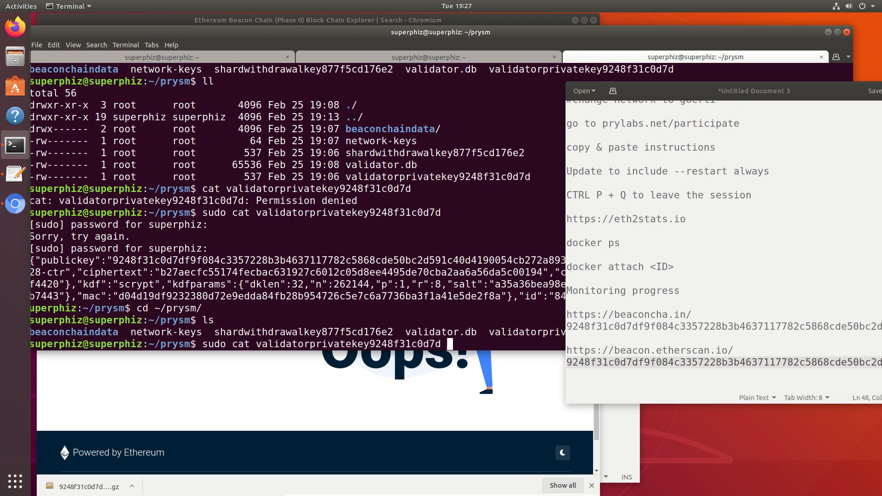
{"action": "key", "text": "Return"}
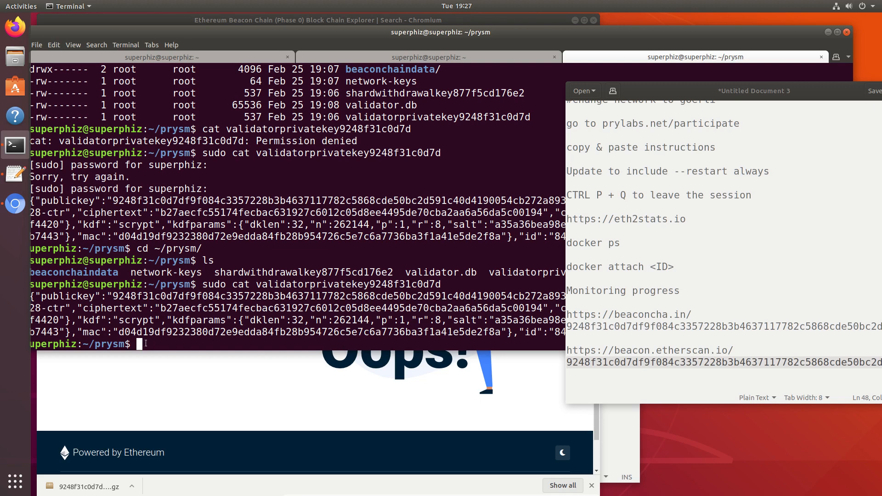